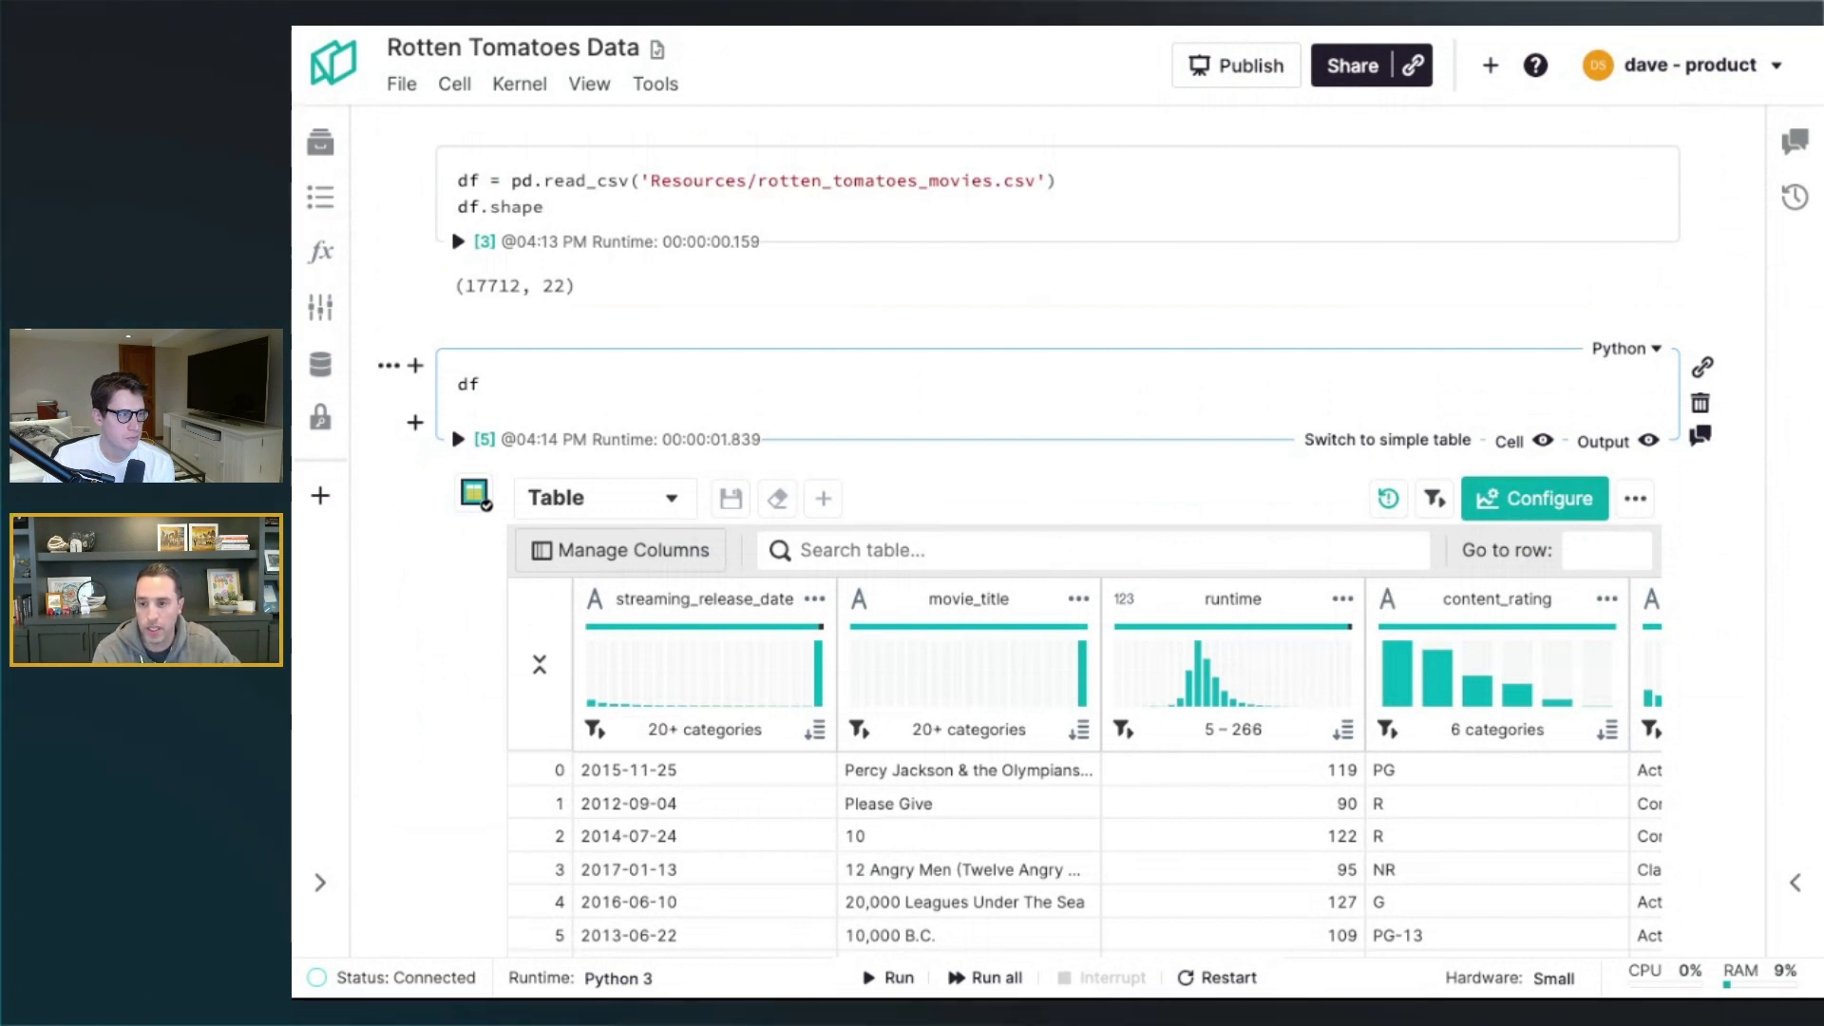
Scroll through the Rotten Tomatoes table output to review the movie rows
{"action": "scroll", "scroll_direction": "down", "scroll_amount": 3}
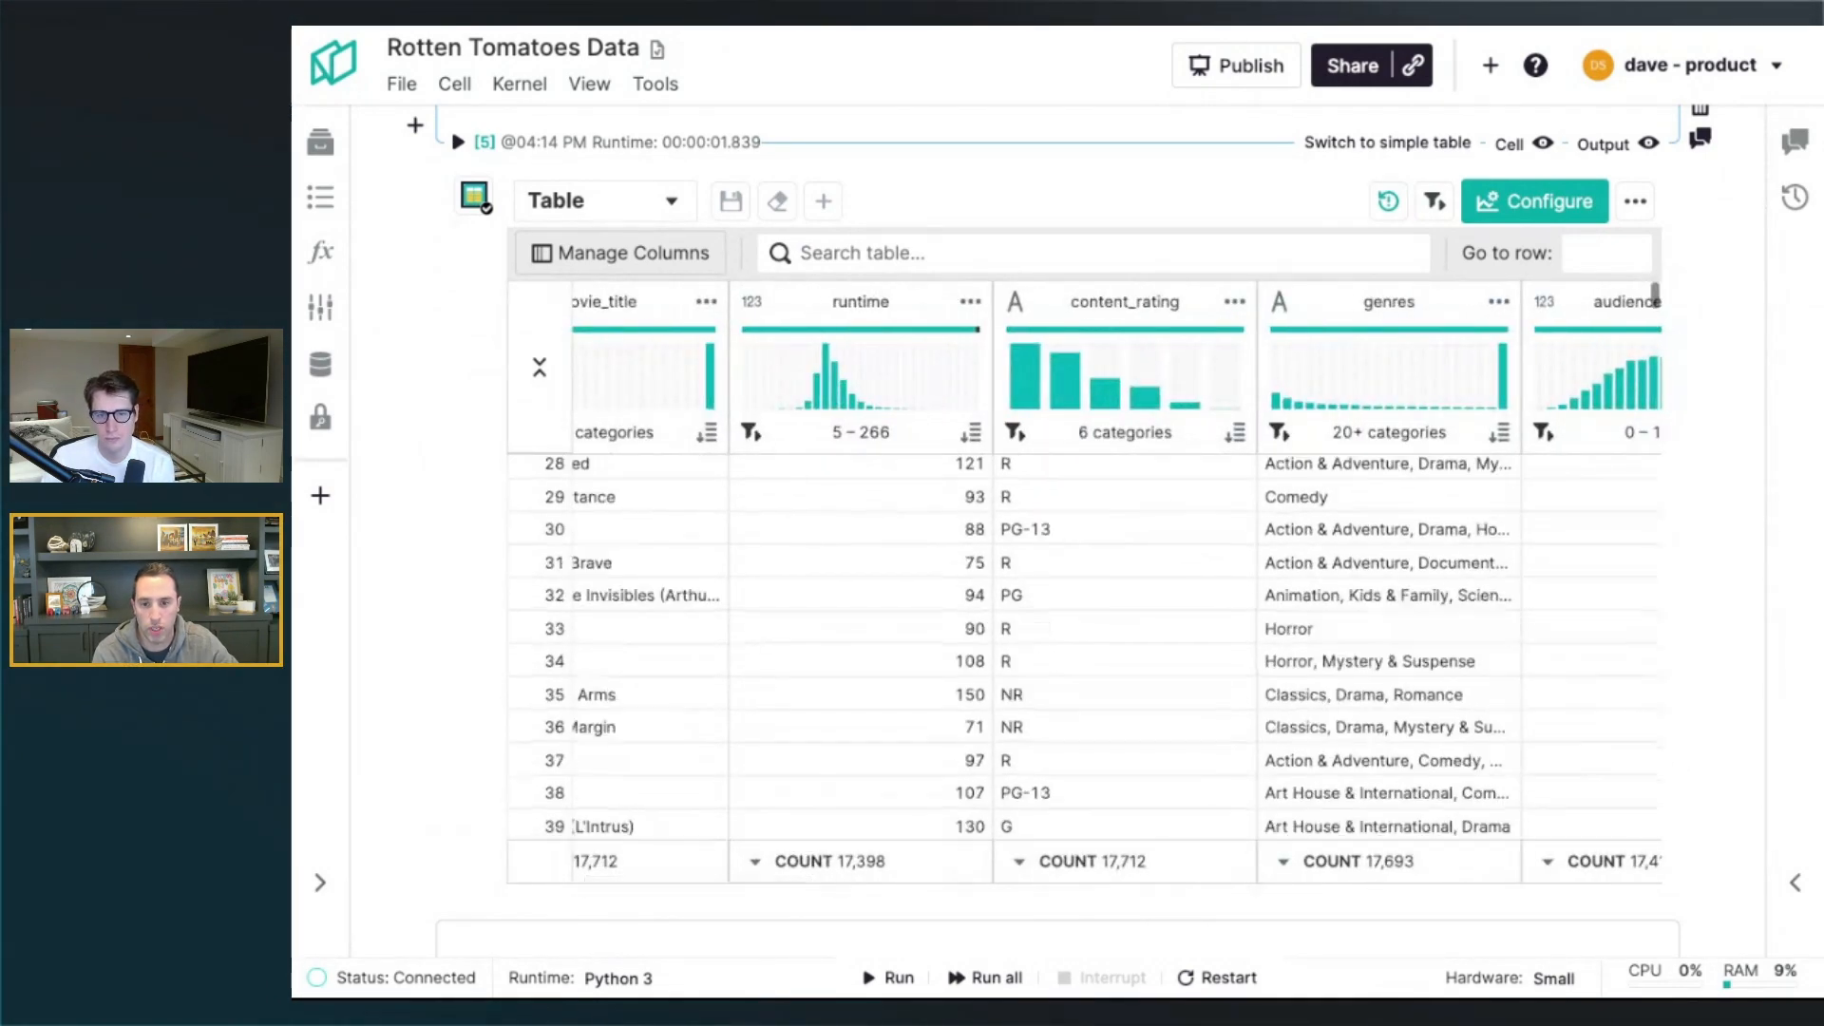
{"action": "scroll", "scroll_direction": "down", "scroll_amount": 3}
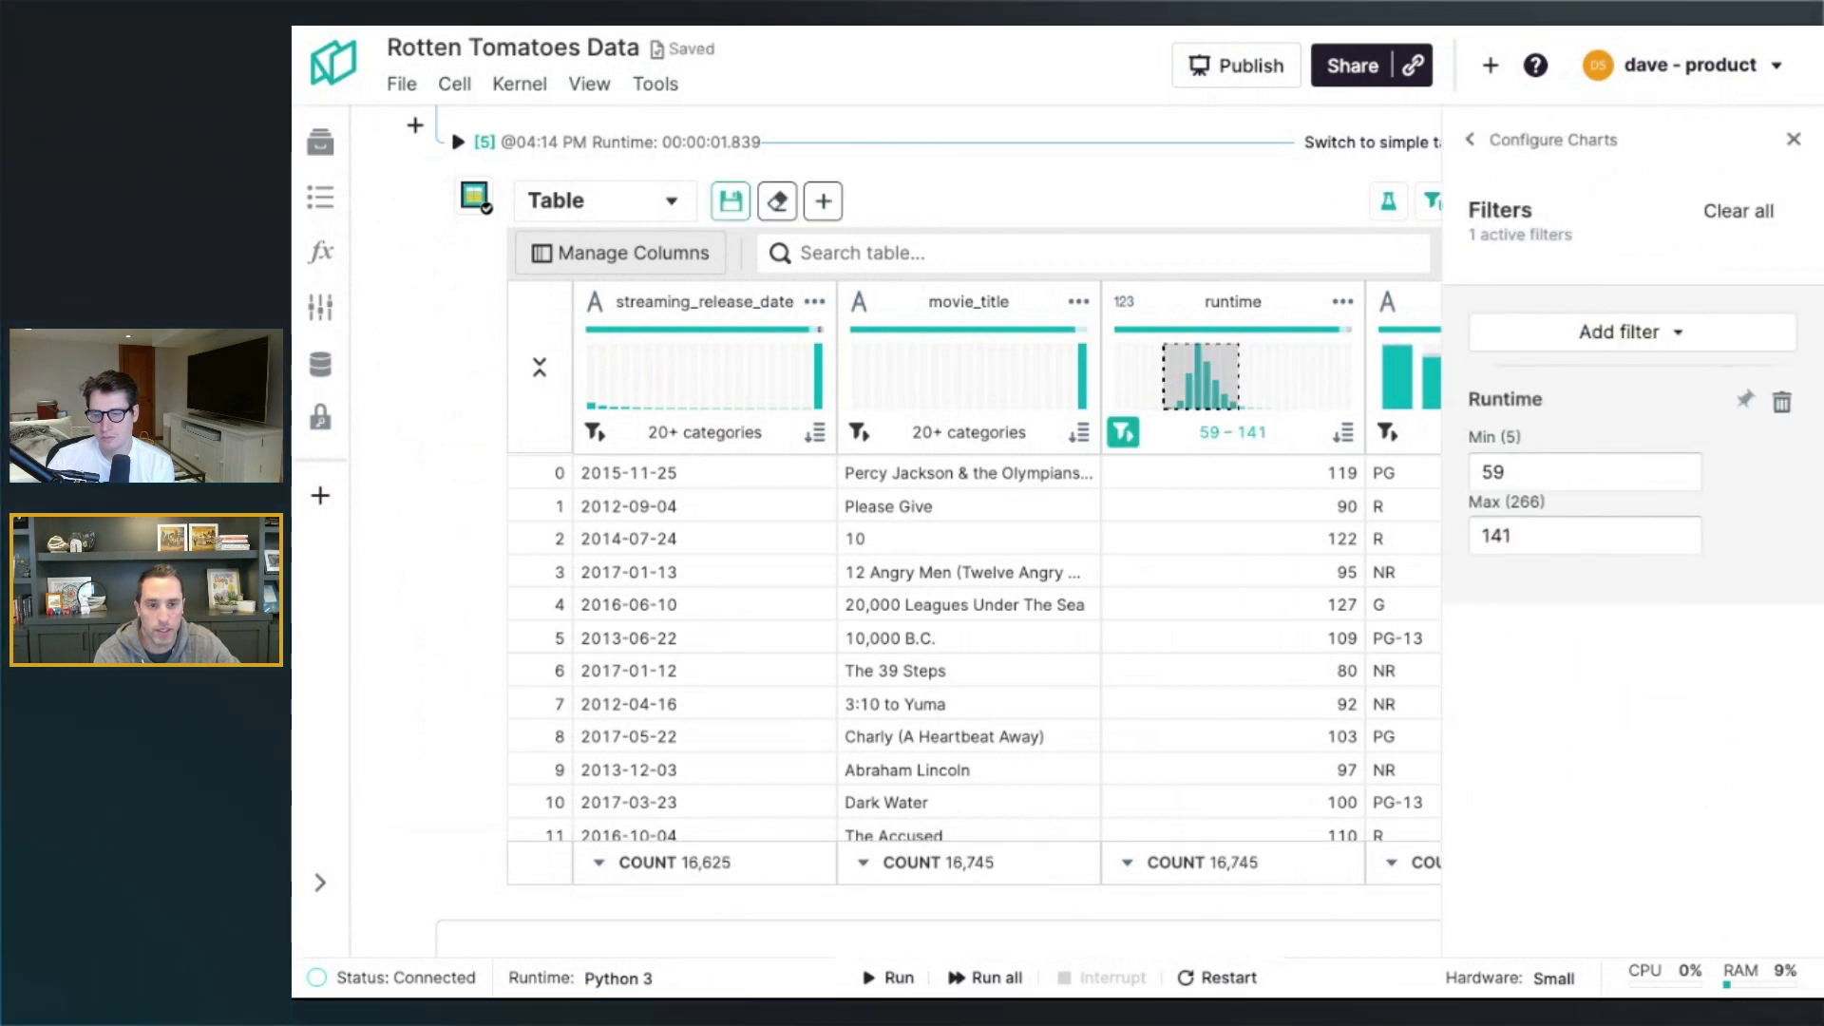
Filter content_rating to keep only PG and PG-13 movies
{"action": "left_click", "coordinate": [1792, 139]}
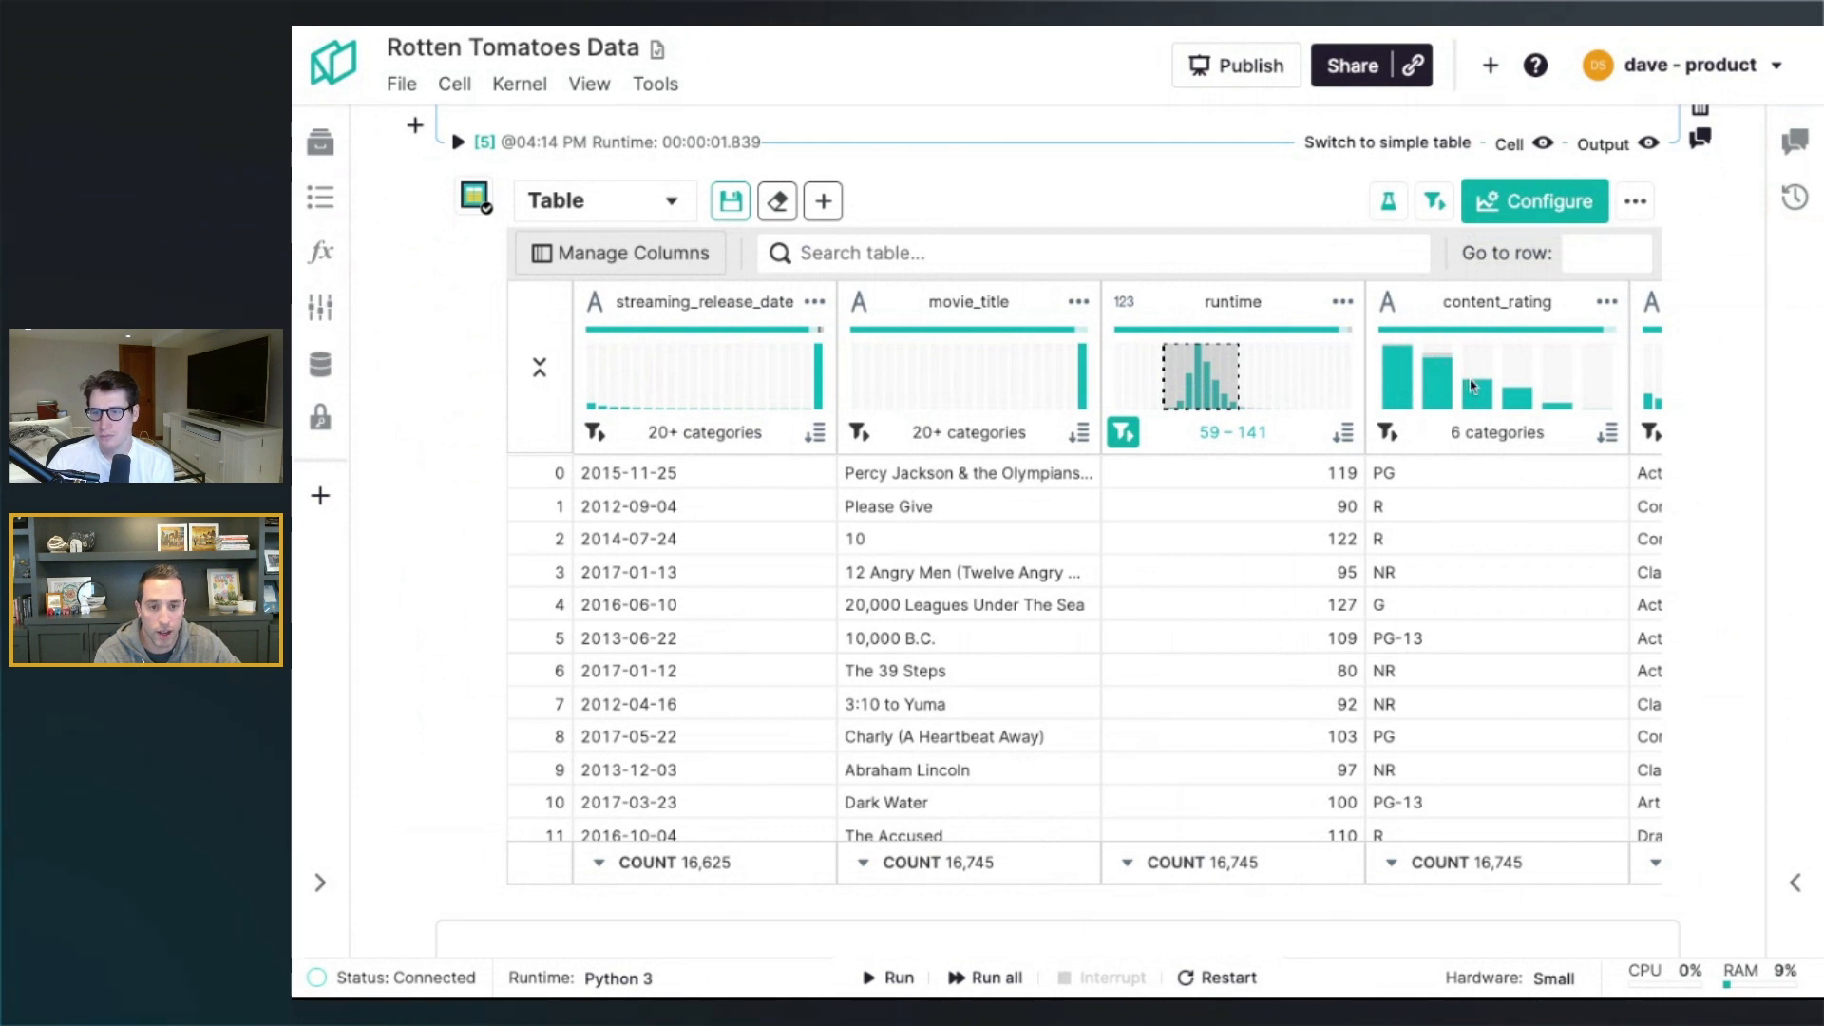
{"action": "mouse_move", "coordinate": [1480, 445]}
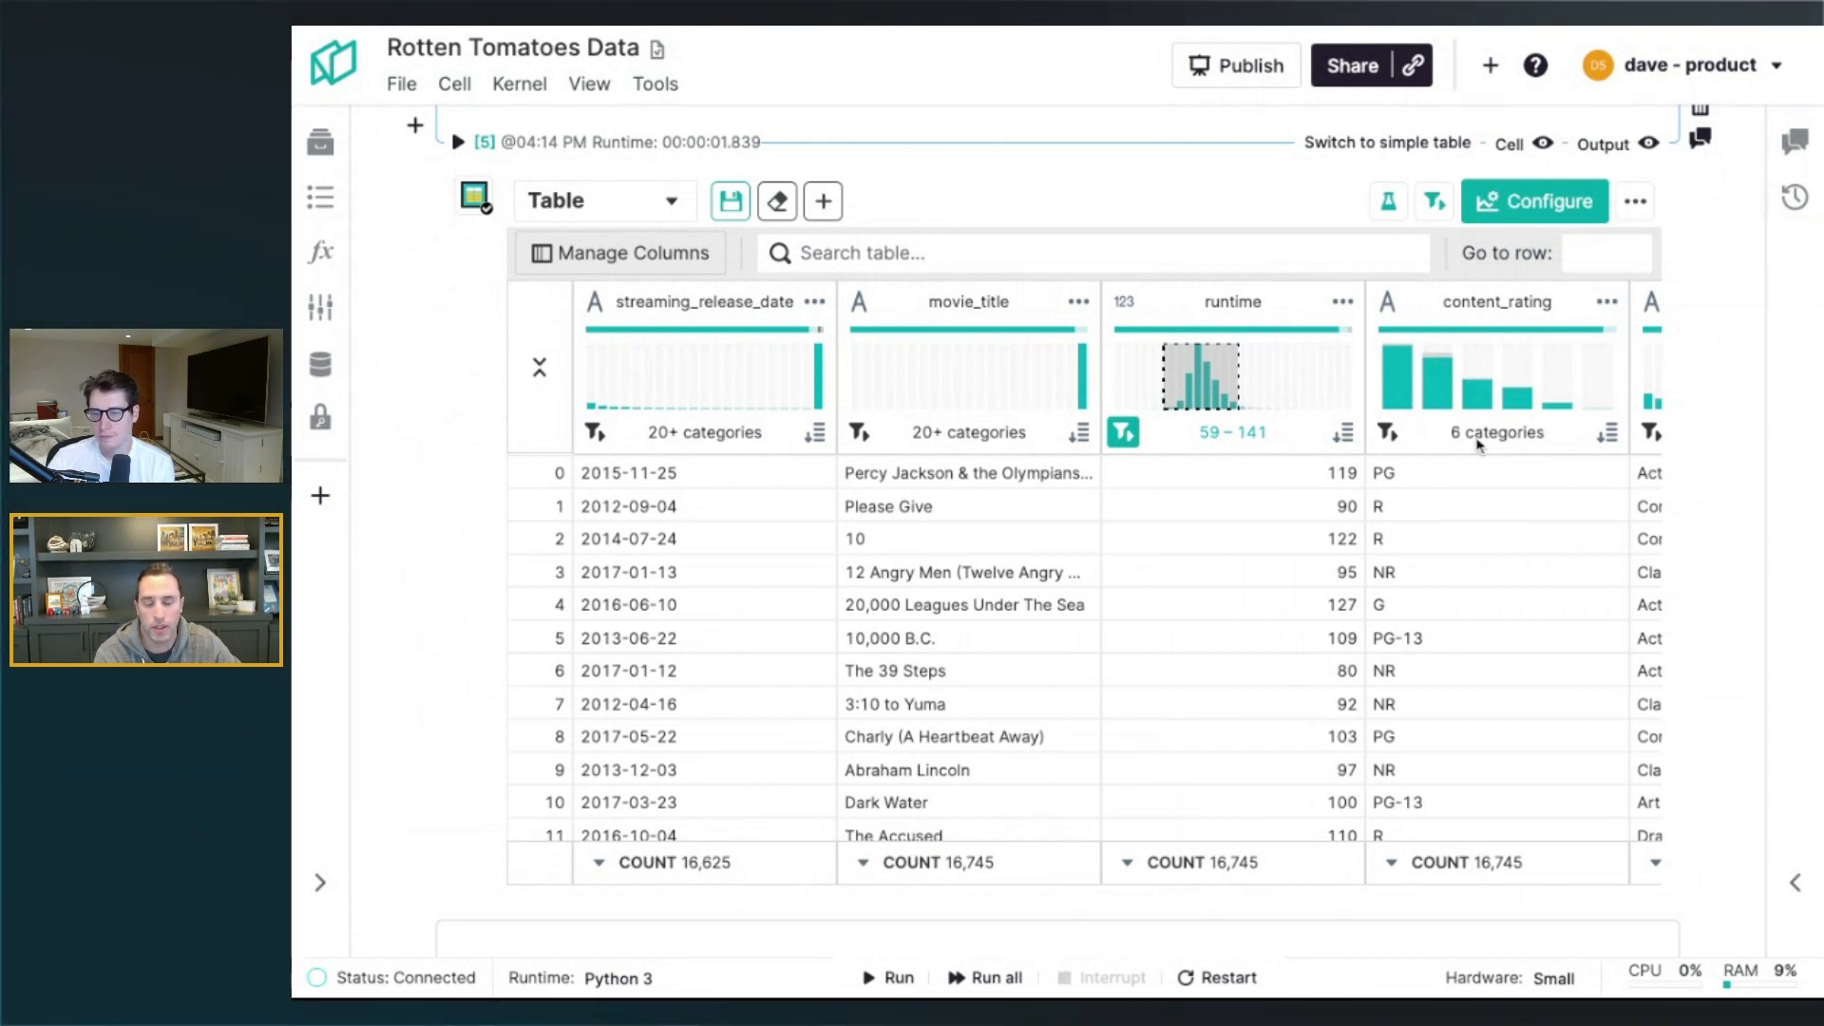
{"action": "left_click", "coordinate": [1388, 432]}
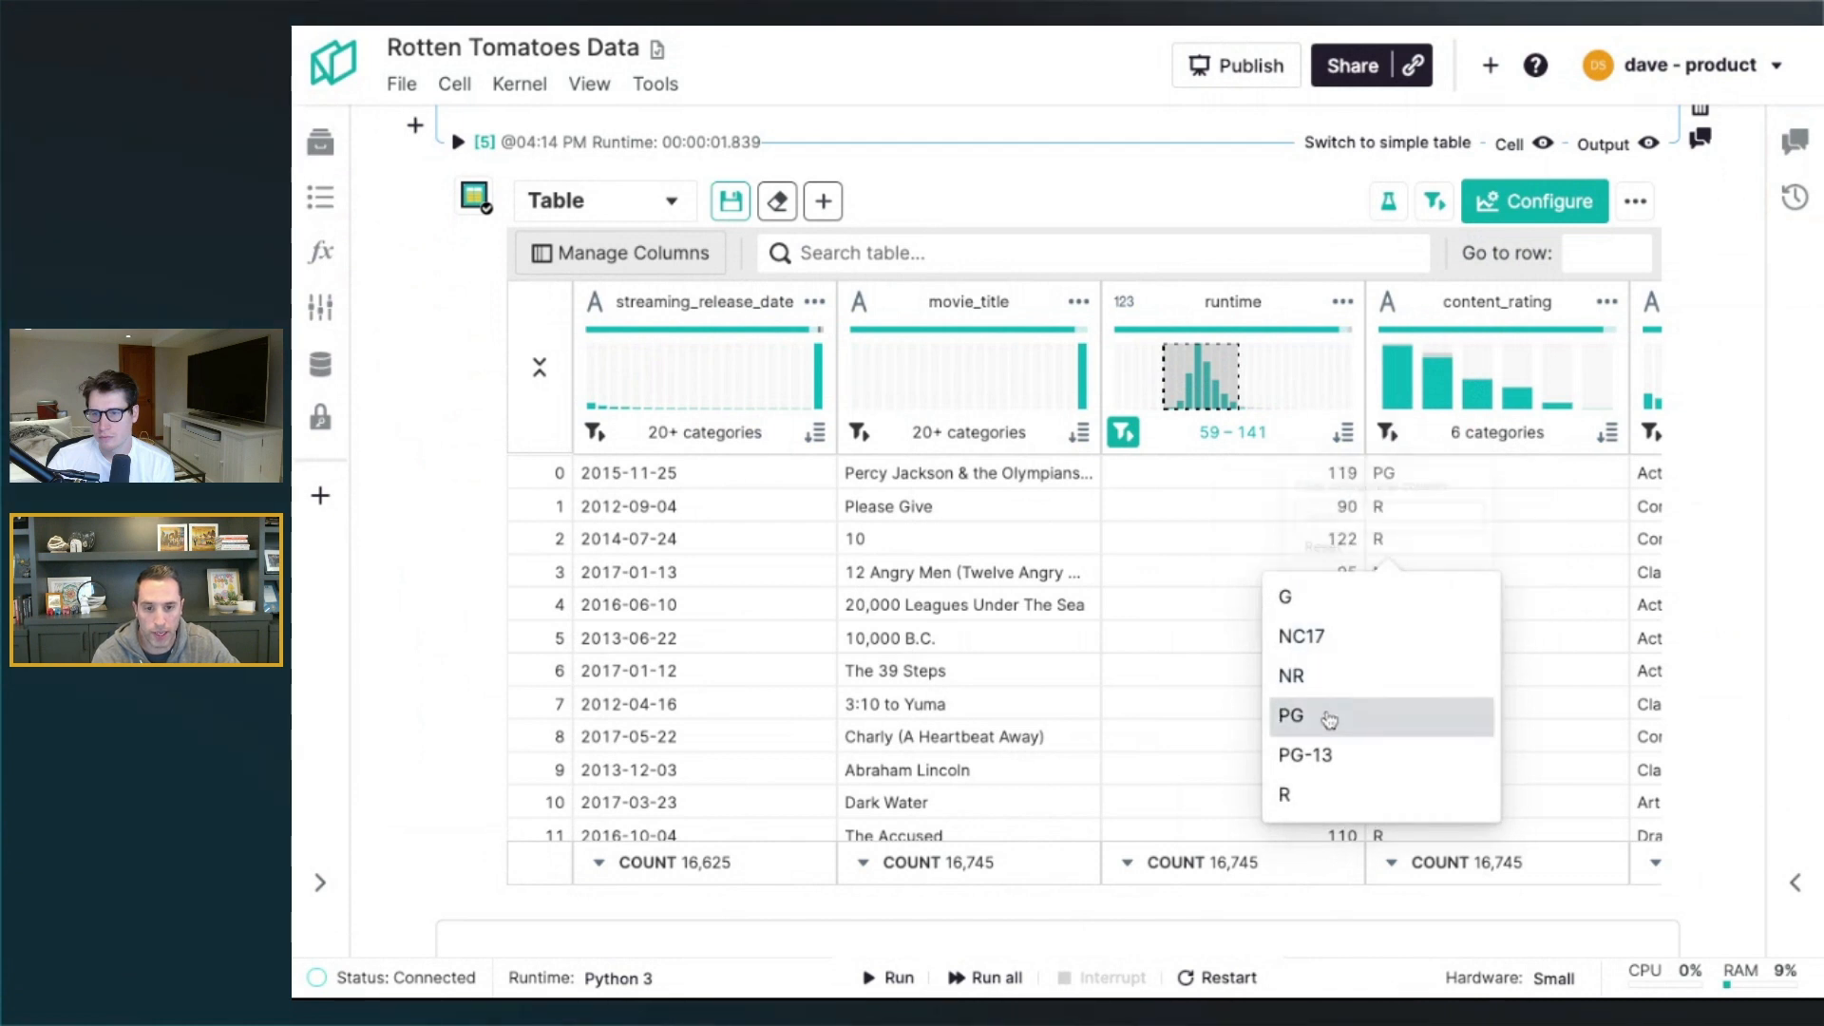
{"action": "left_click", "coordinate": [1289, 714]}
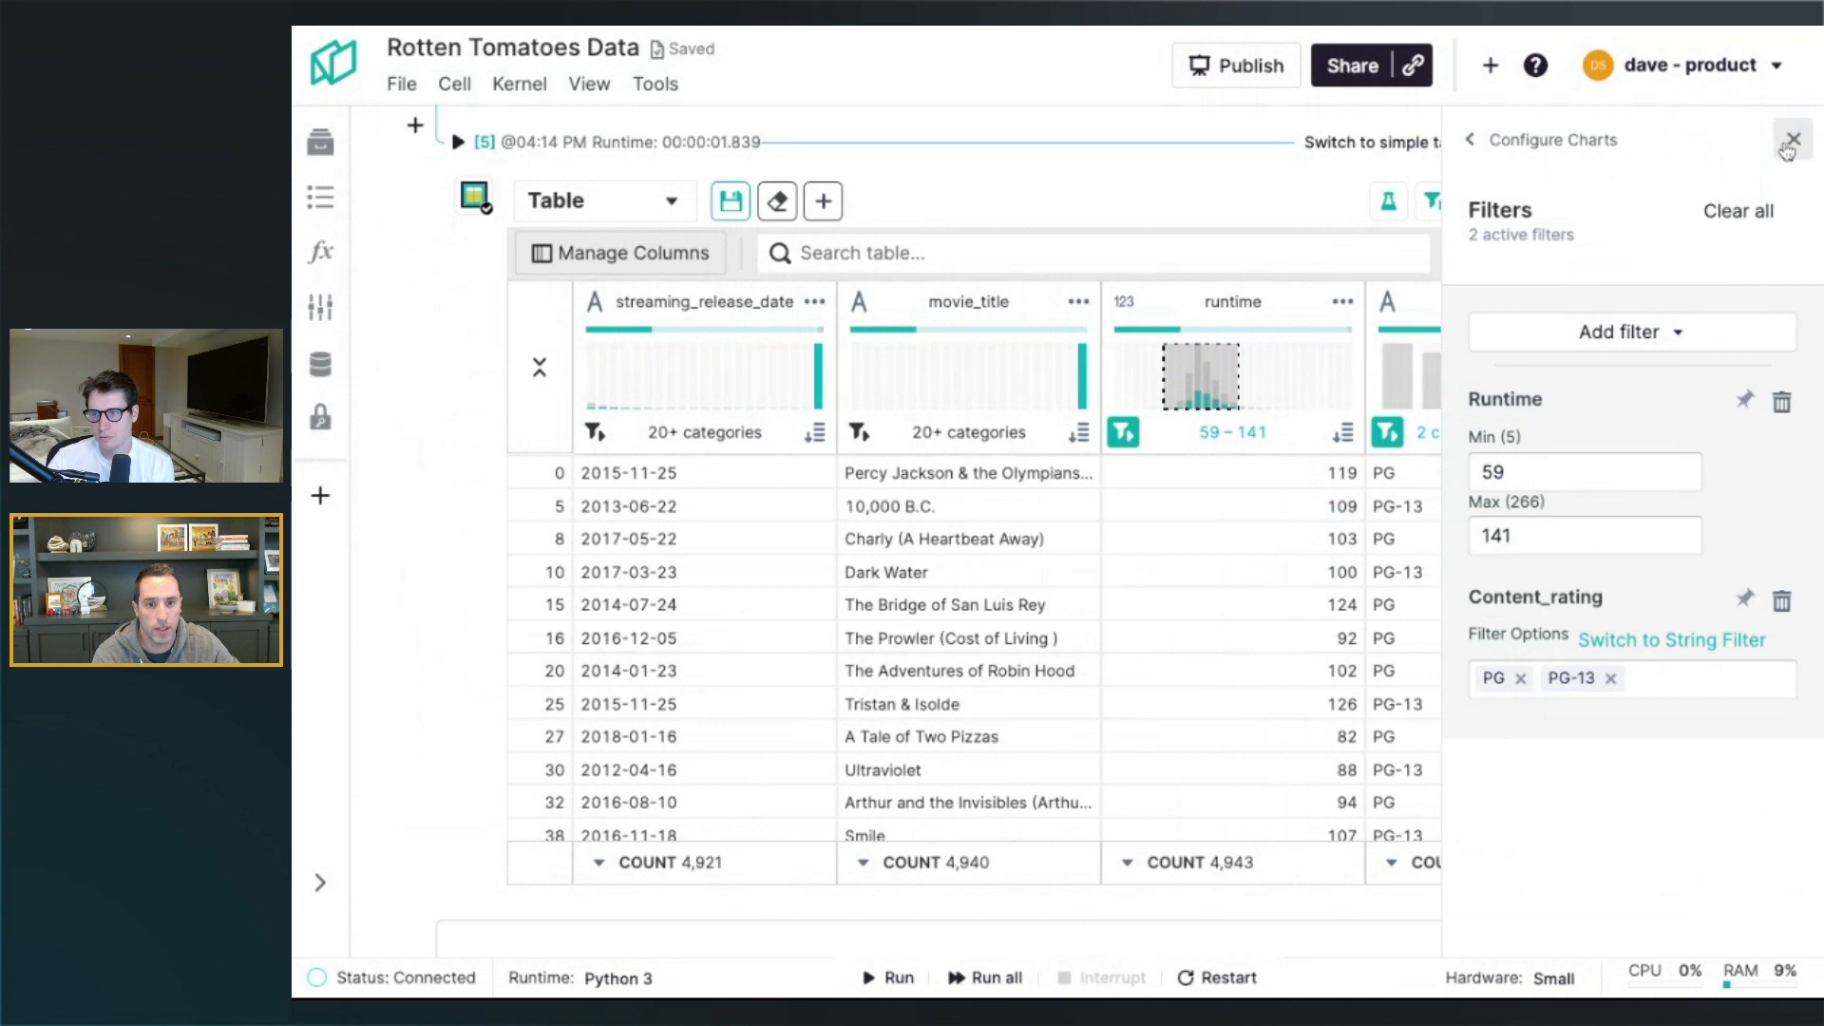
Reset all filters so the full 17,712 movies are counted again
{"action": "left_click", "coordinate": [1792, 139]}
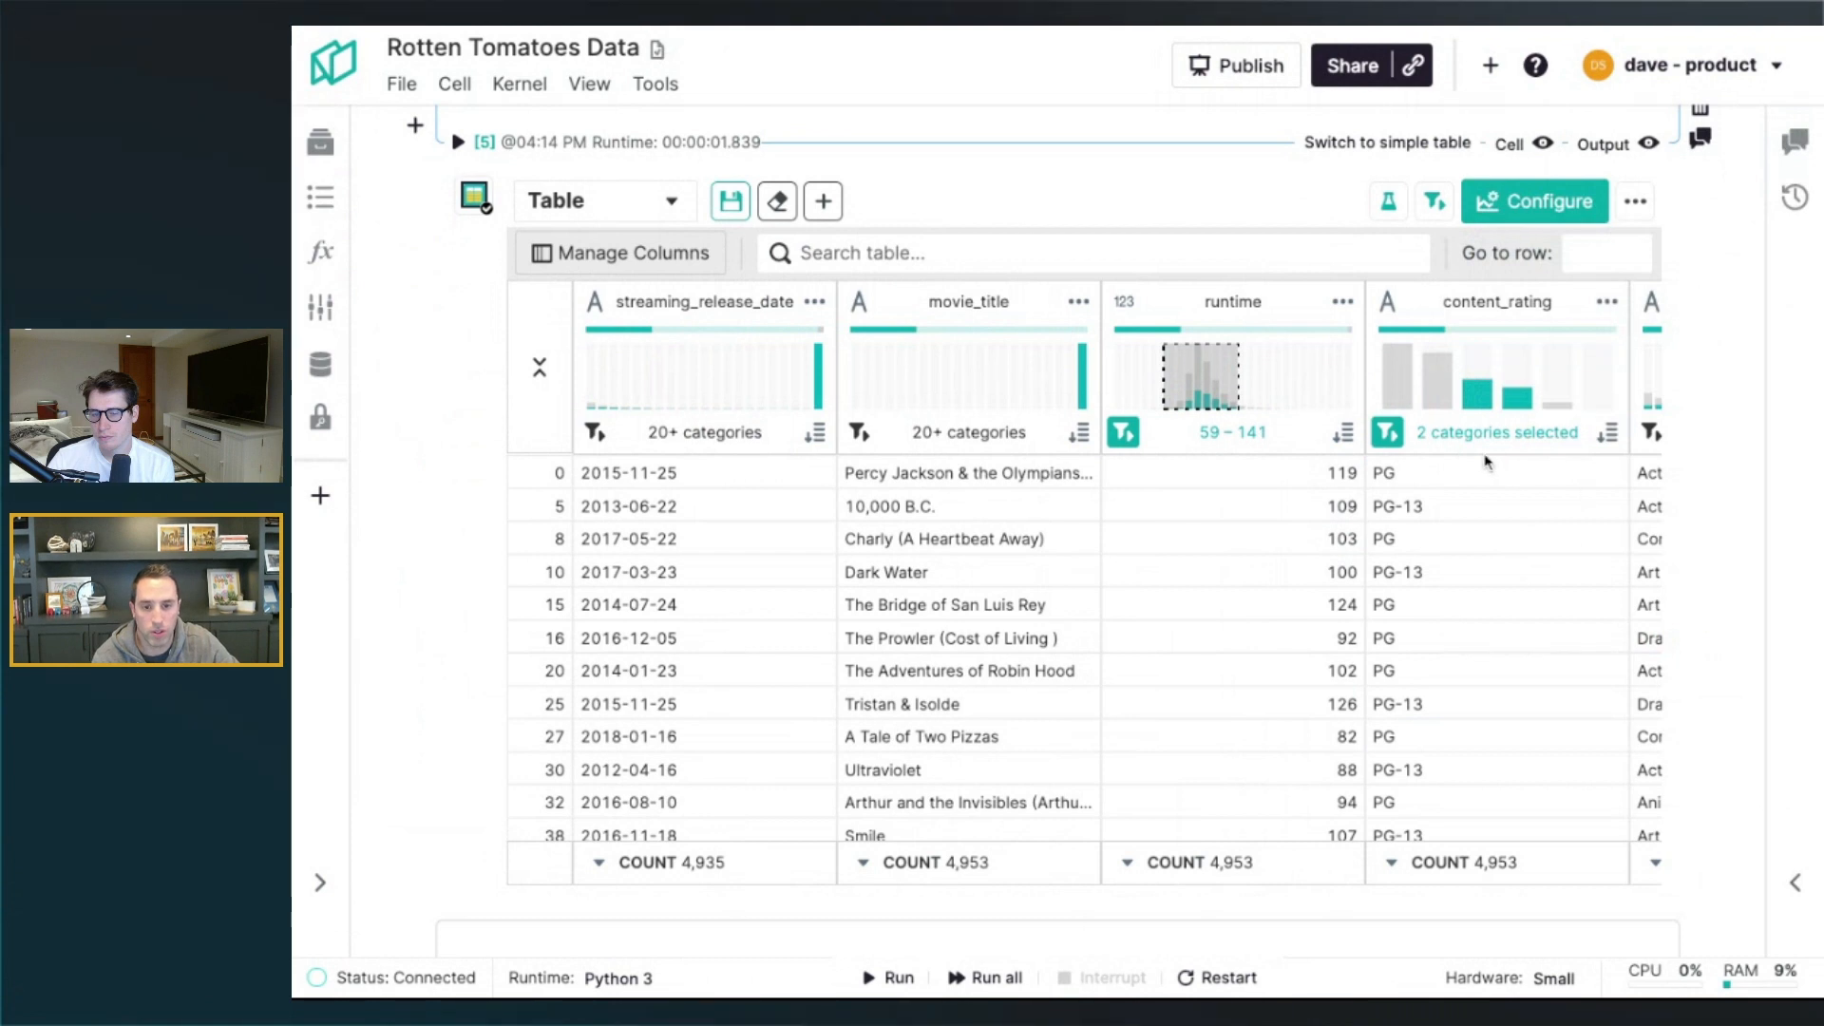
{"action": "left_click", "coordinate": [1386, 432]}
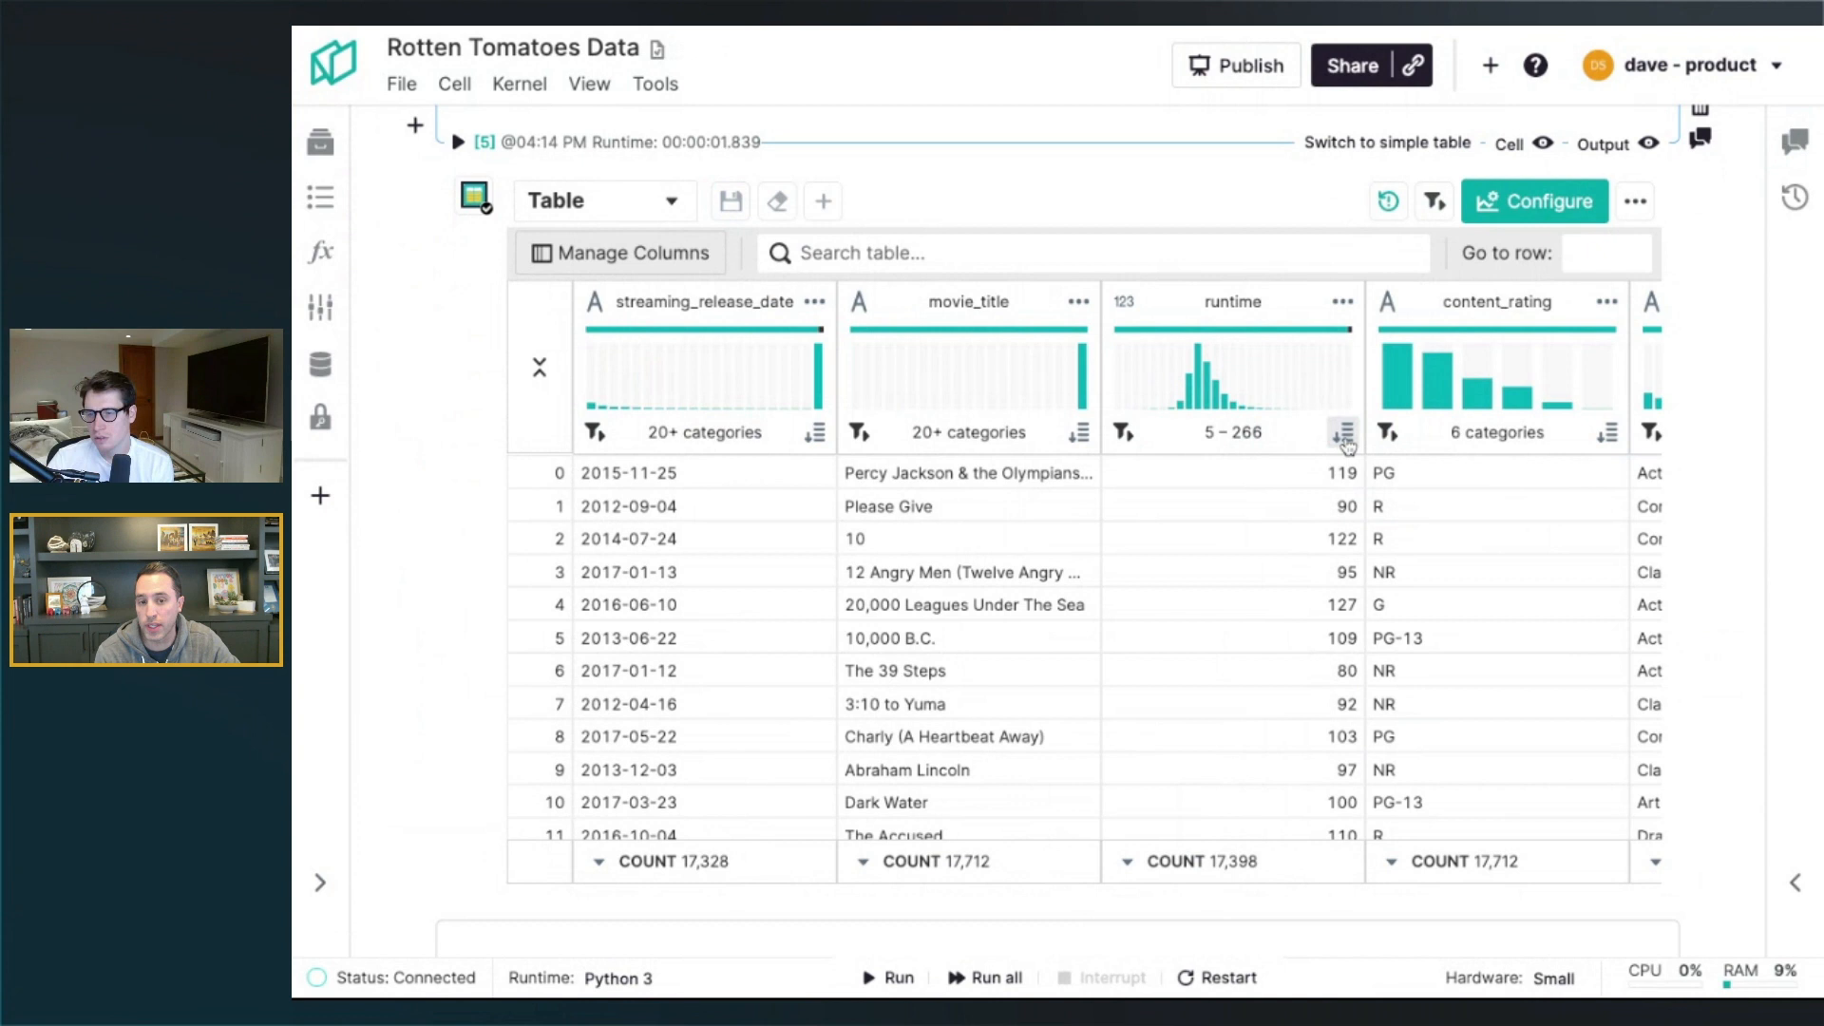
{"action": "mouse_move", "coordinate": [1350, 530]}
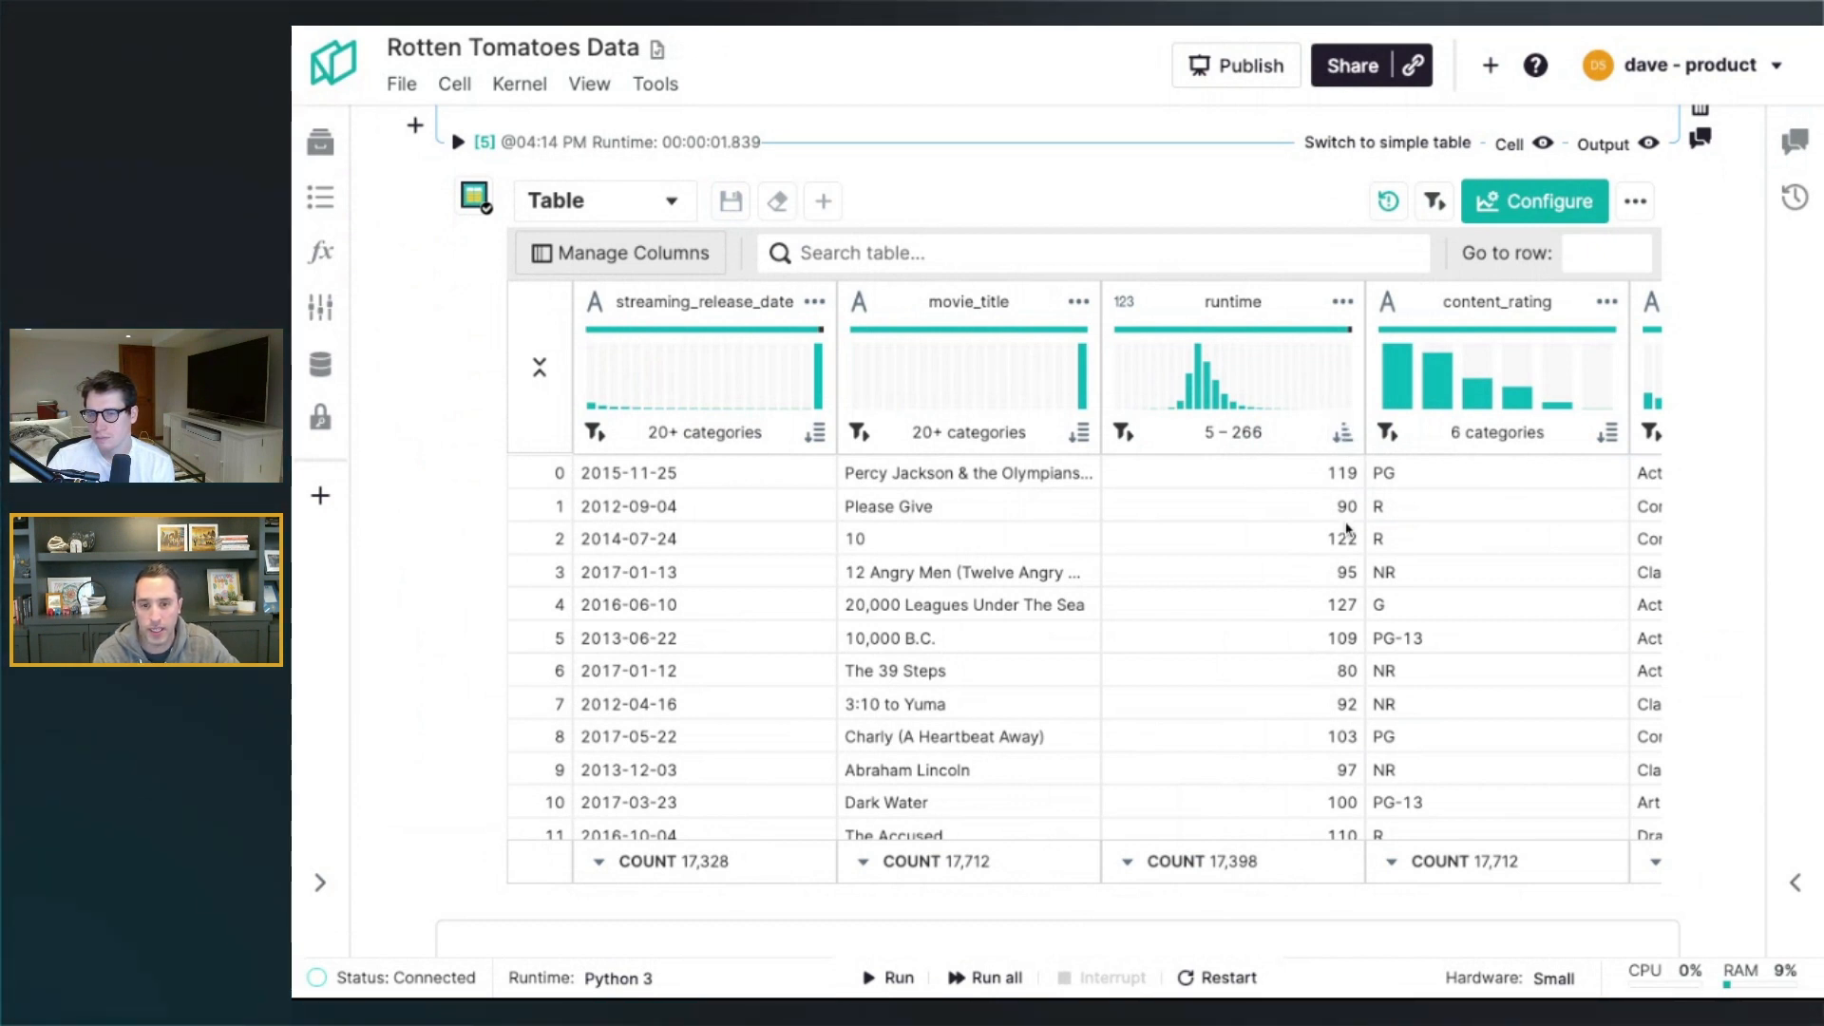
{"action": "left_click", "coordinate": [1339, 432]}
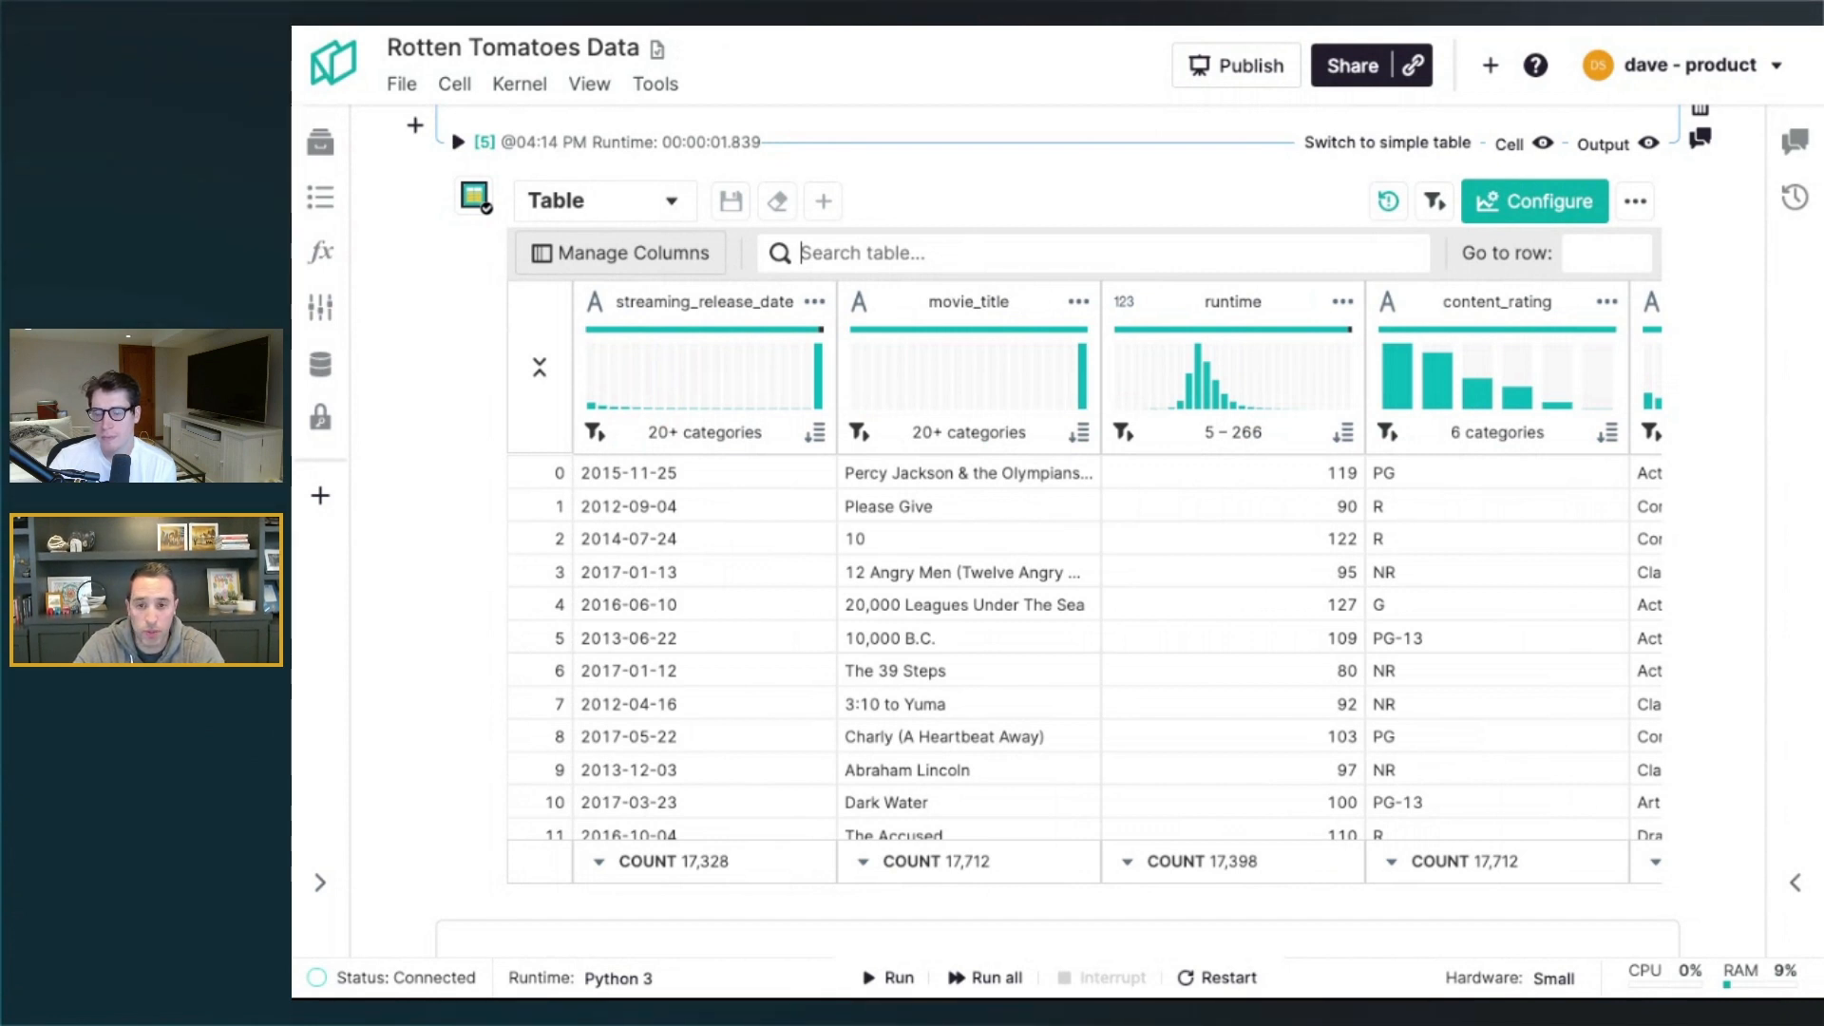
{"action": "type", "text": "PG"}
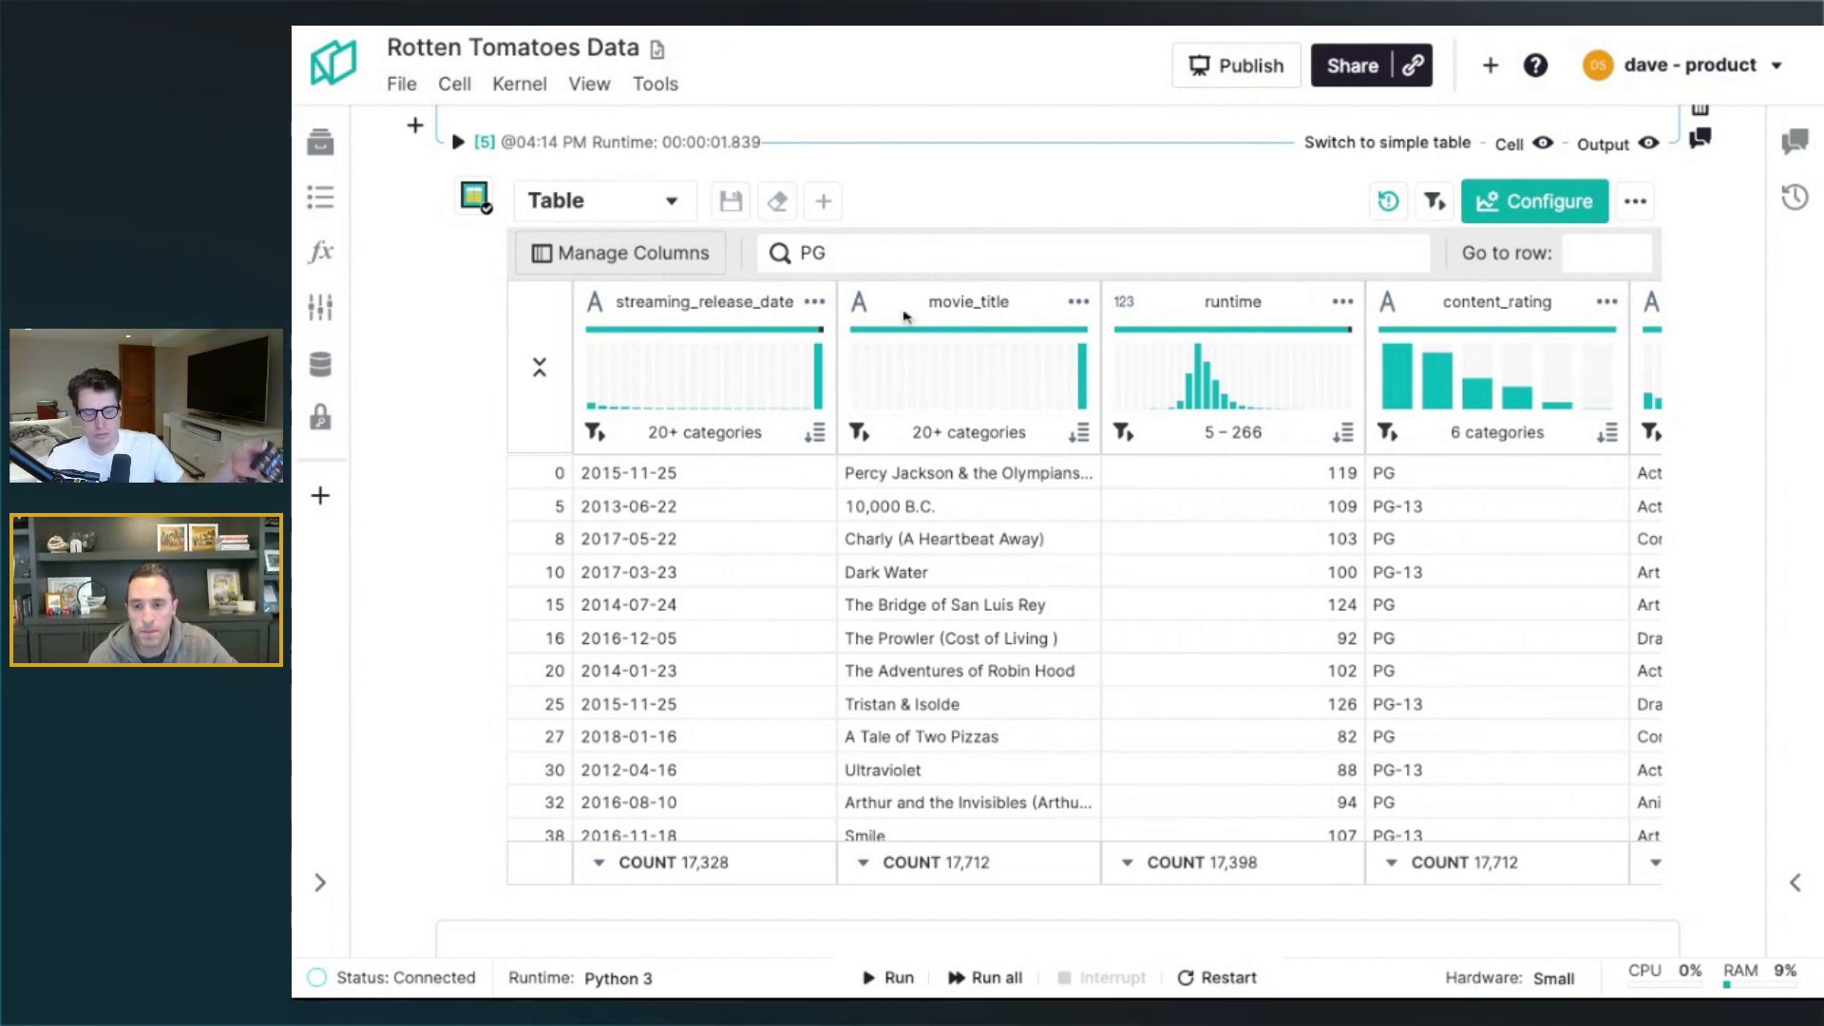
{"action": "left_click", "coordinate": [1095, 253]}
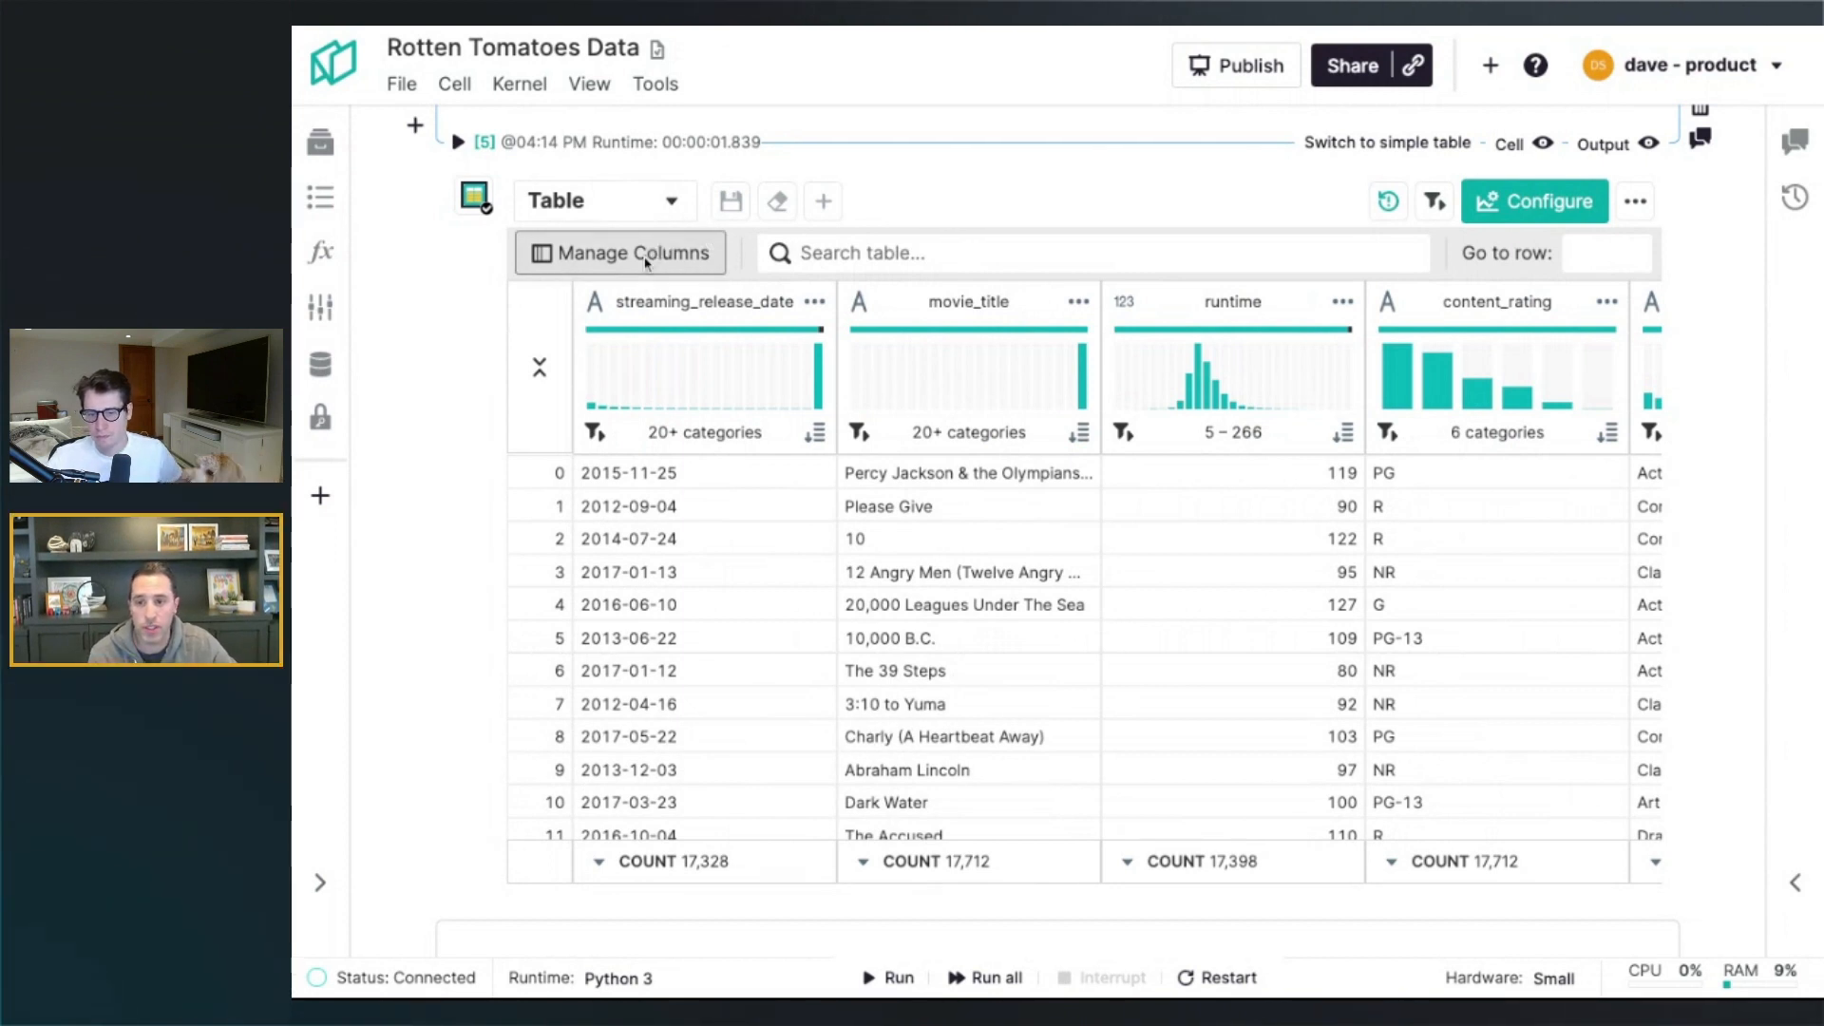
Hide the link column from the table via Manage Columns
{"action": "left_click", "coordinate": [620, 253]}
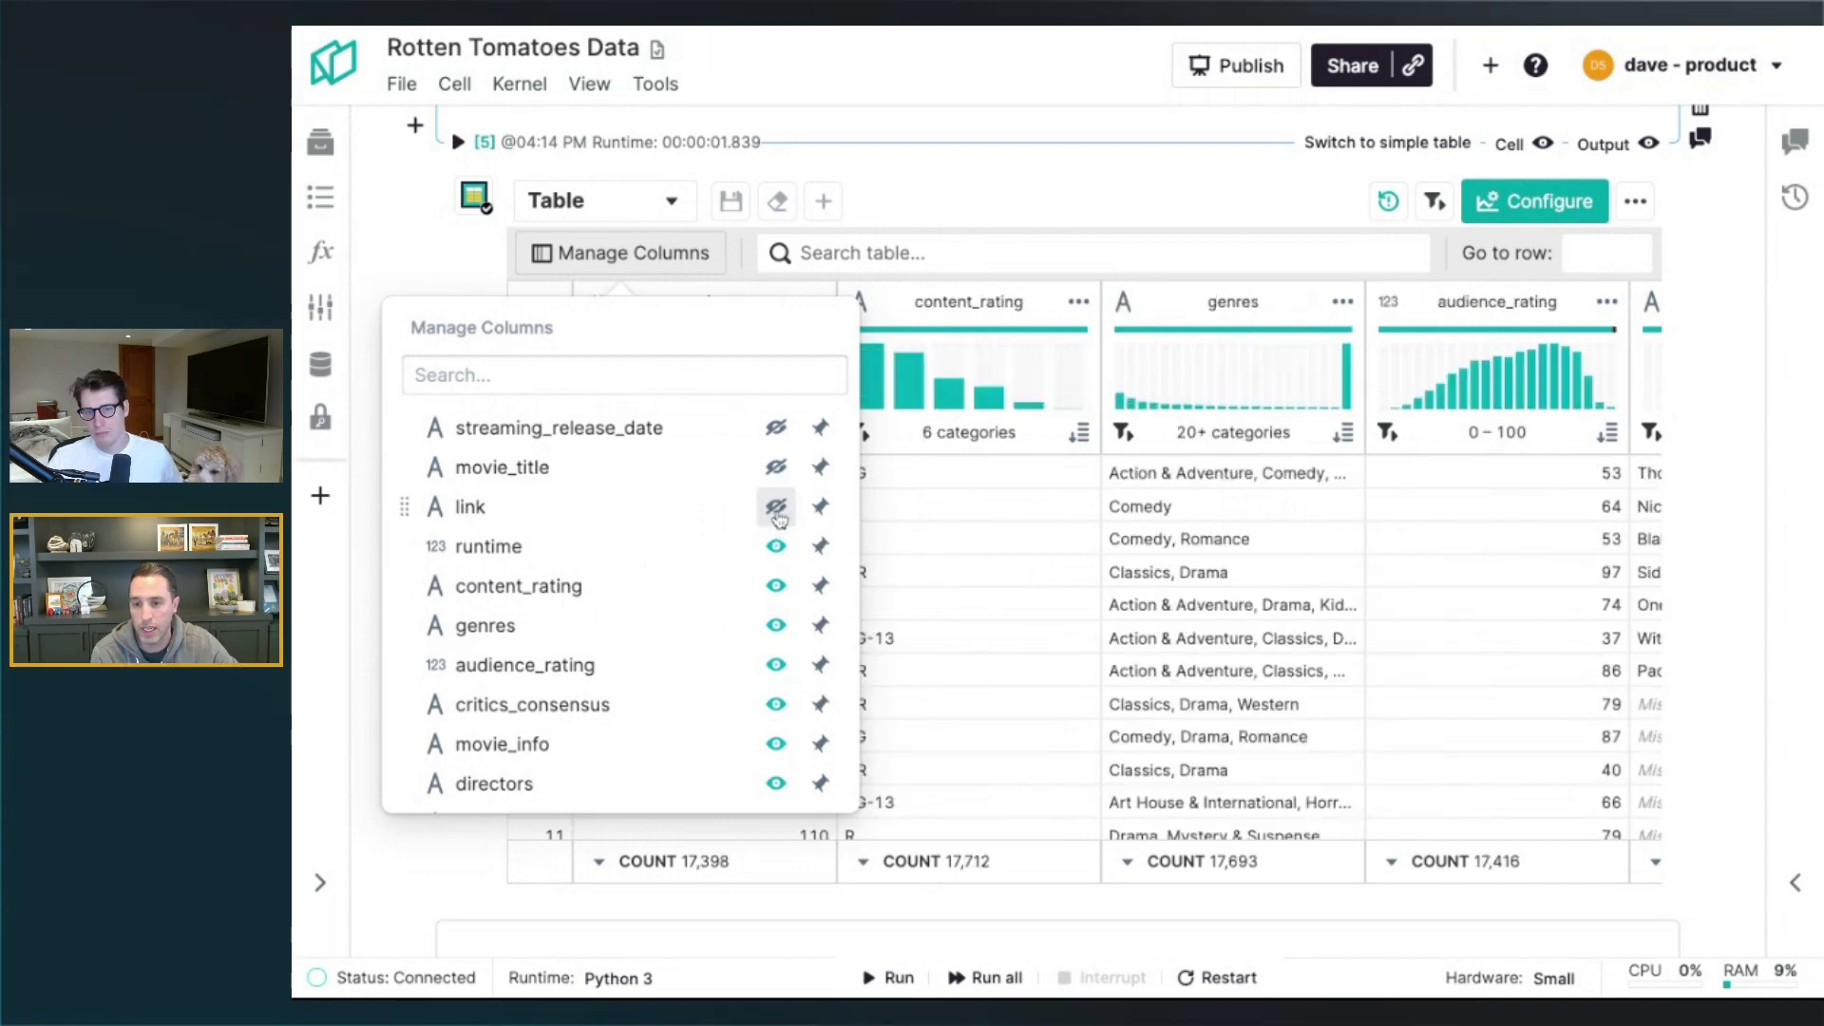
{"action": "left_click", "coordinate": [775, 467]}
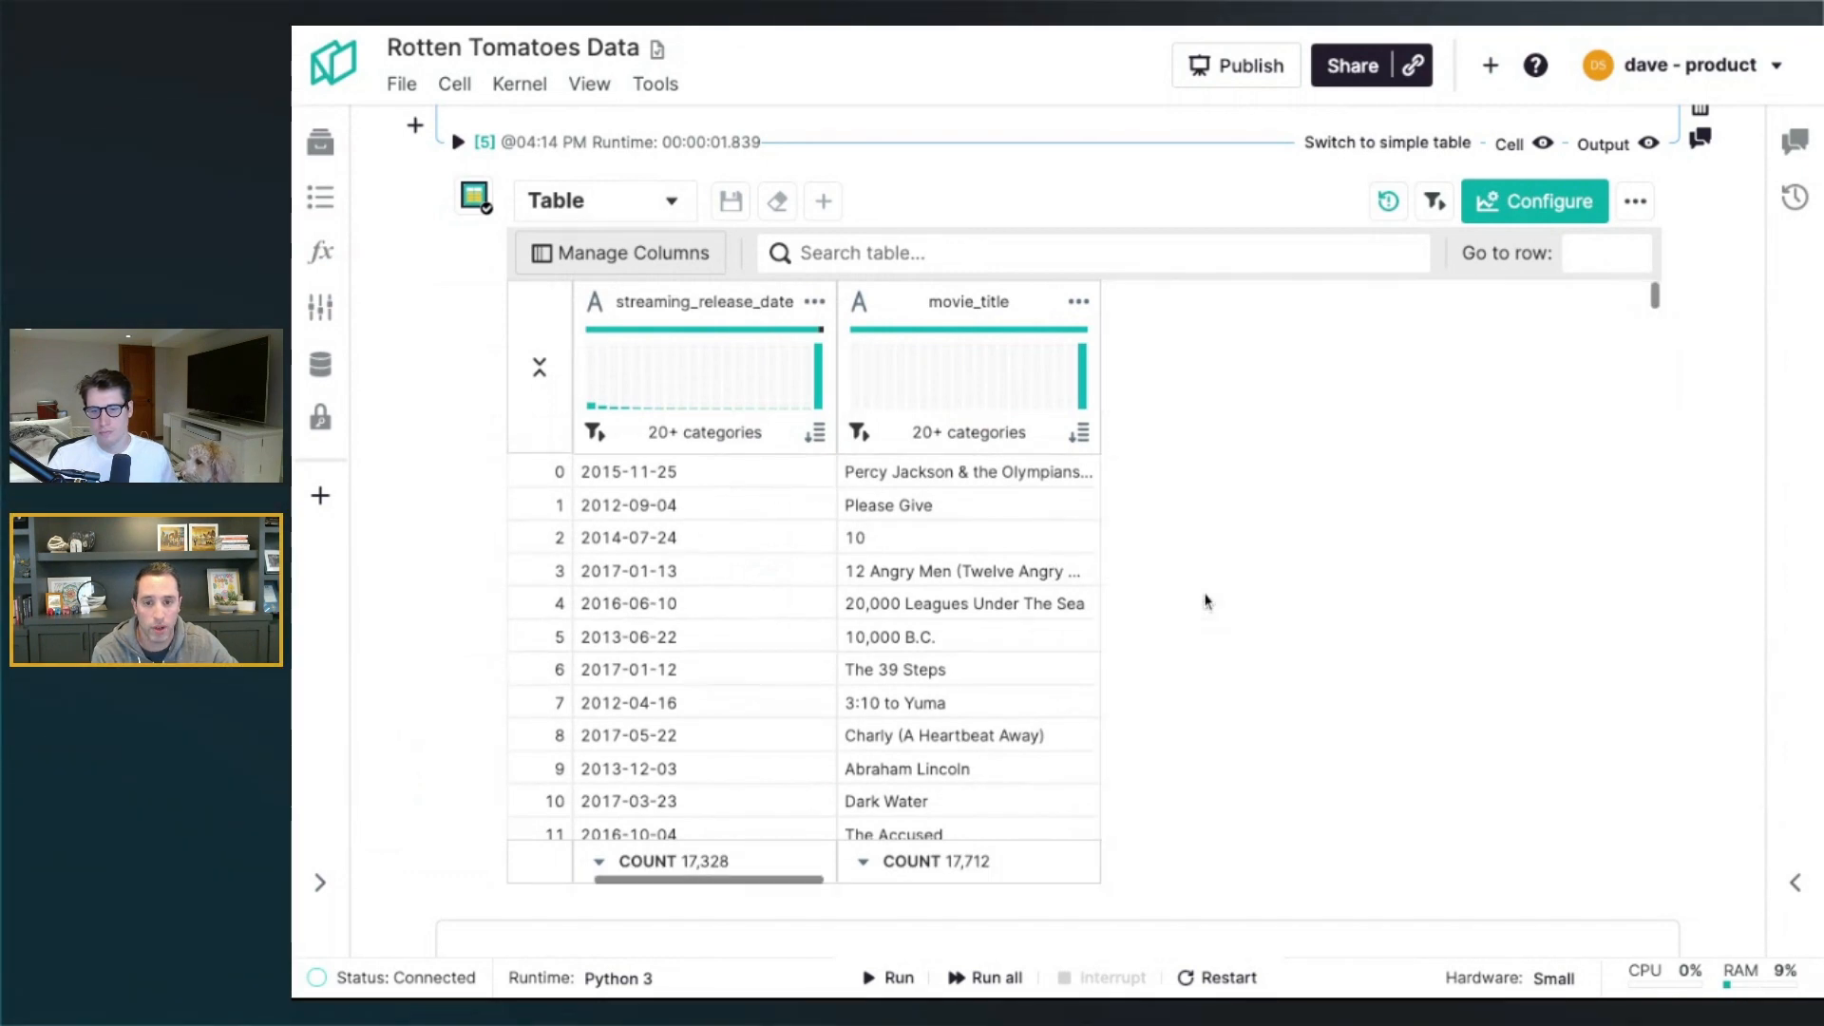
{"action": "left_click", "coordinate": [620, 253]}
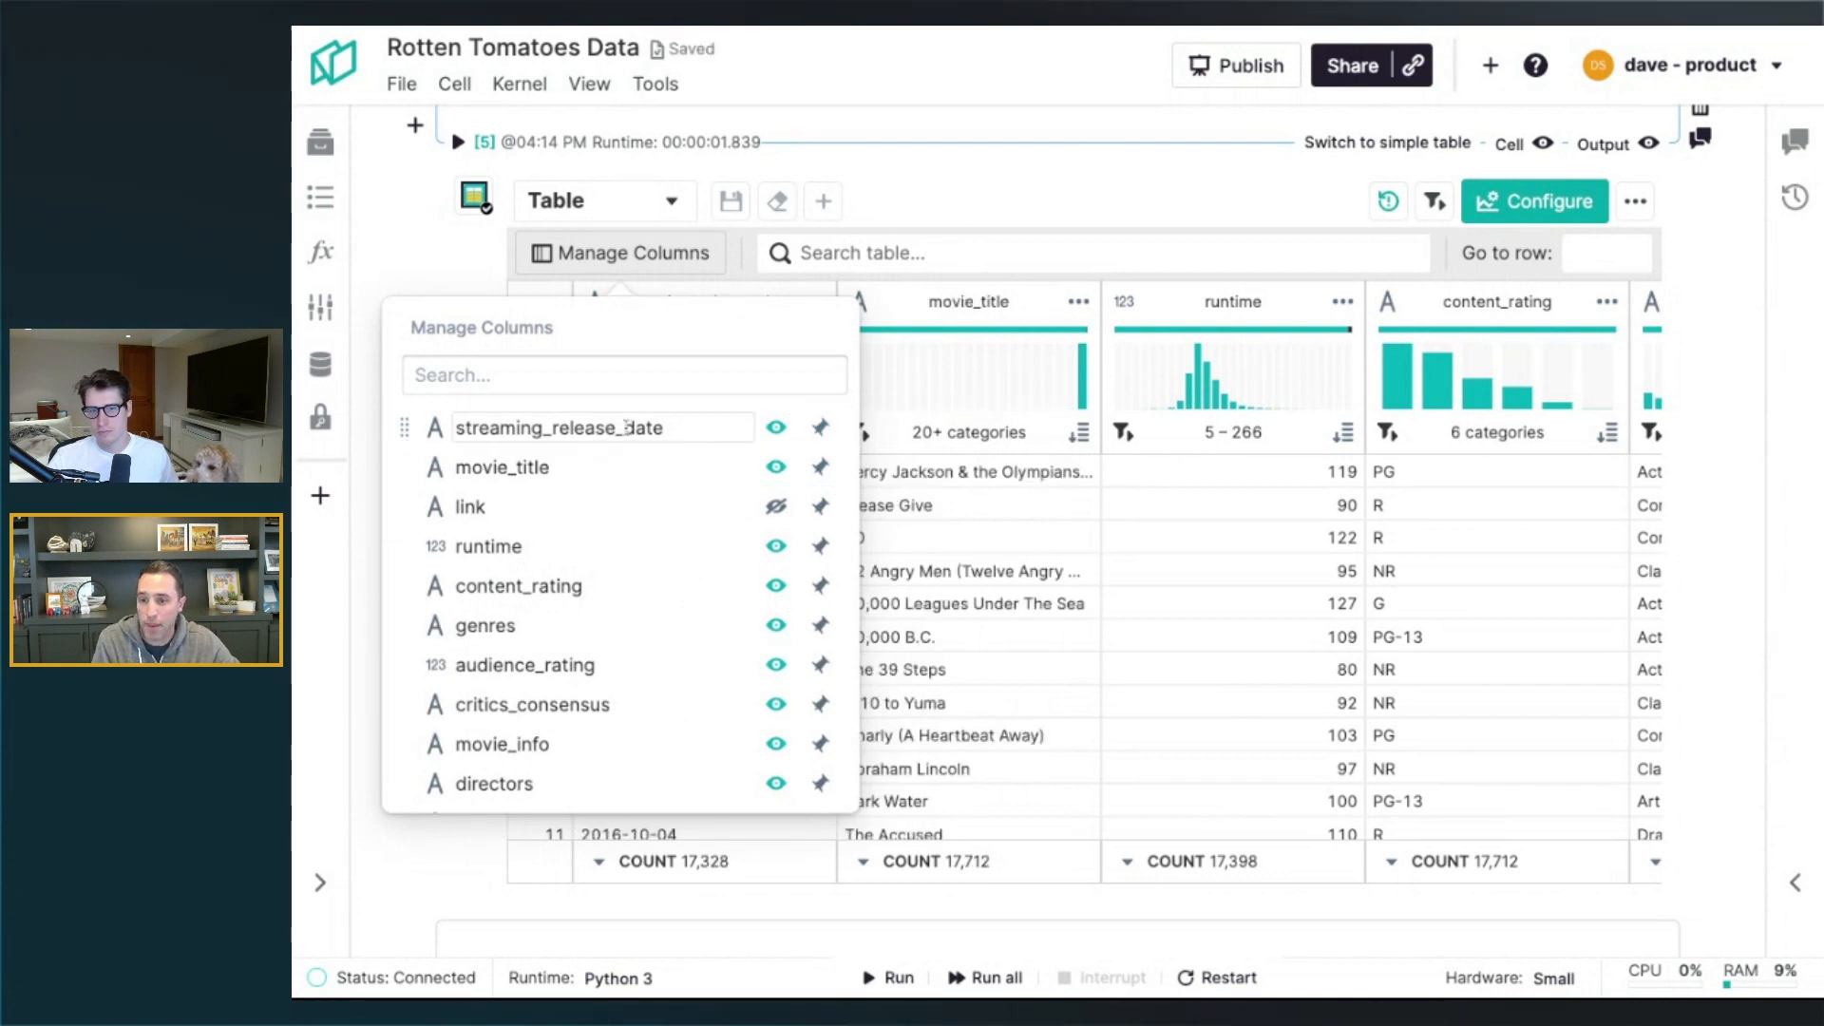
Rename the streaming_release_date column to 'Release Date'
{"action": "type", "text": "Release Date"}
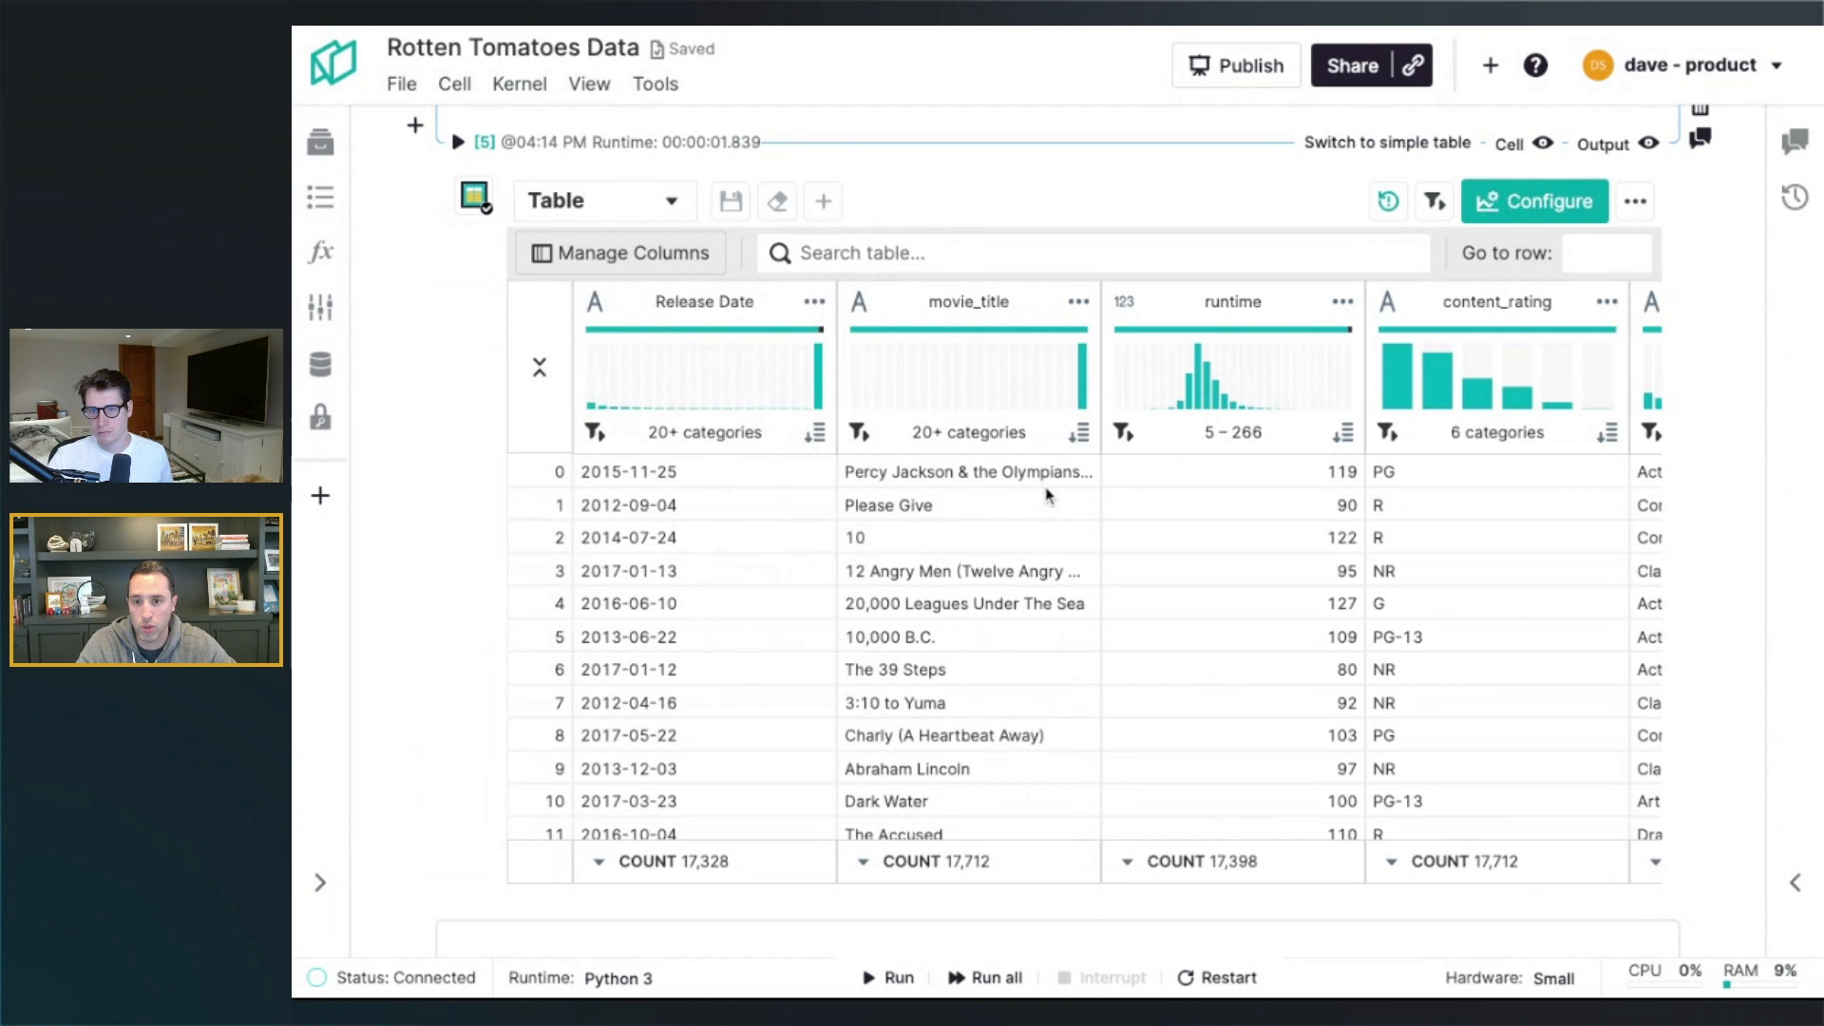
{"action": "double_click", "coordinate": [968, 302]}
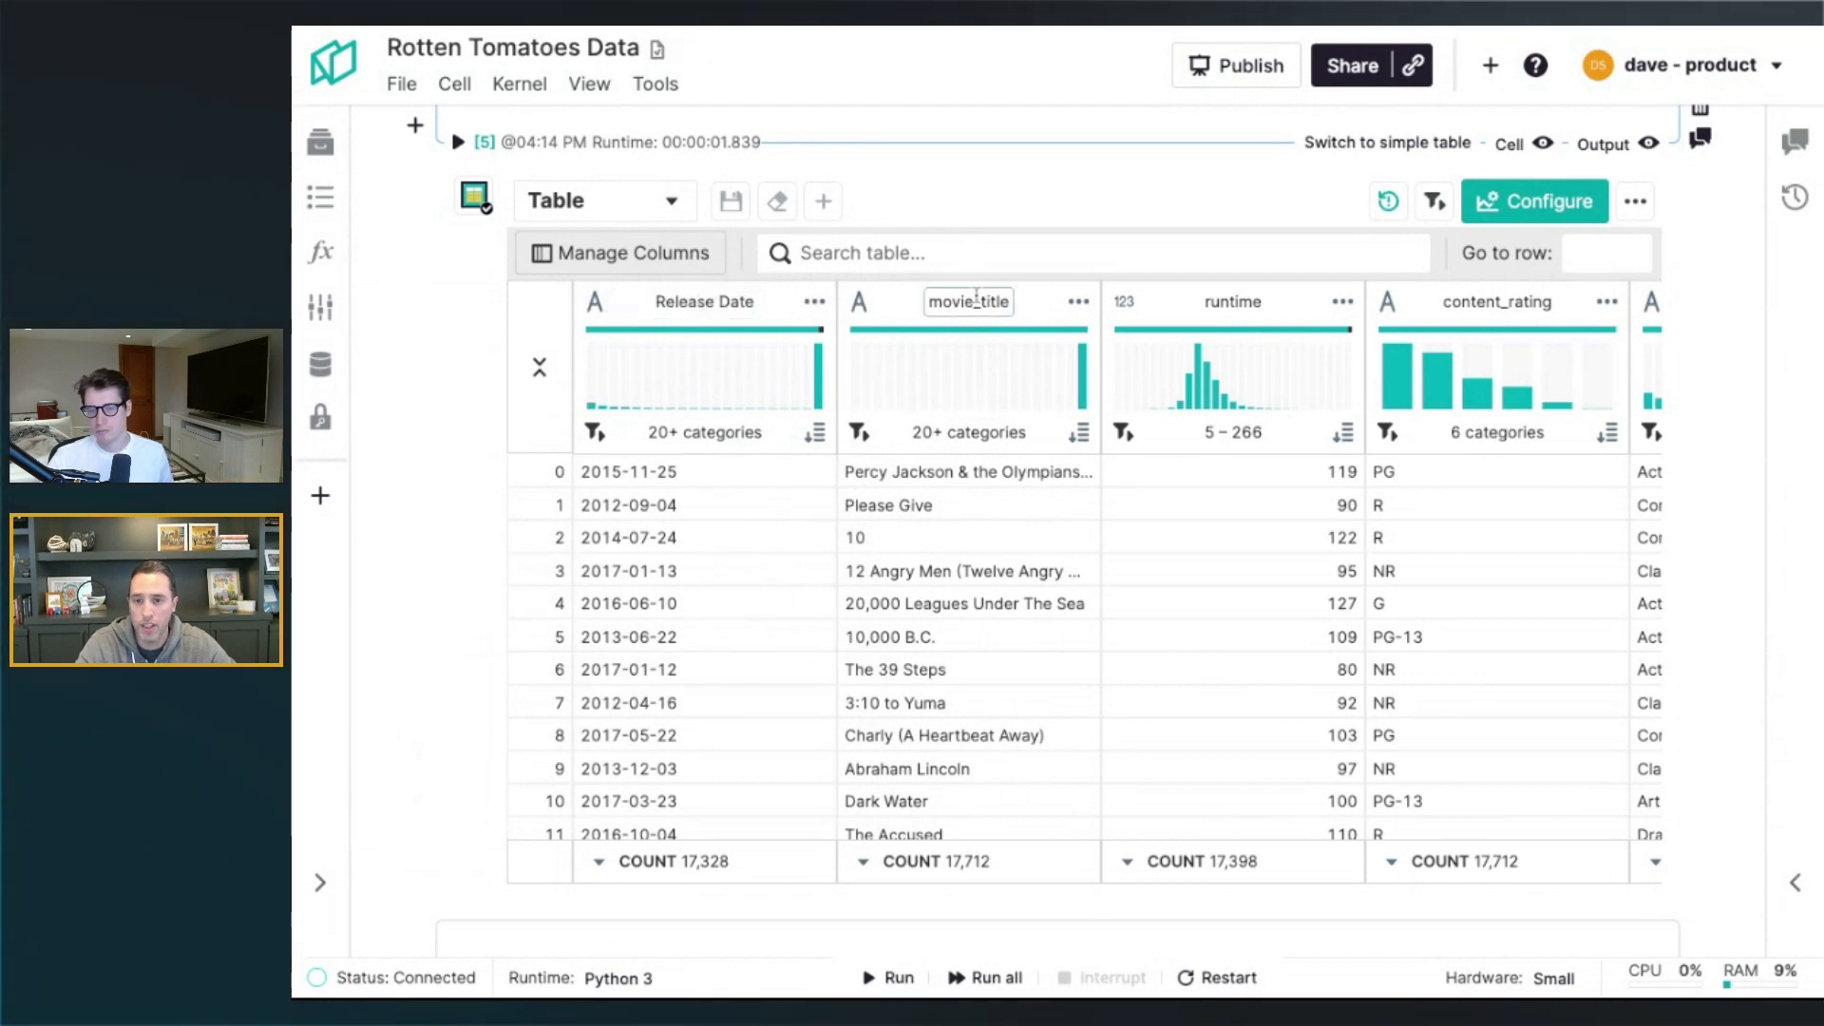
{"action": "double_click", "coordinate": [967, 303]}
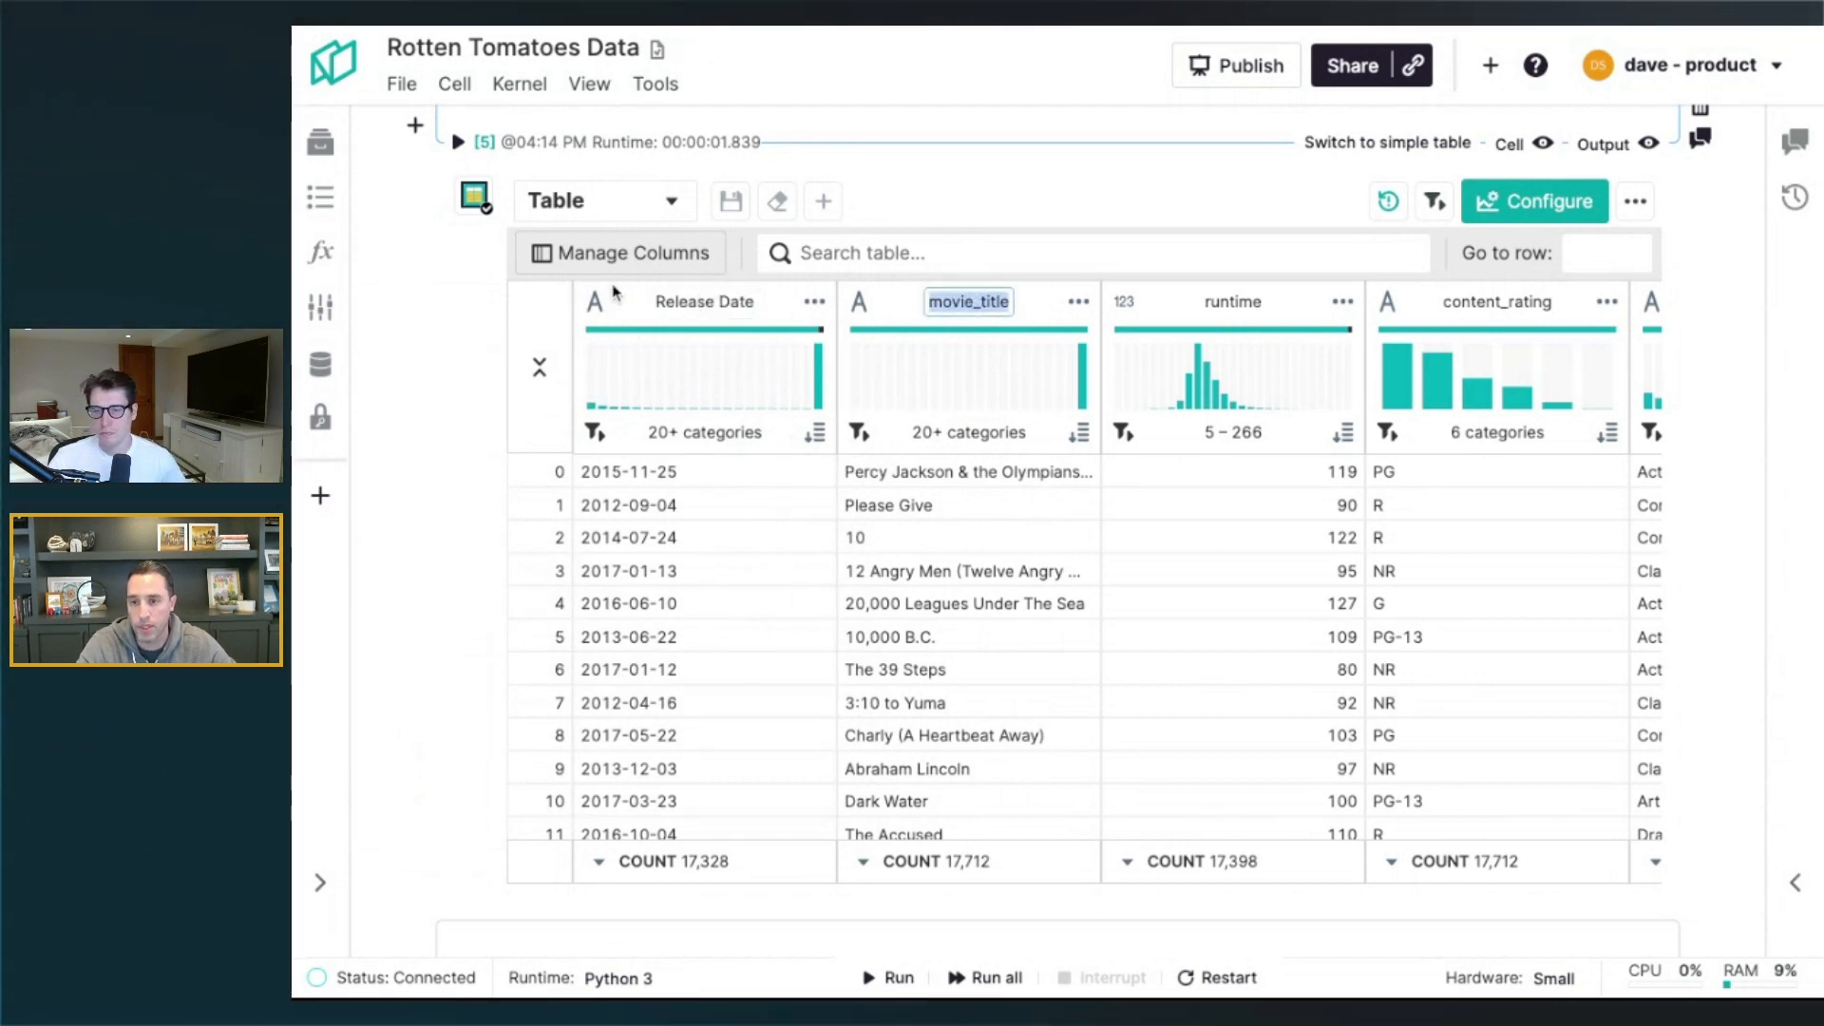
Reorder columns so tomatometer_count sits beside movie_title
{"action": "left_click", "coordinate": [620, 253]}
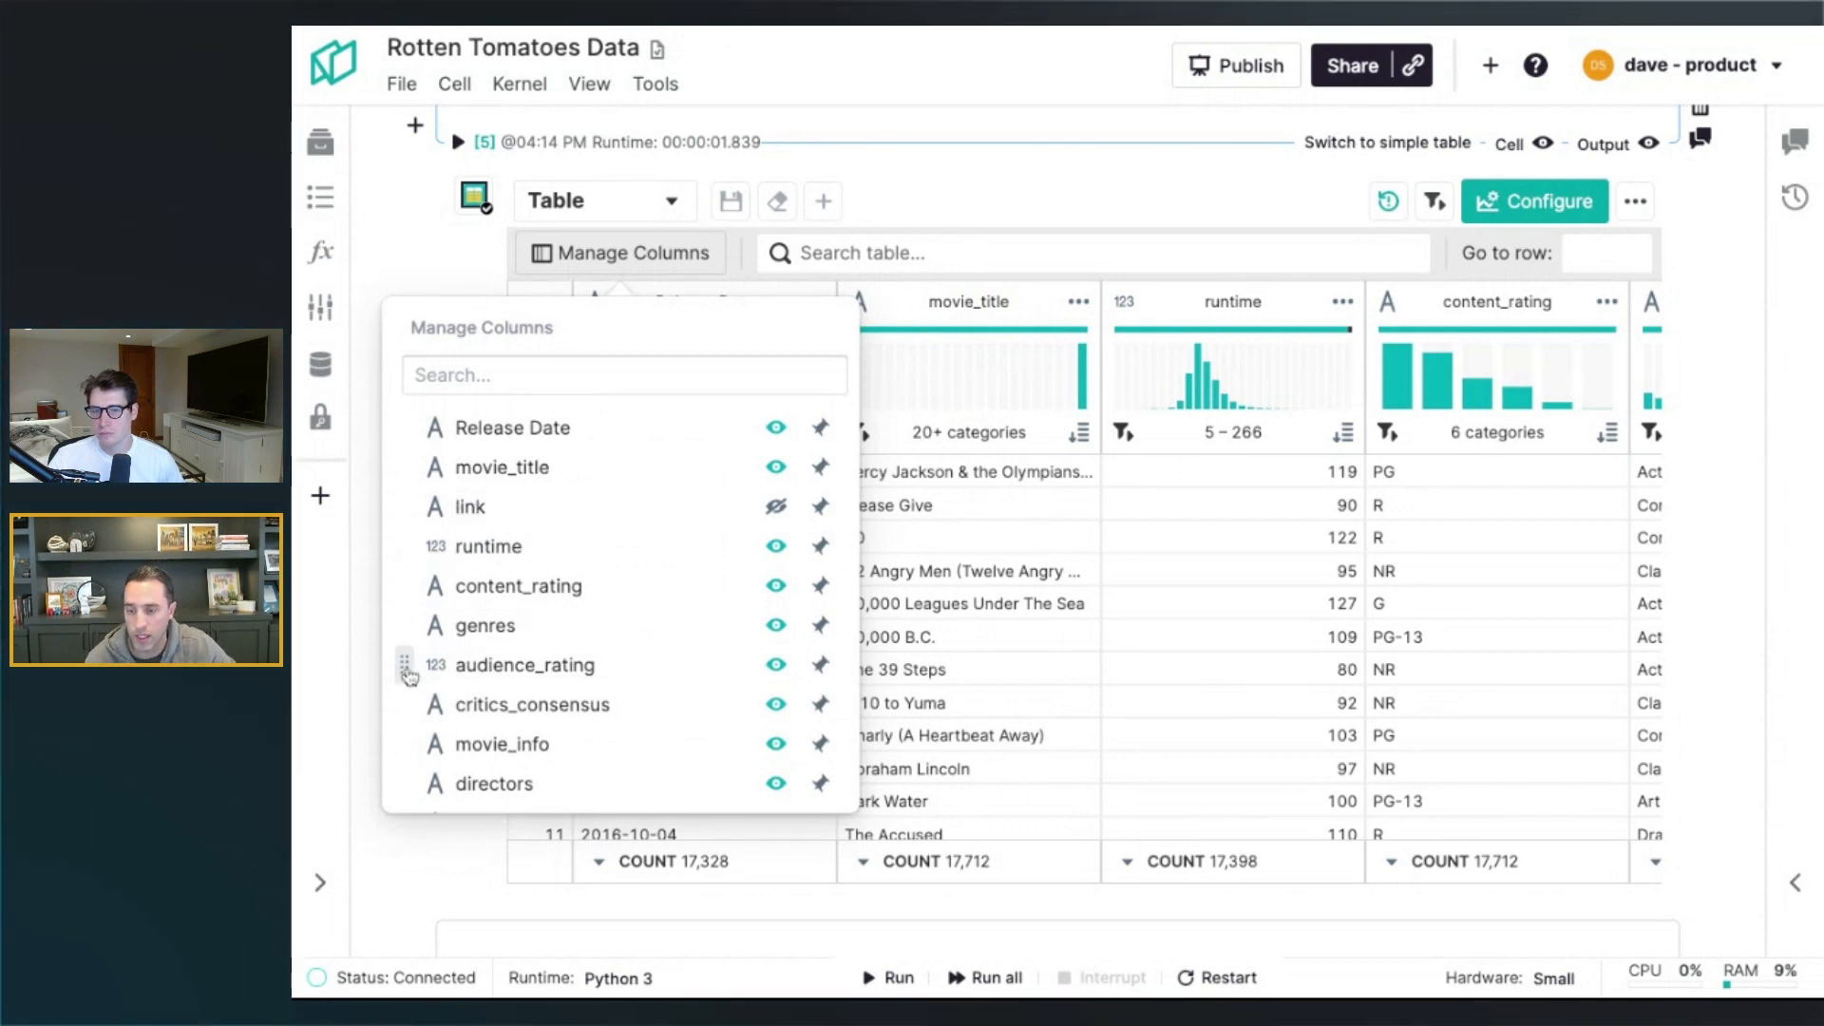
{"action": "scroll", "scroll_direction": "down", "scroll_amount": 3}
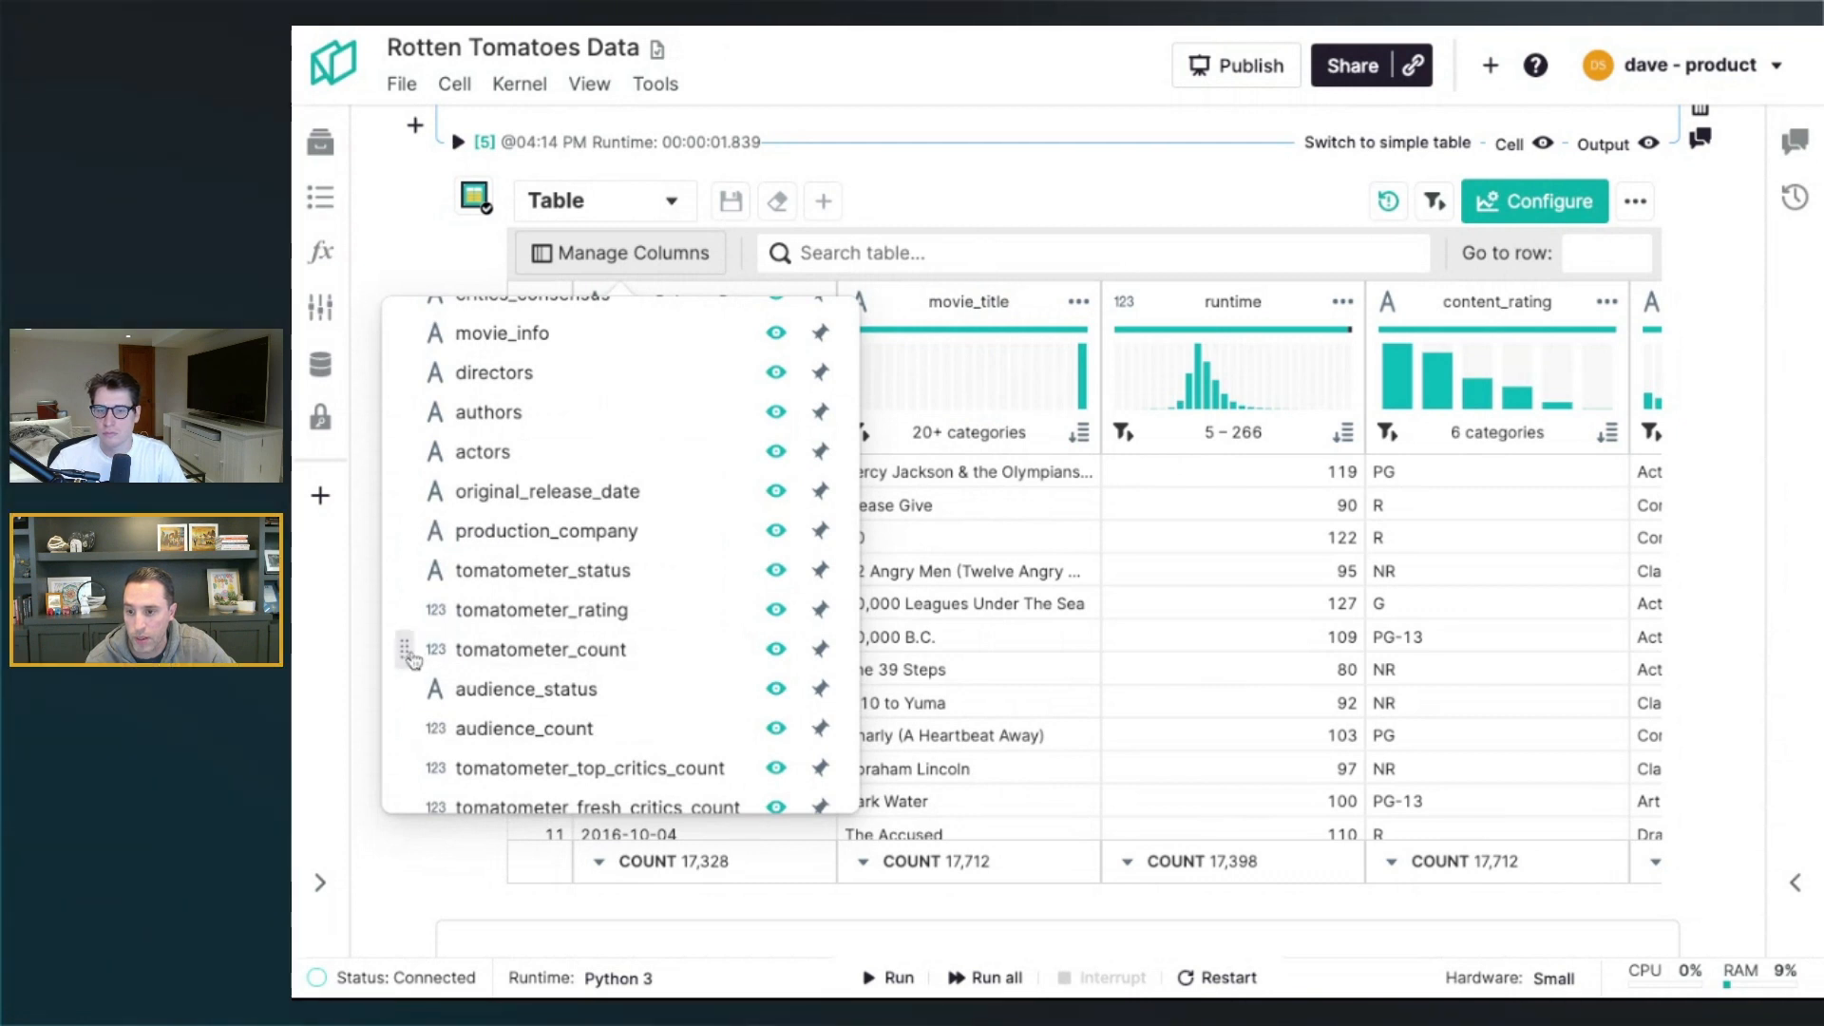
{"action": "left_click_drag", "start_coordinate": [416, 650], "coordinate": [439, 667]}
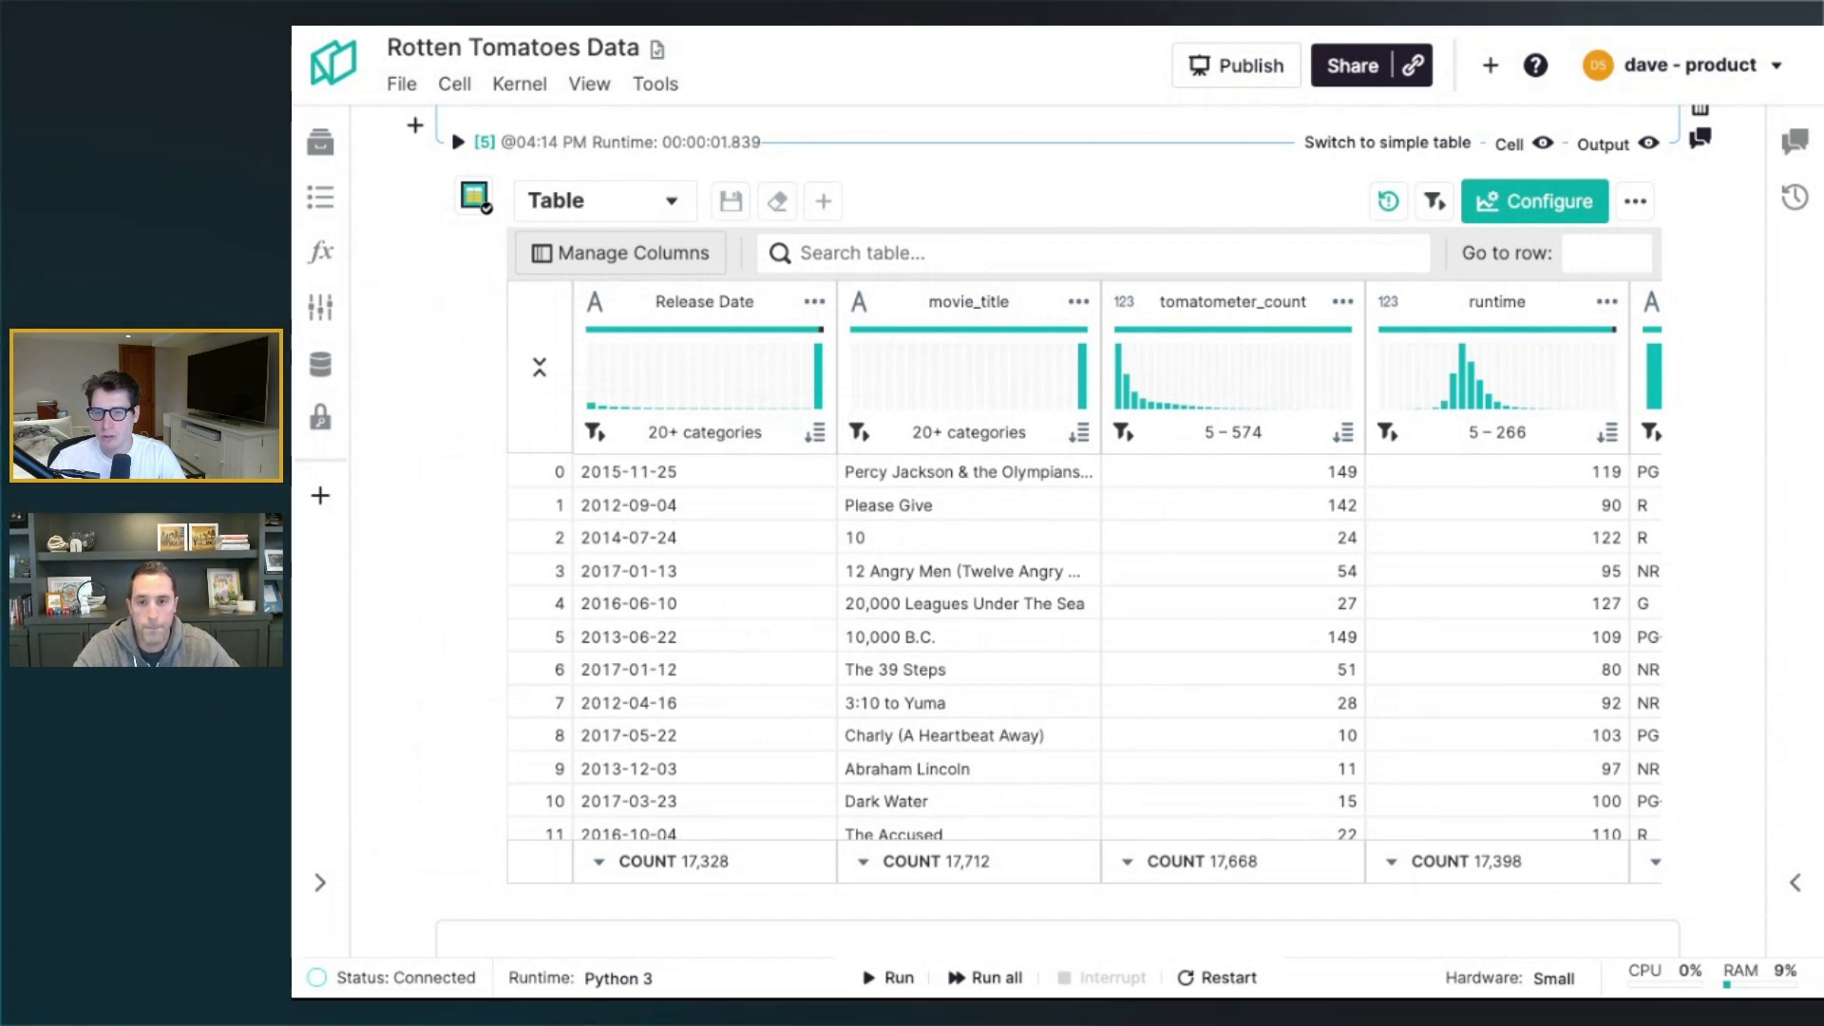
{"action": "mouse_move", "coordinate": [1247, 583]}
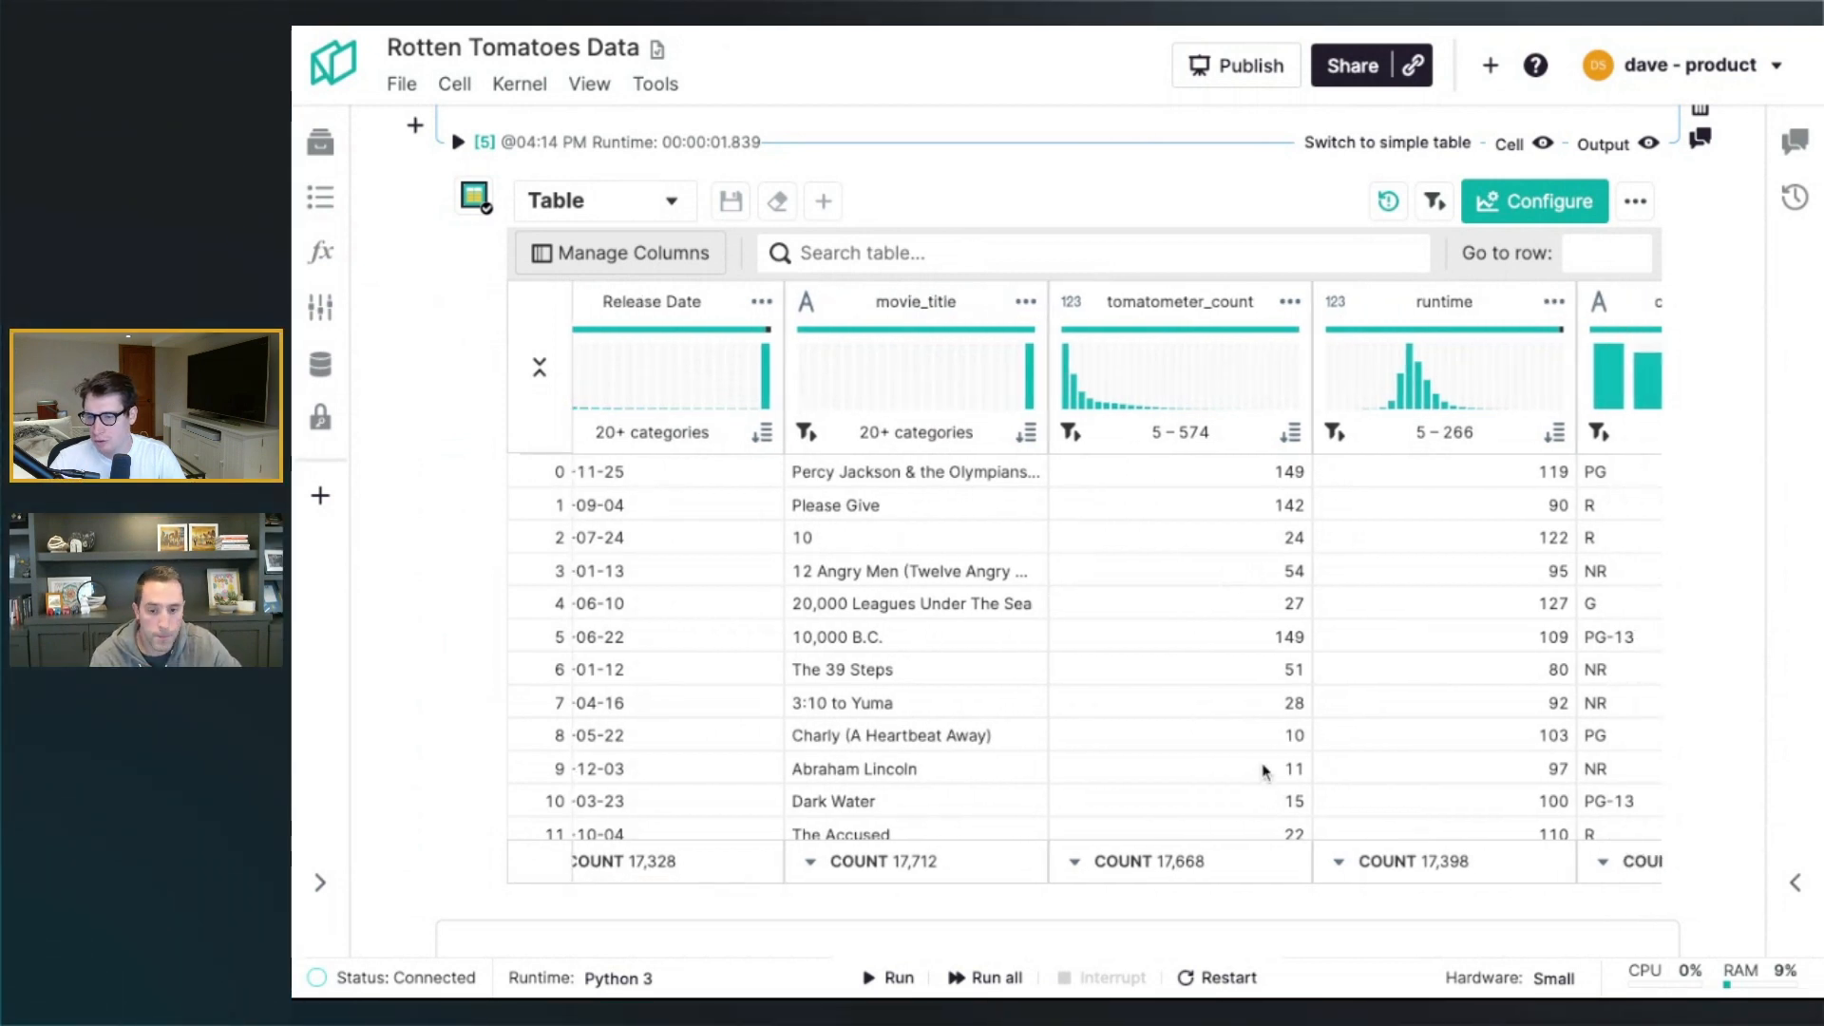
{"action": "mouse_move", "coordinate": [1190, 832]}
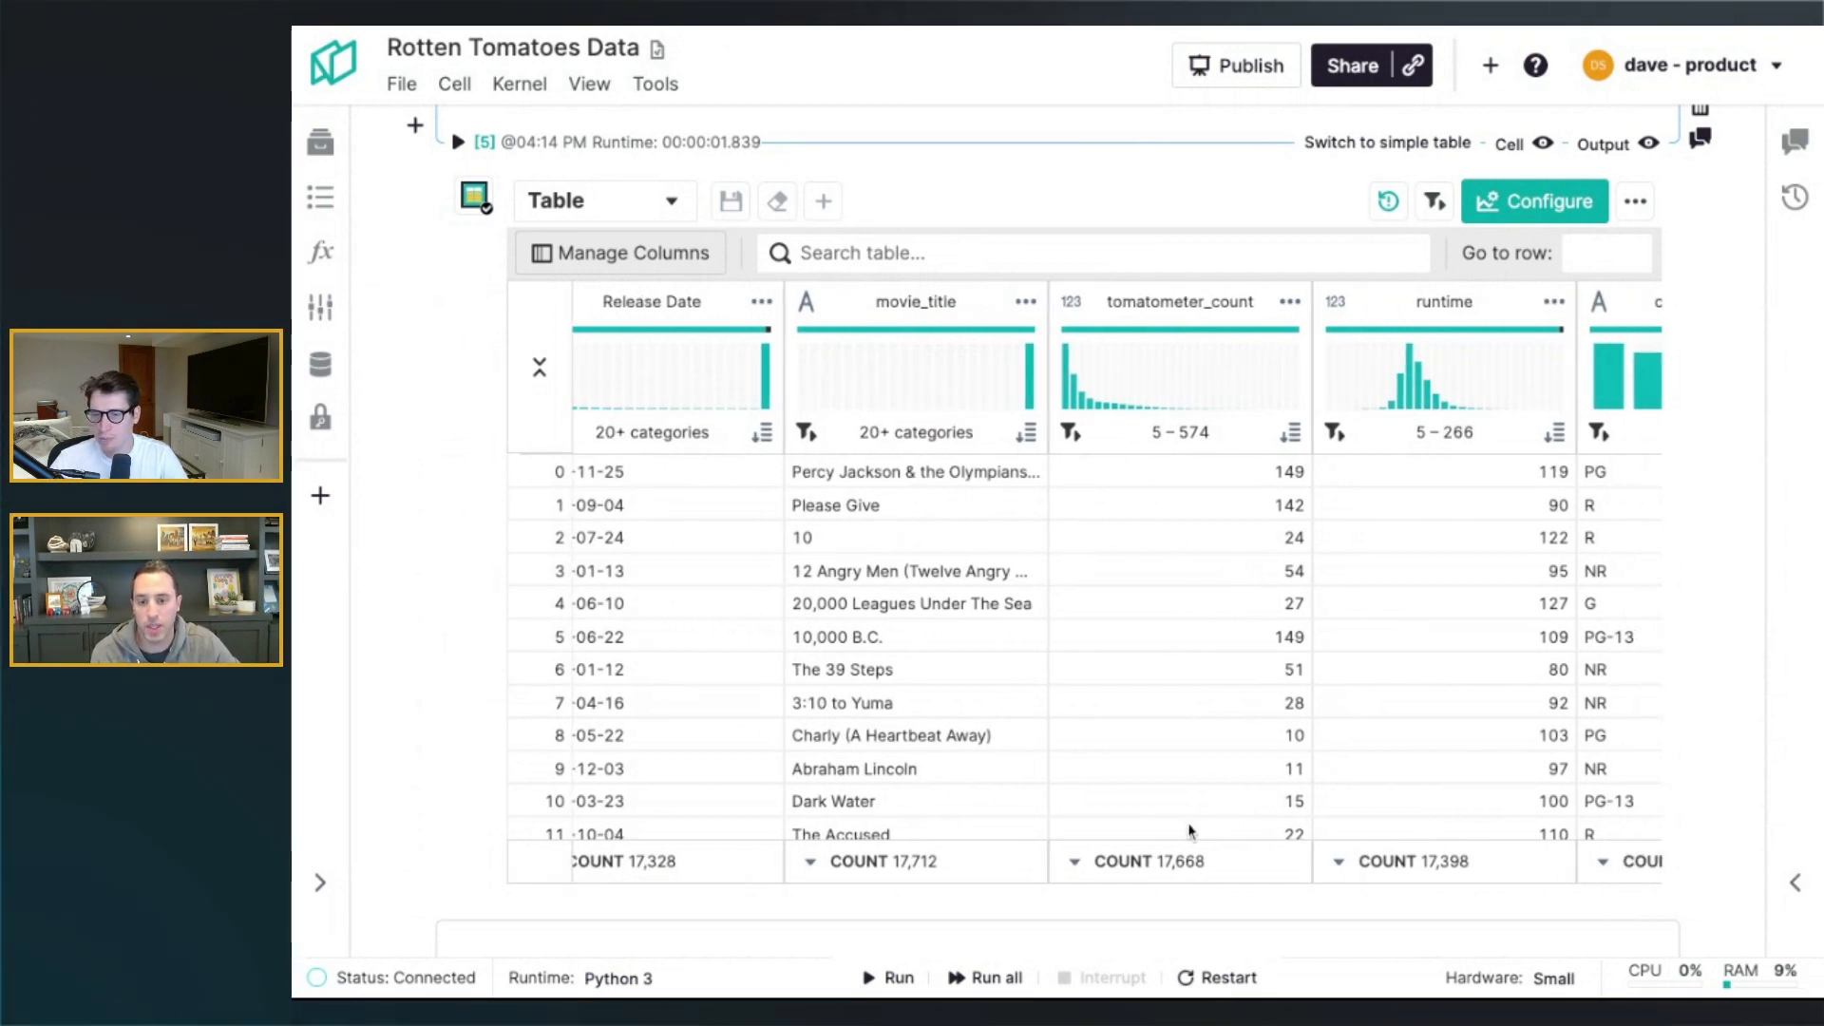
{"action": "mouse_move", "coordinate": [1199, 703]}
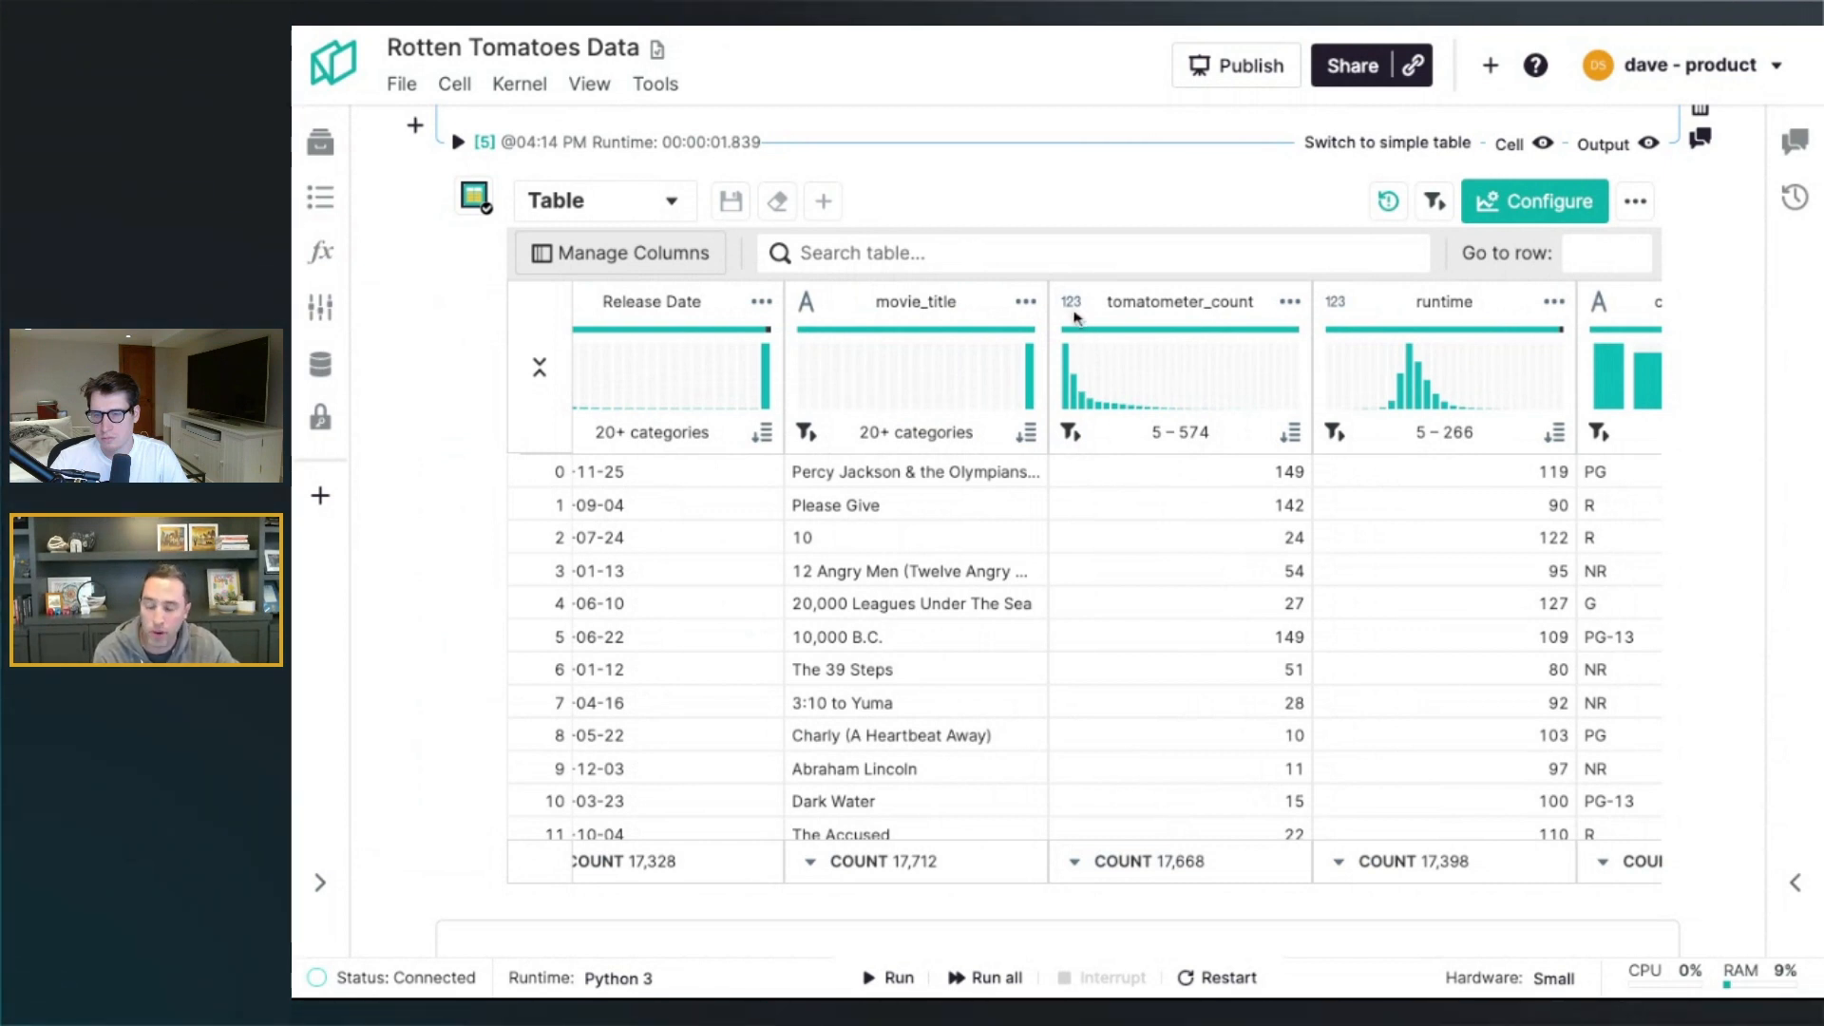
Switch the footer aggregation to AVG for tomatometer_count (57.14) and runtime (102.21)
{"action": "left_click", "coordinate": [1143, 861]}
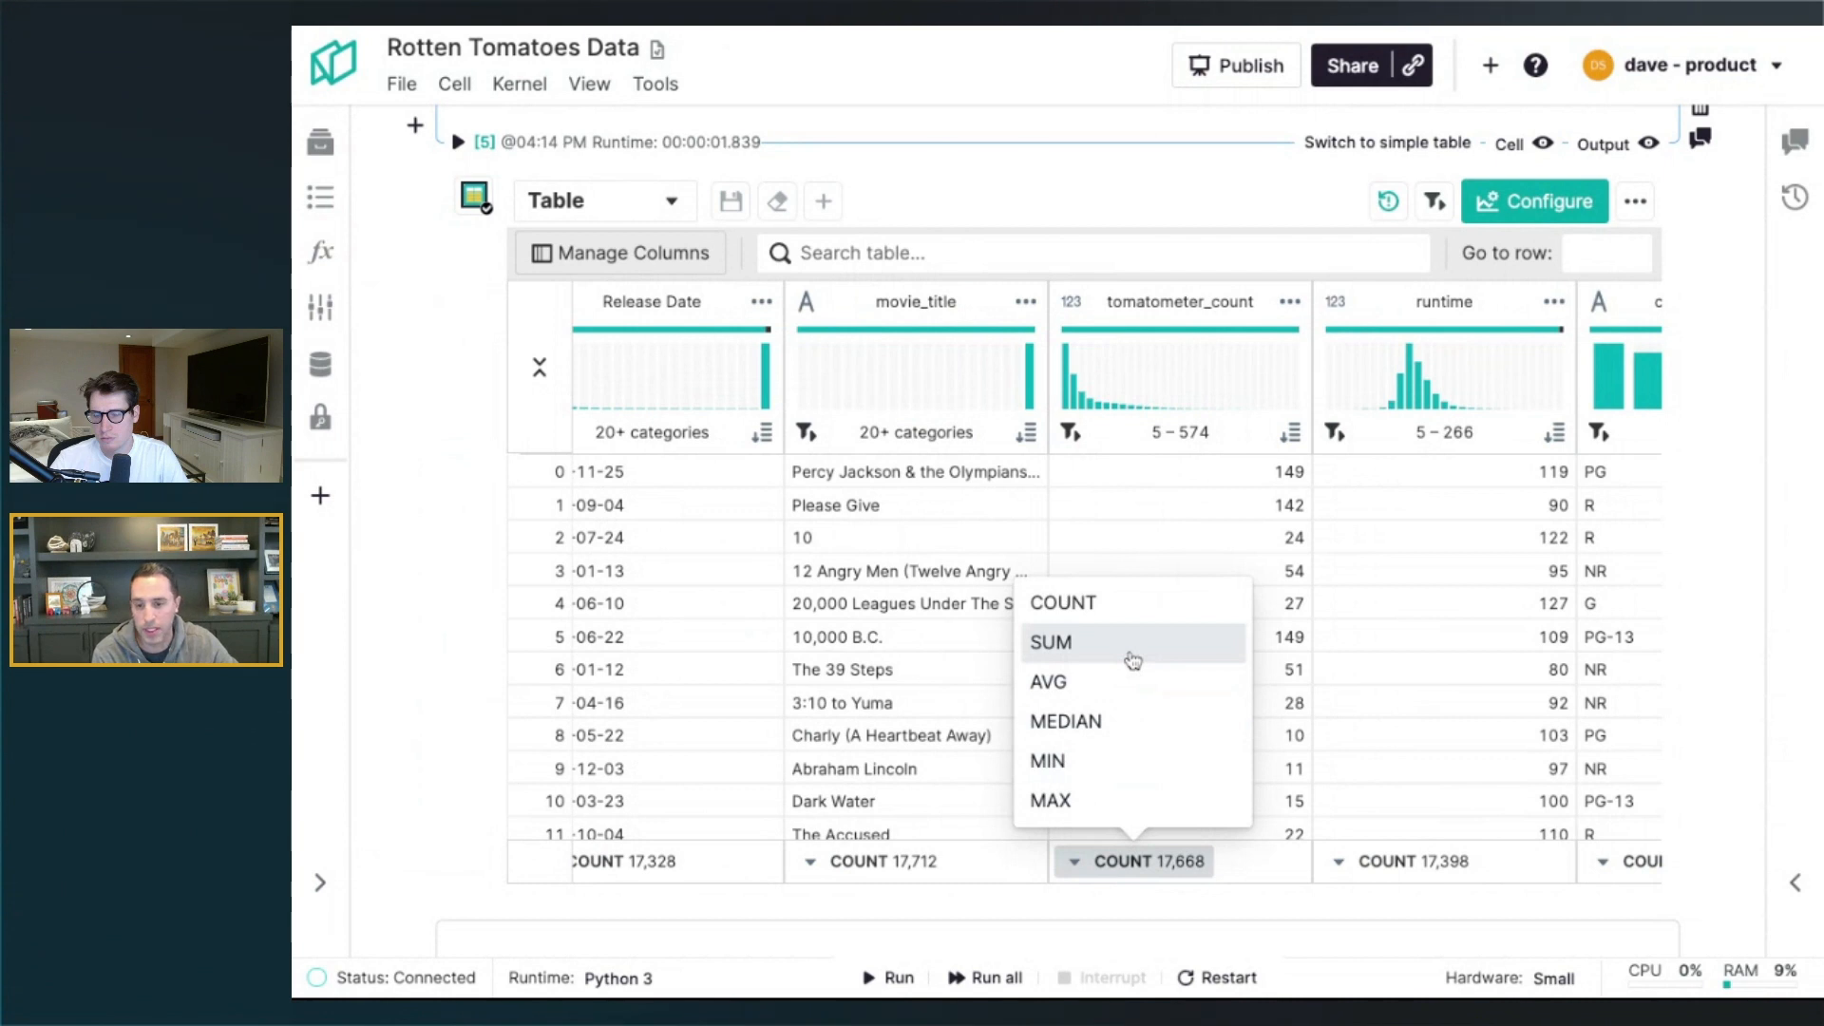
{"action": "left_click", "coordinate": [1045, 682]}
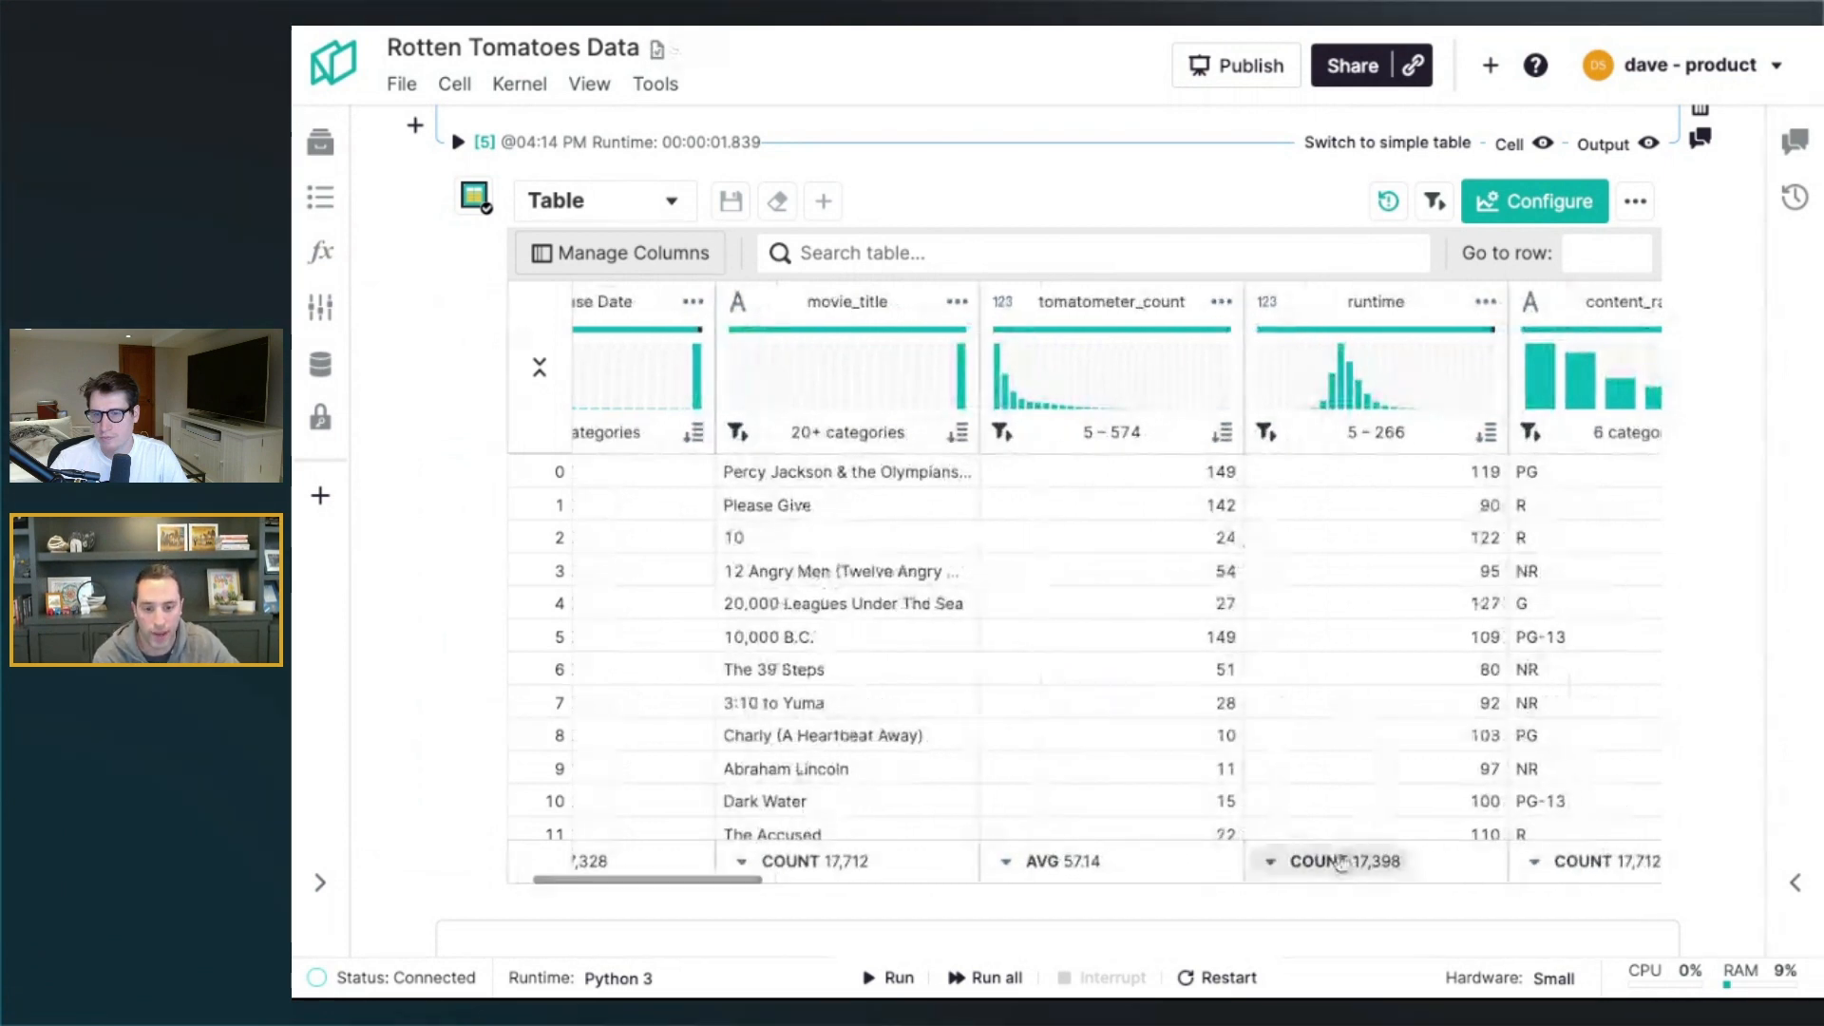
{"action": "left_click", "coordinate": [1315, 860]}
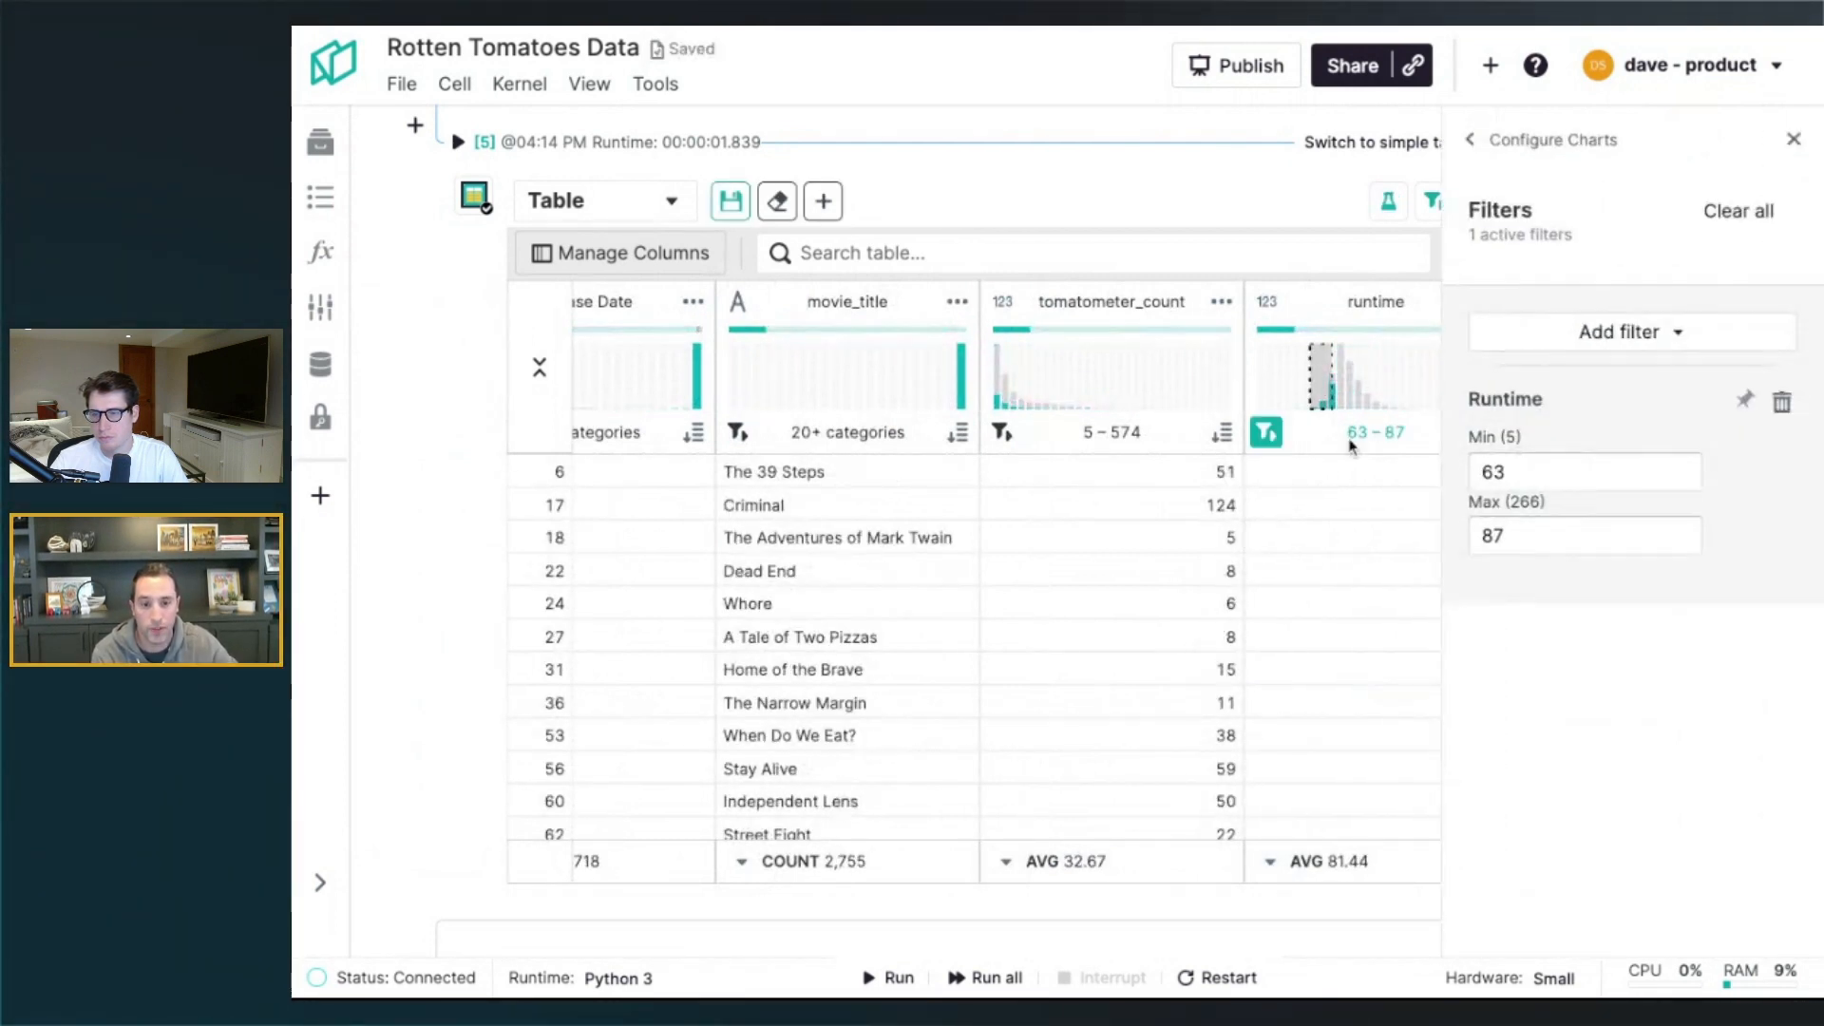
Try a narrow runtime histogram range filter, then scroll right through the table
{"action": "left_click_drag", "start_coordinate": [1332, 373], "coordinate": [1386, 373]}
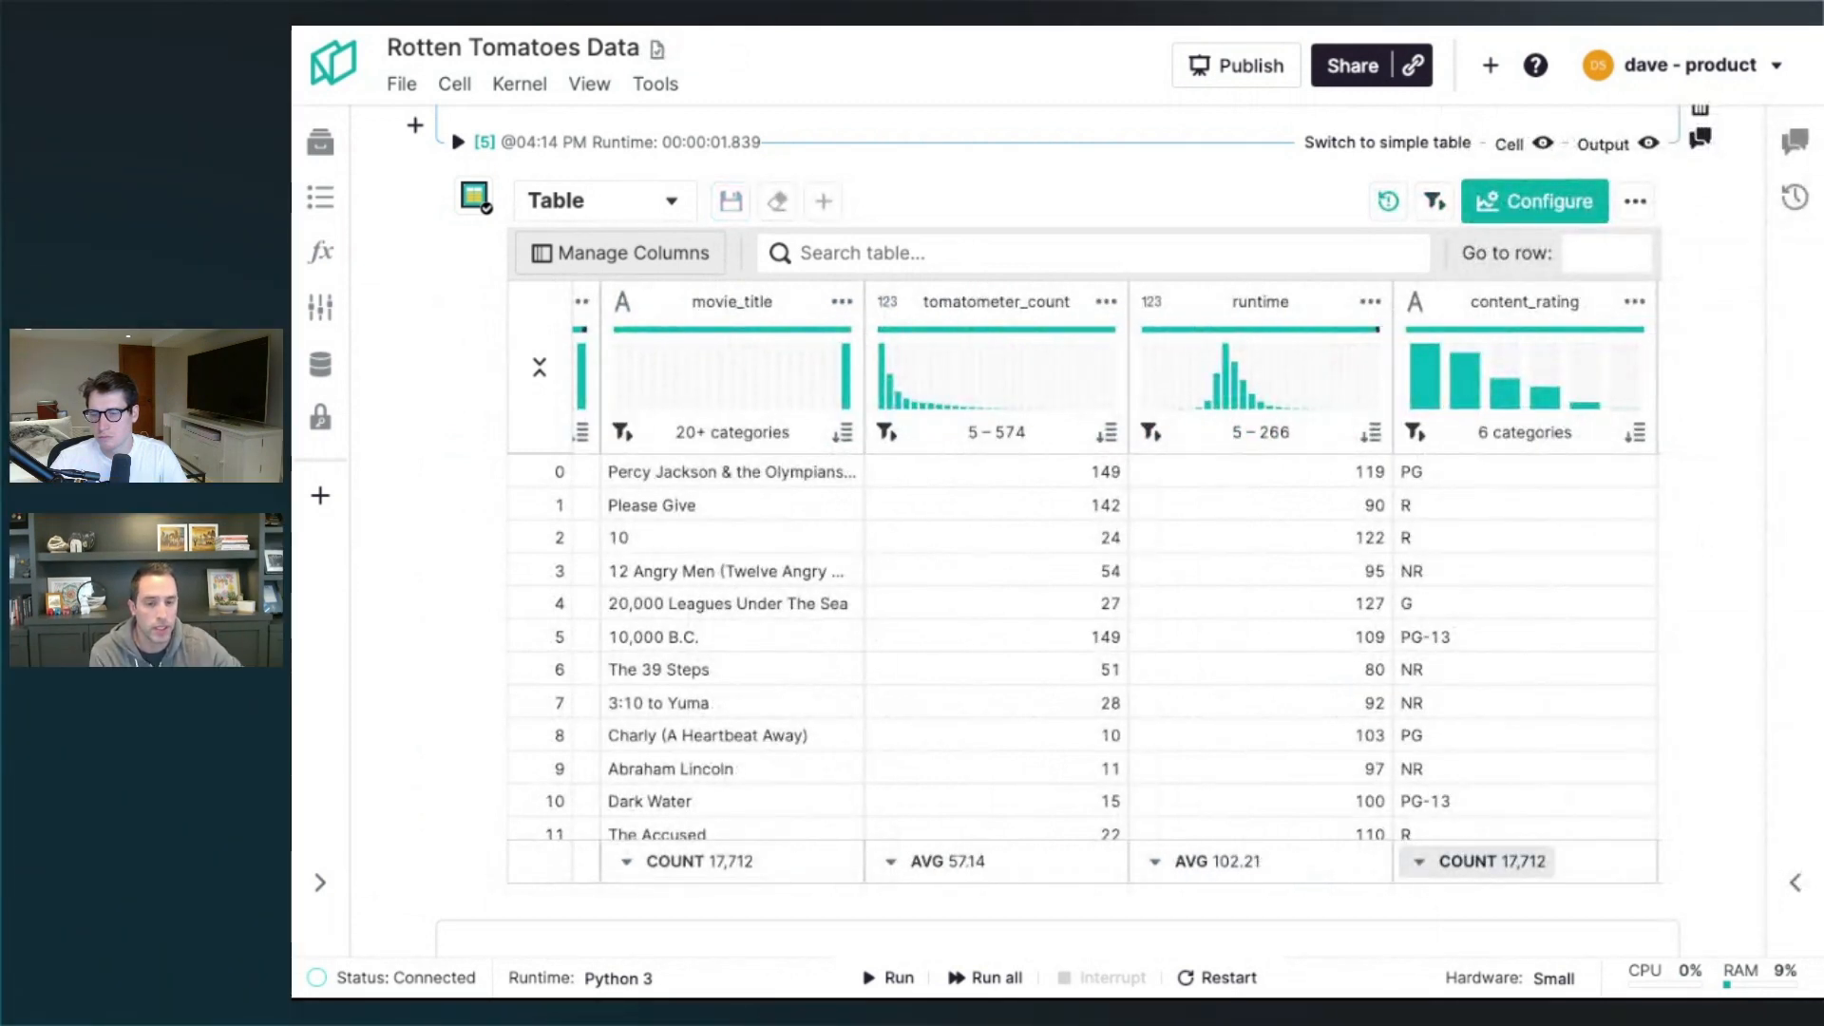
{"action": "scroll", "scroll_direction": "right", "scroll_amount": 3}
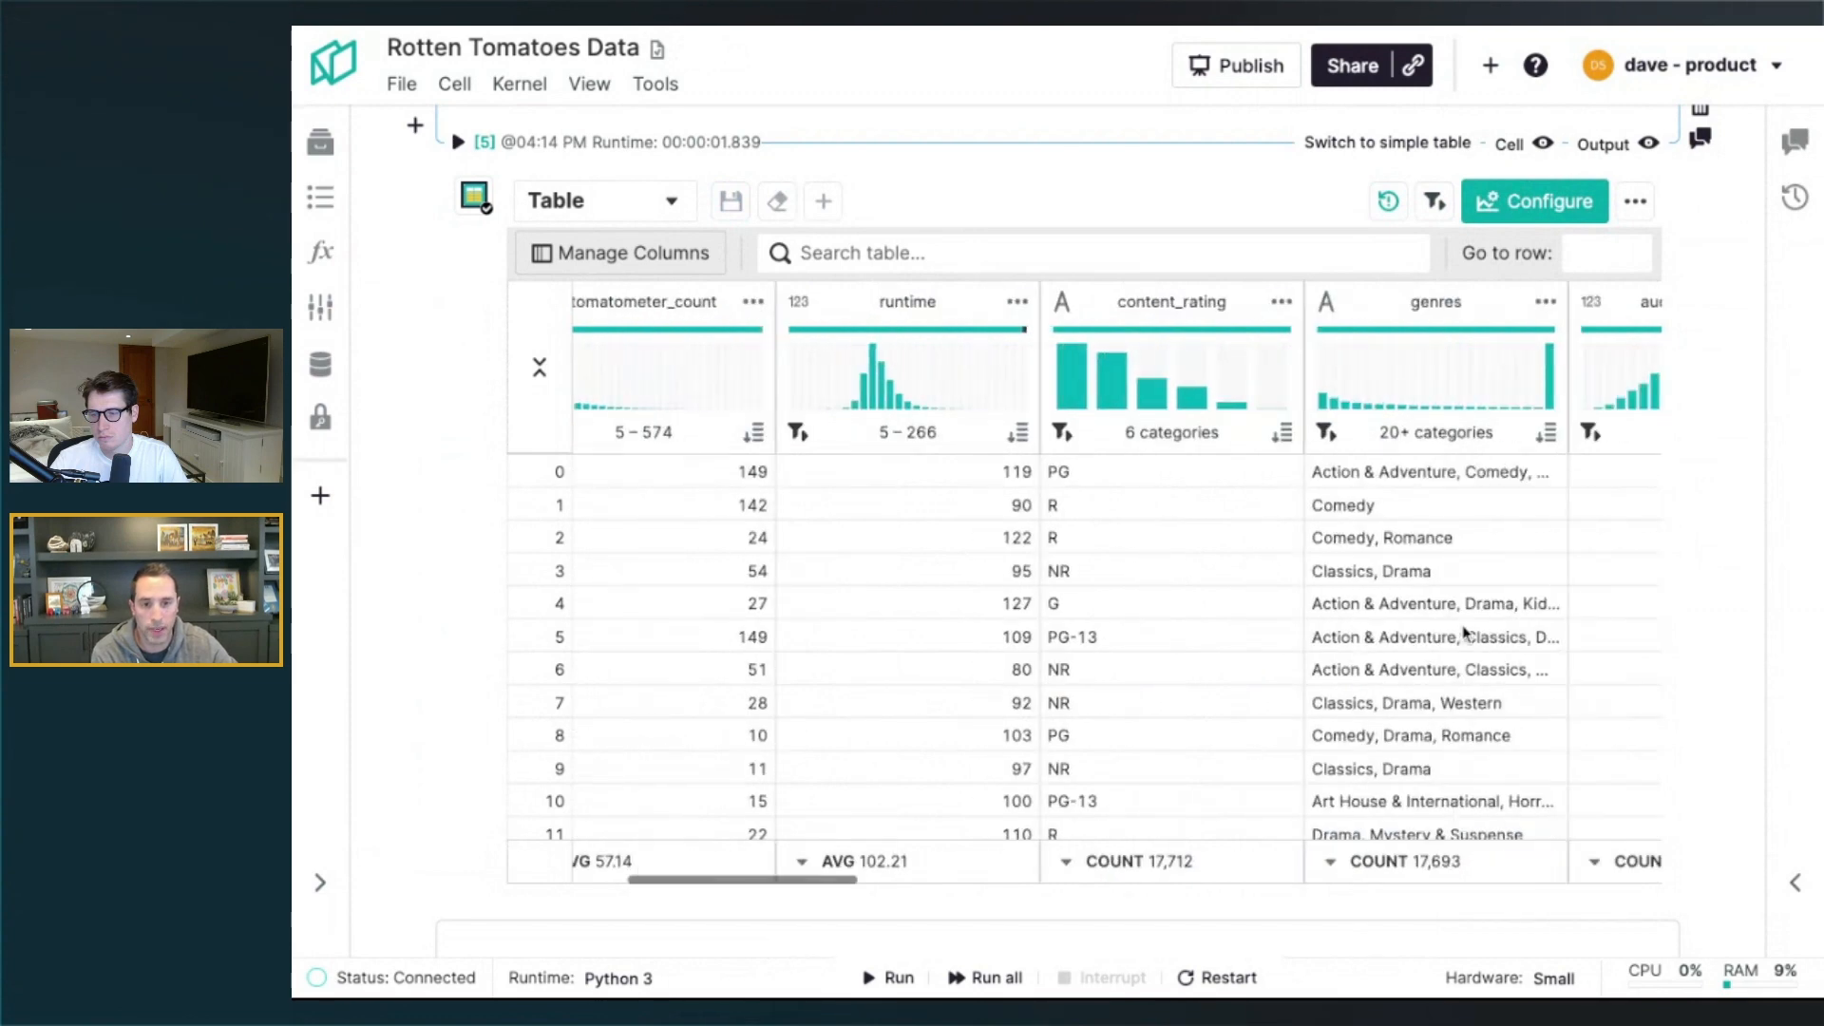
{"action": "scroll", "scroll_direction": "right", "scroll_amount": 3}
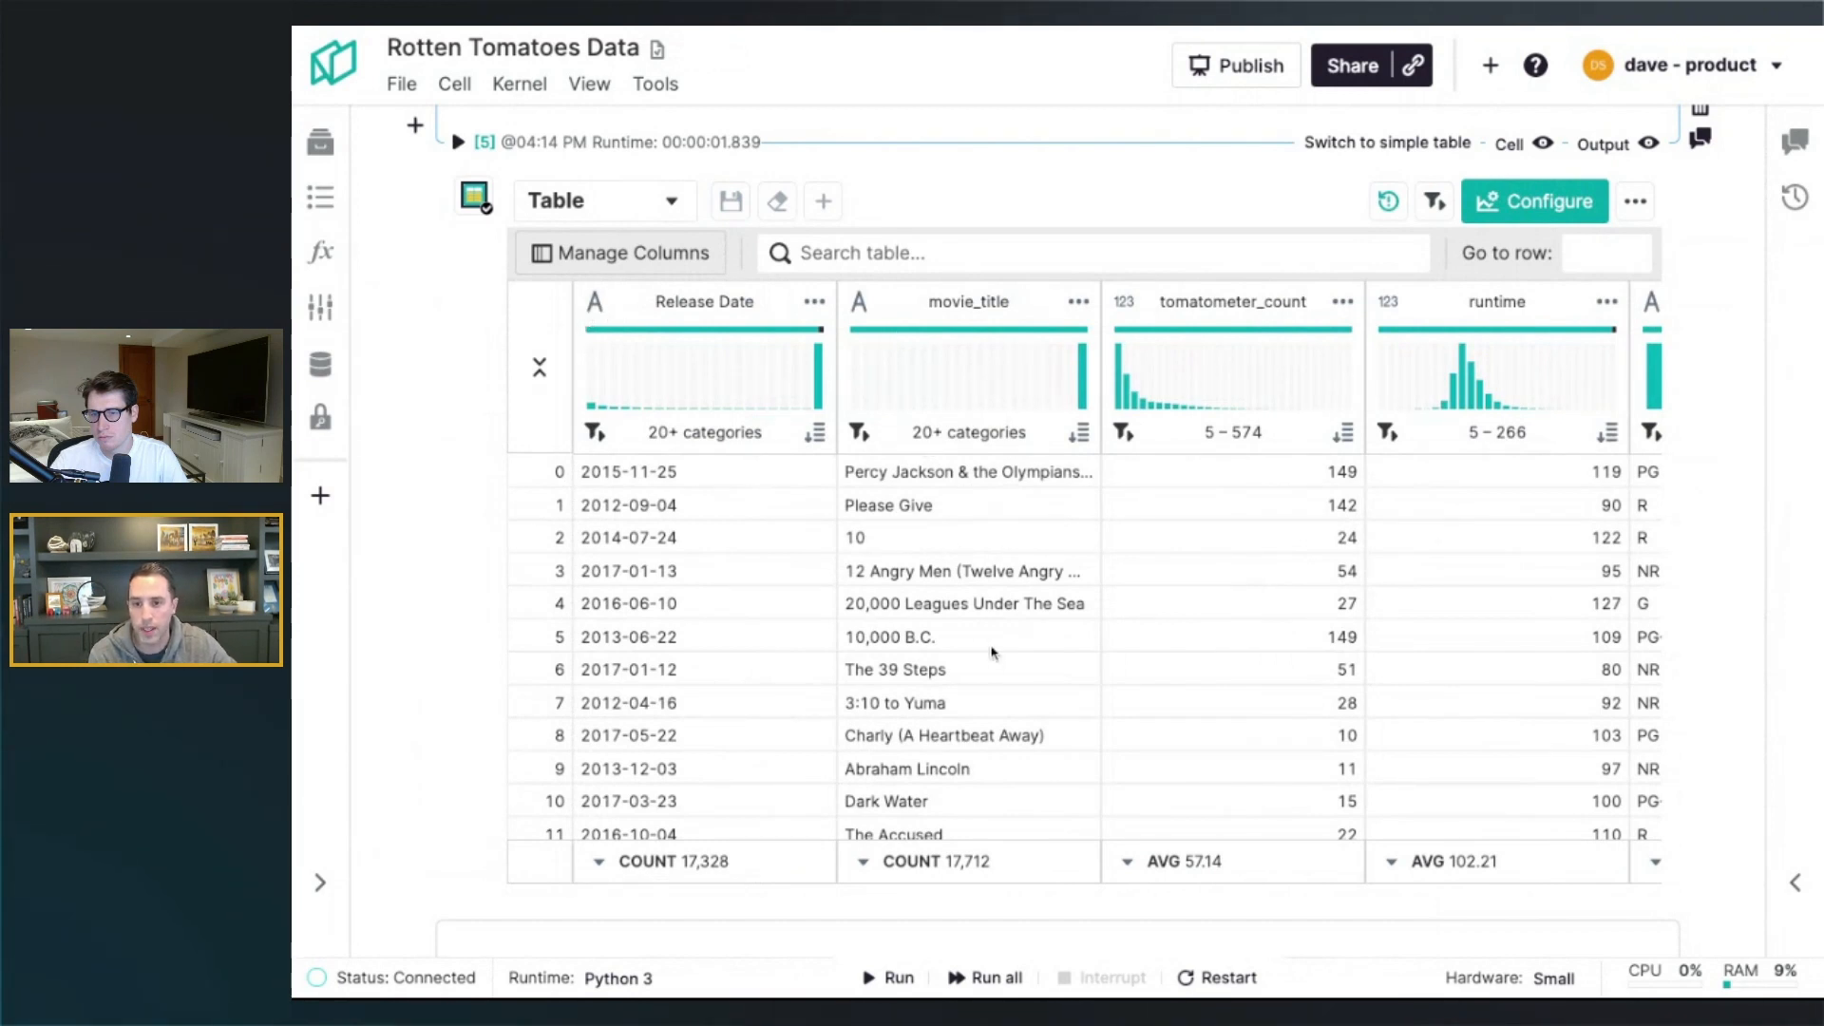
{"action": "mouse_move", "coordinate": [992, 667]}
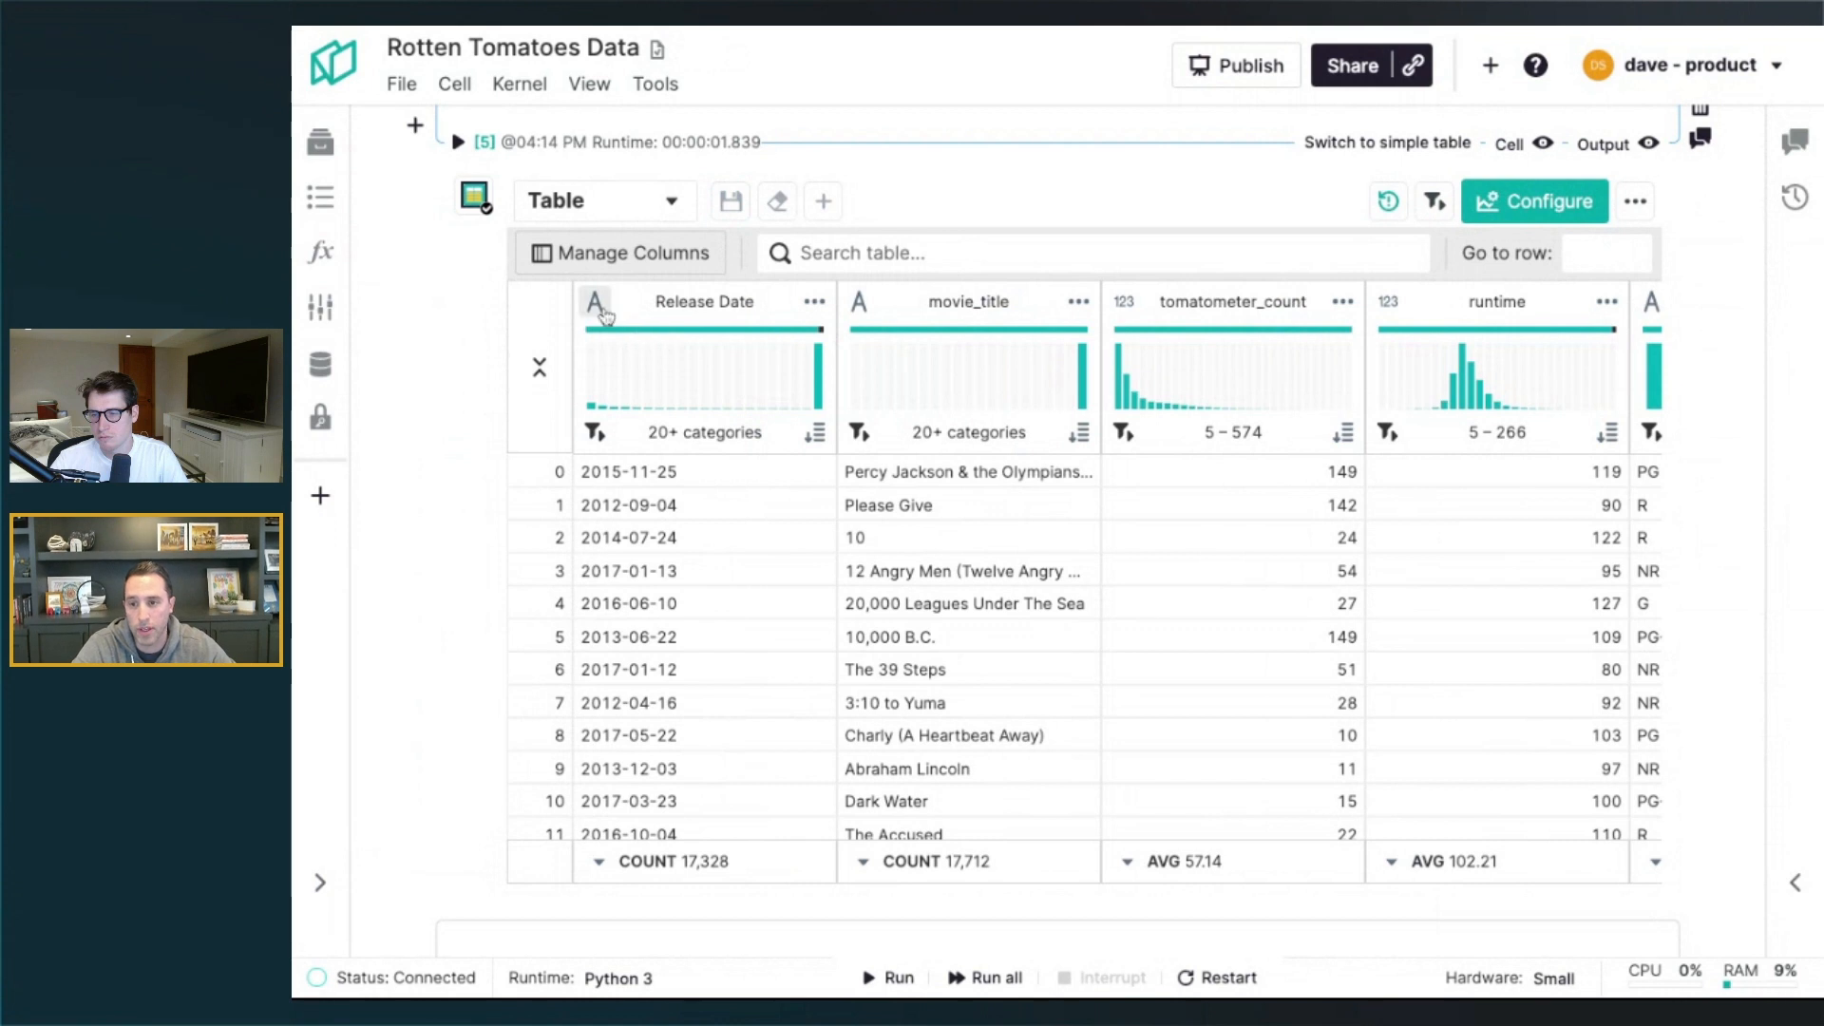
{"action": "mouse_move", "coordinate": [861, 319]}
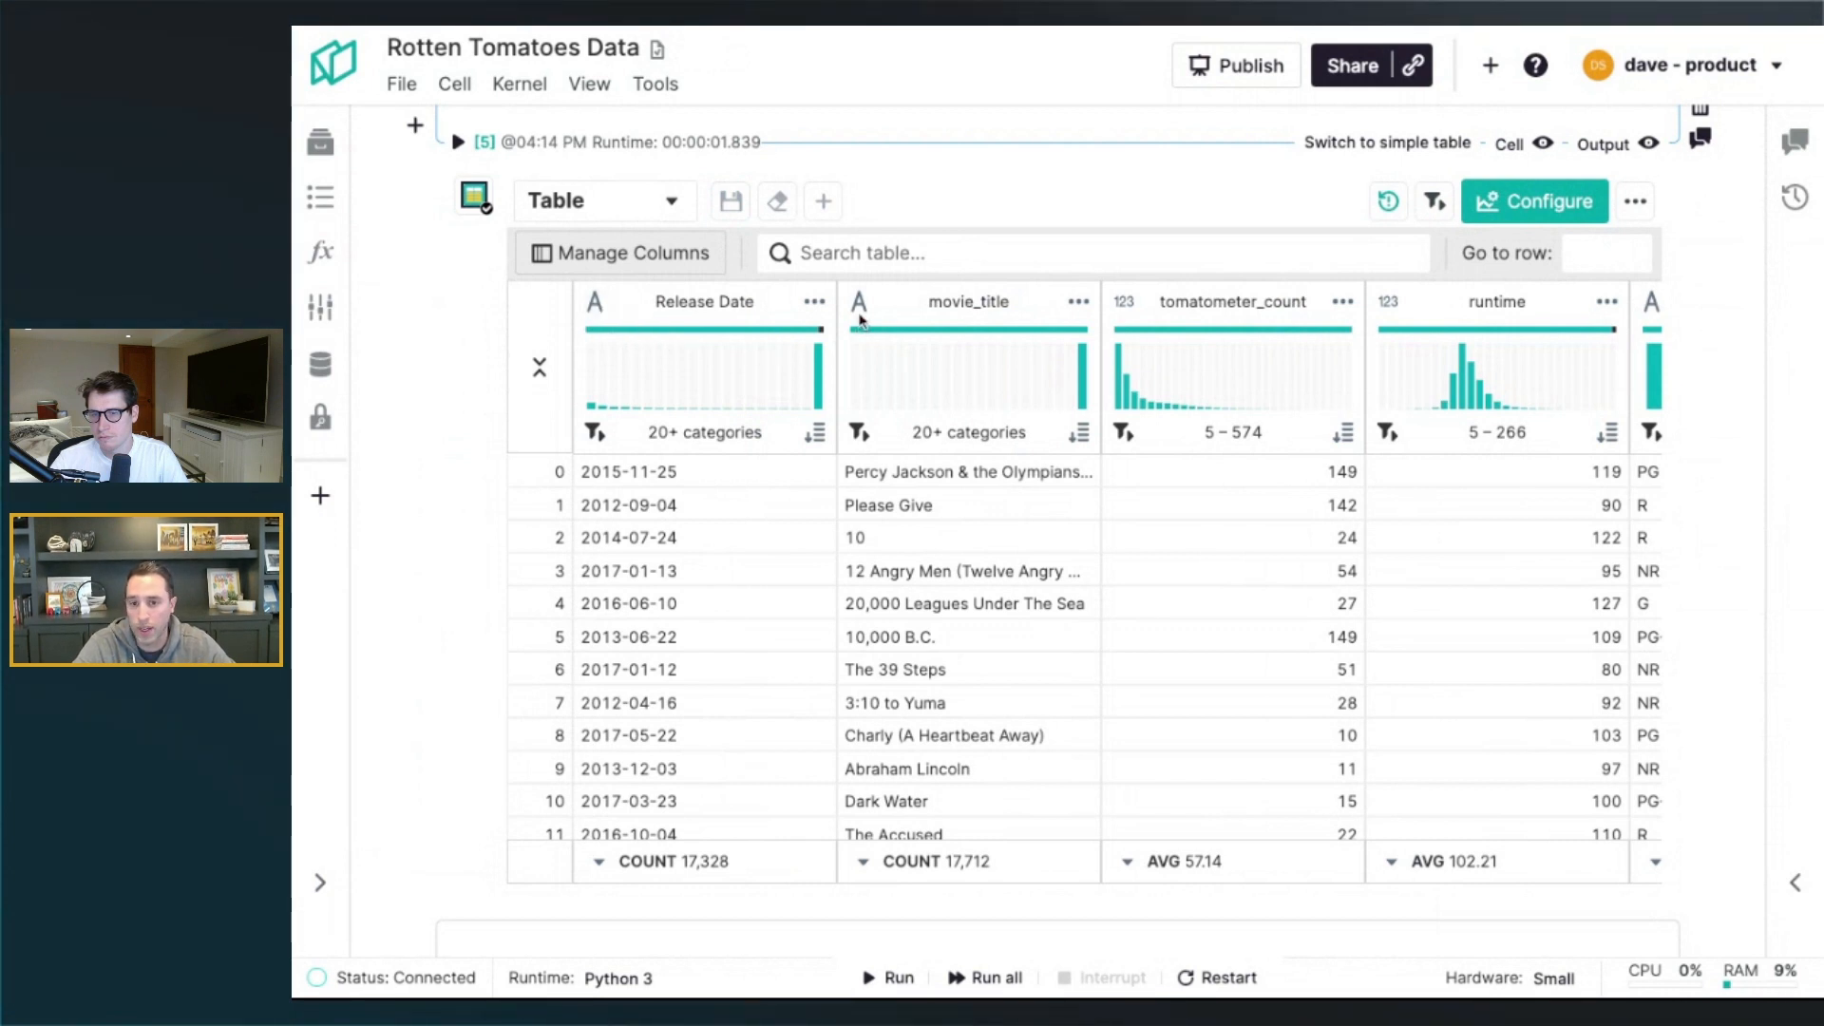
{"action": "mouse_move", "coordinate": [1123, 308]}
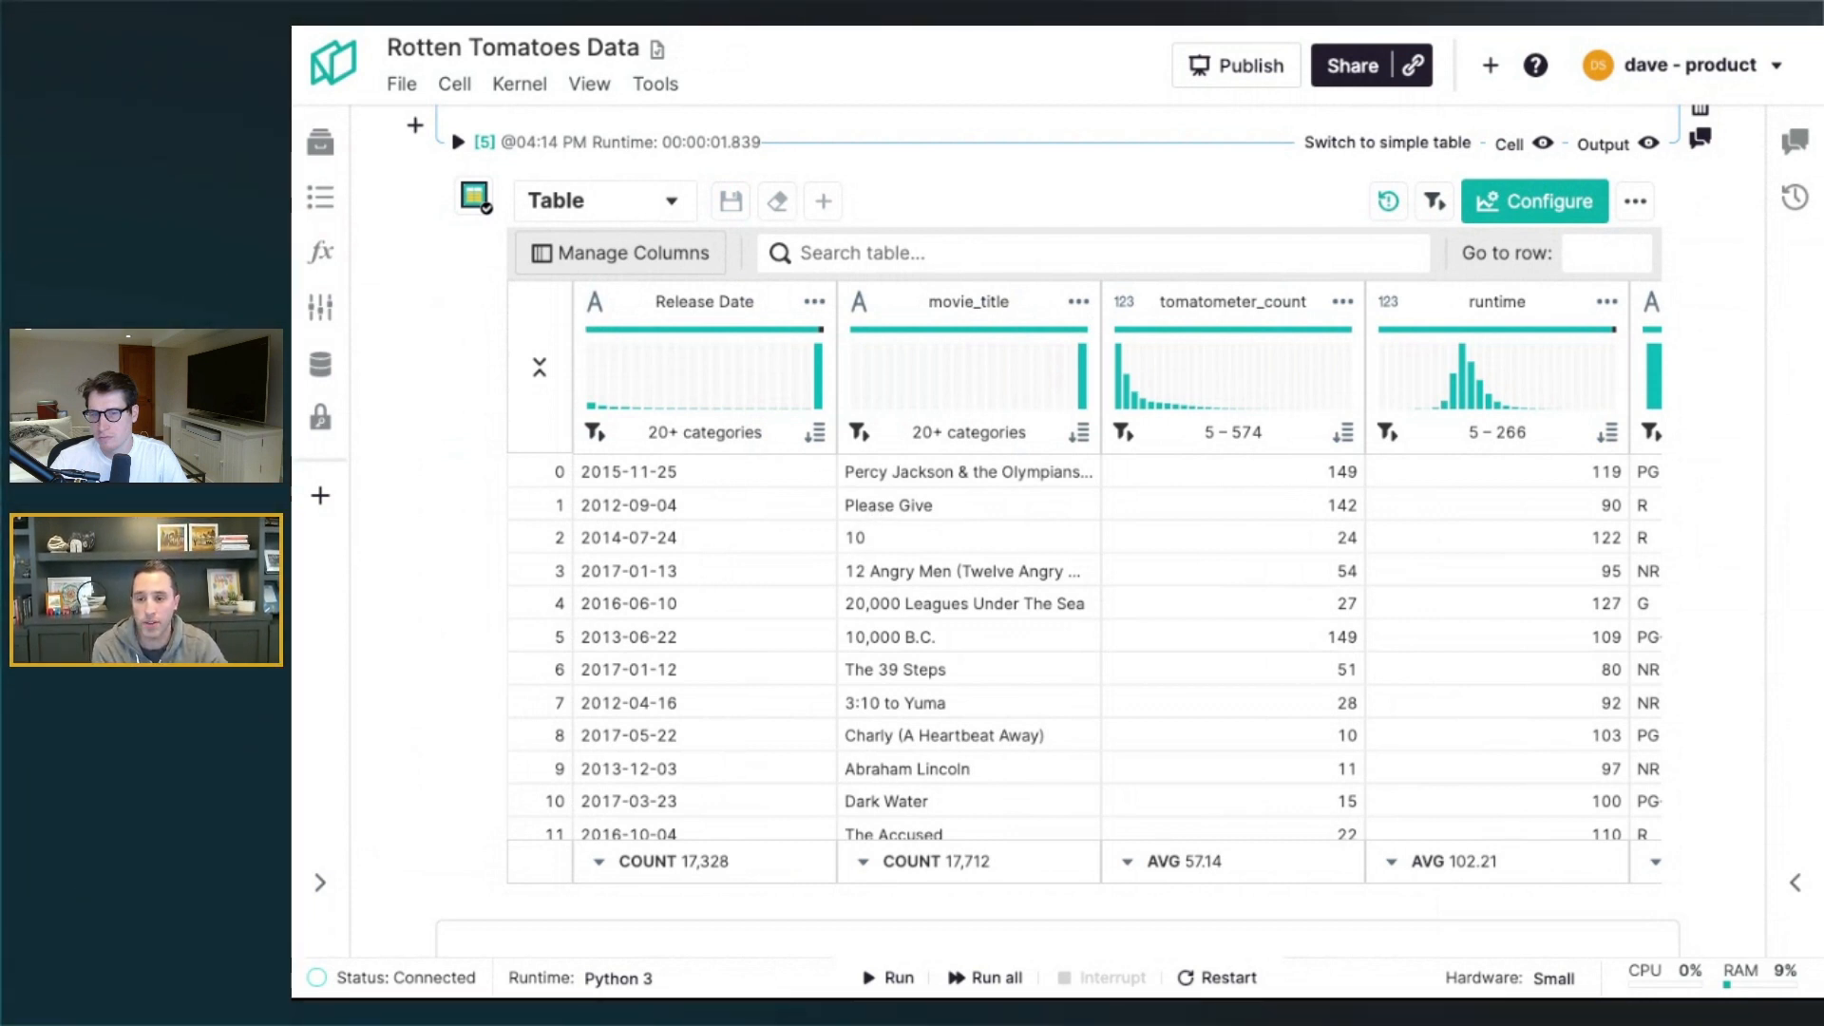
{"action": "mouse_move", "coordinate": [669, 485]}
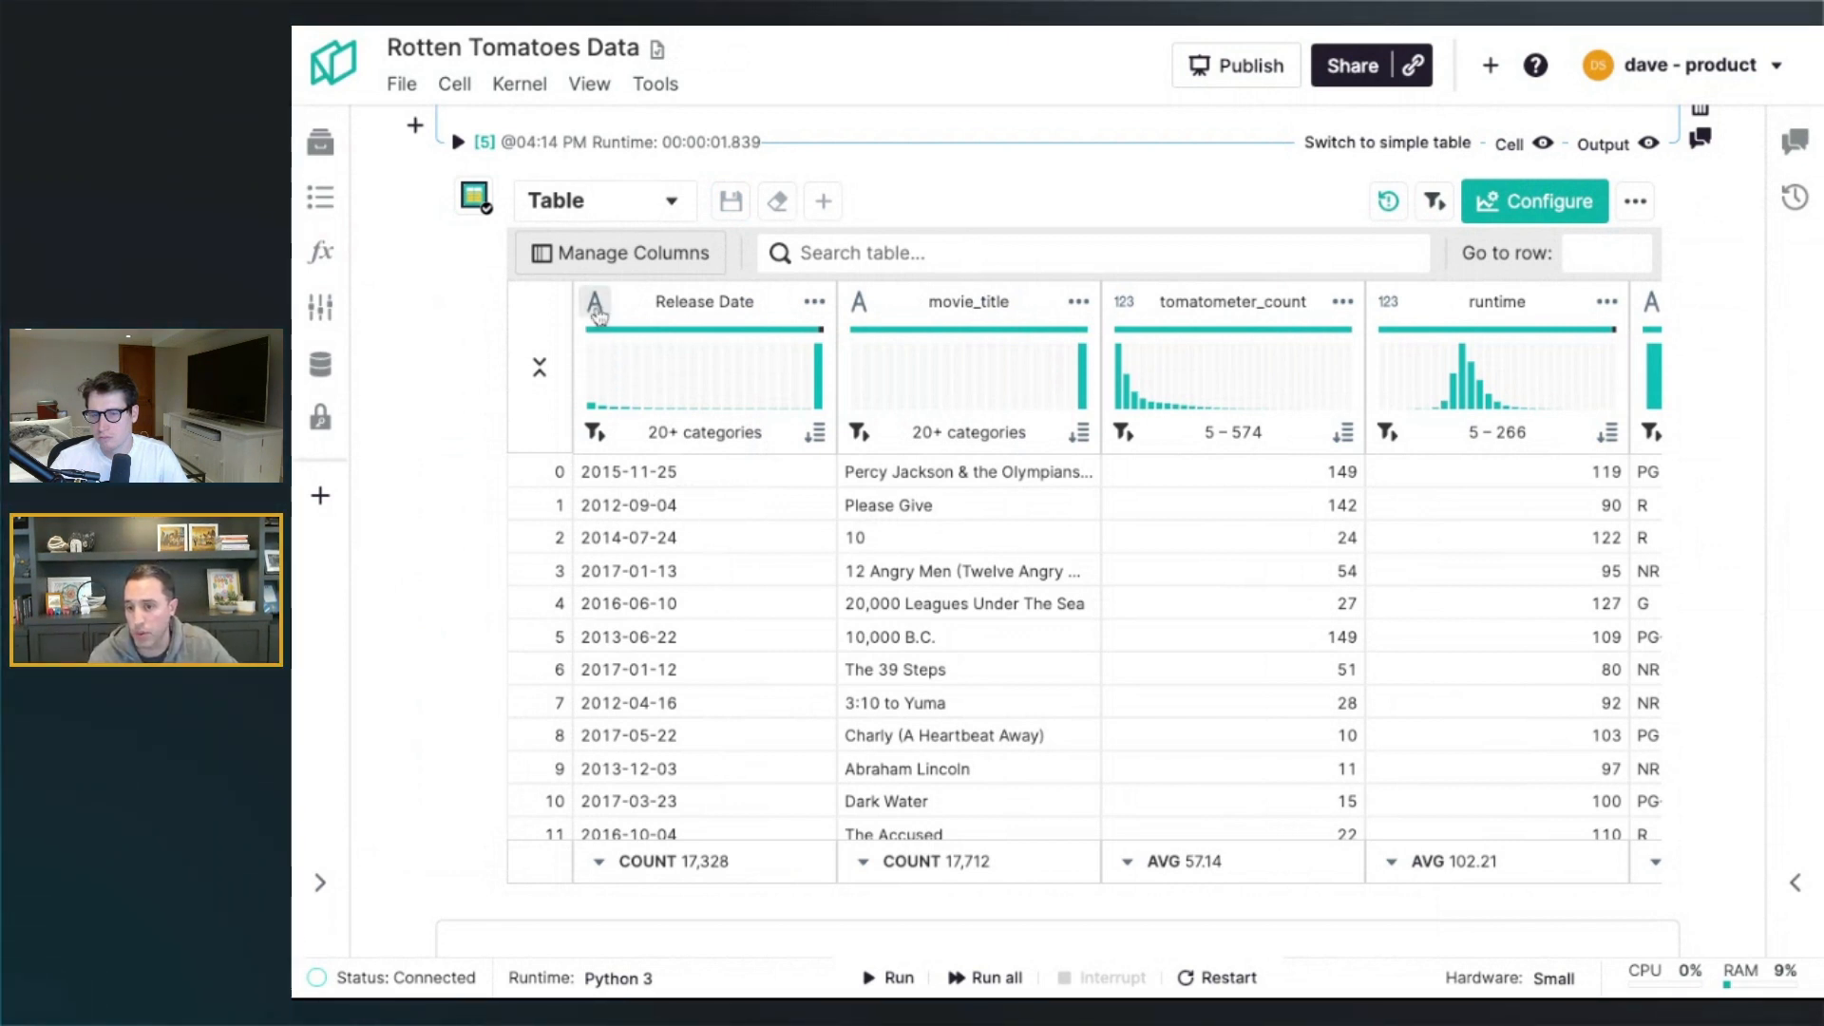
Change the Release Date column type to Date & Time, showing full timestamps
{"action": "left_click", "coordinate": [595, 302]}
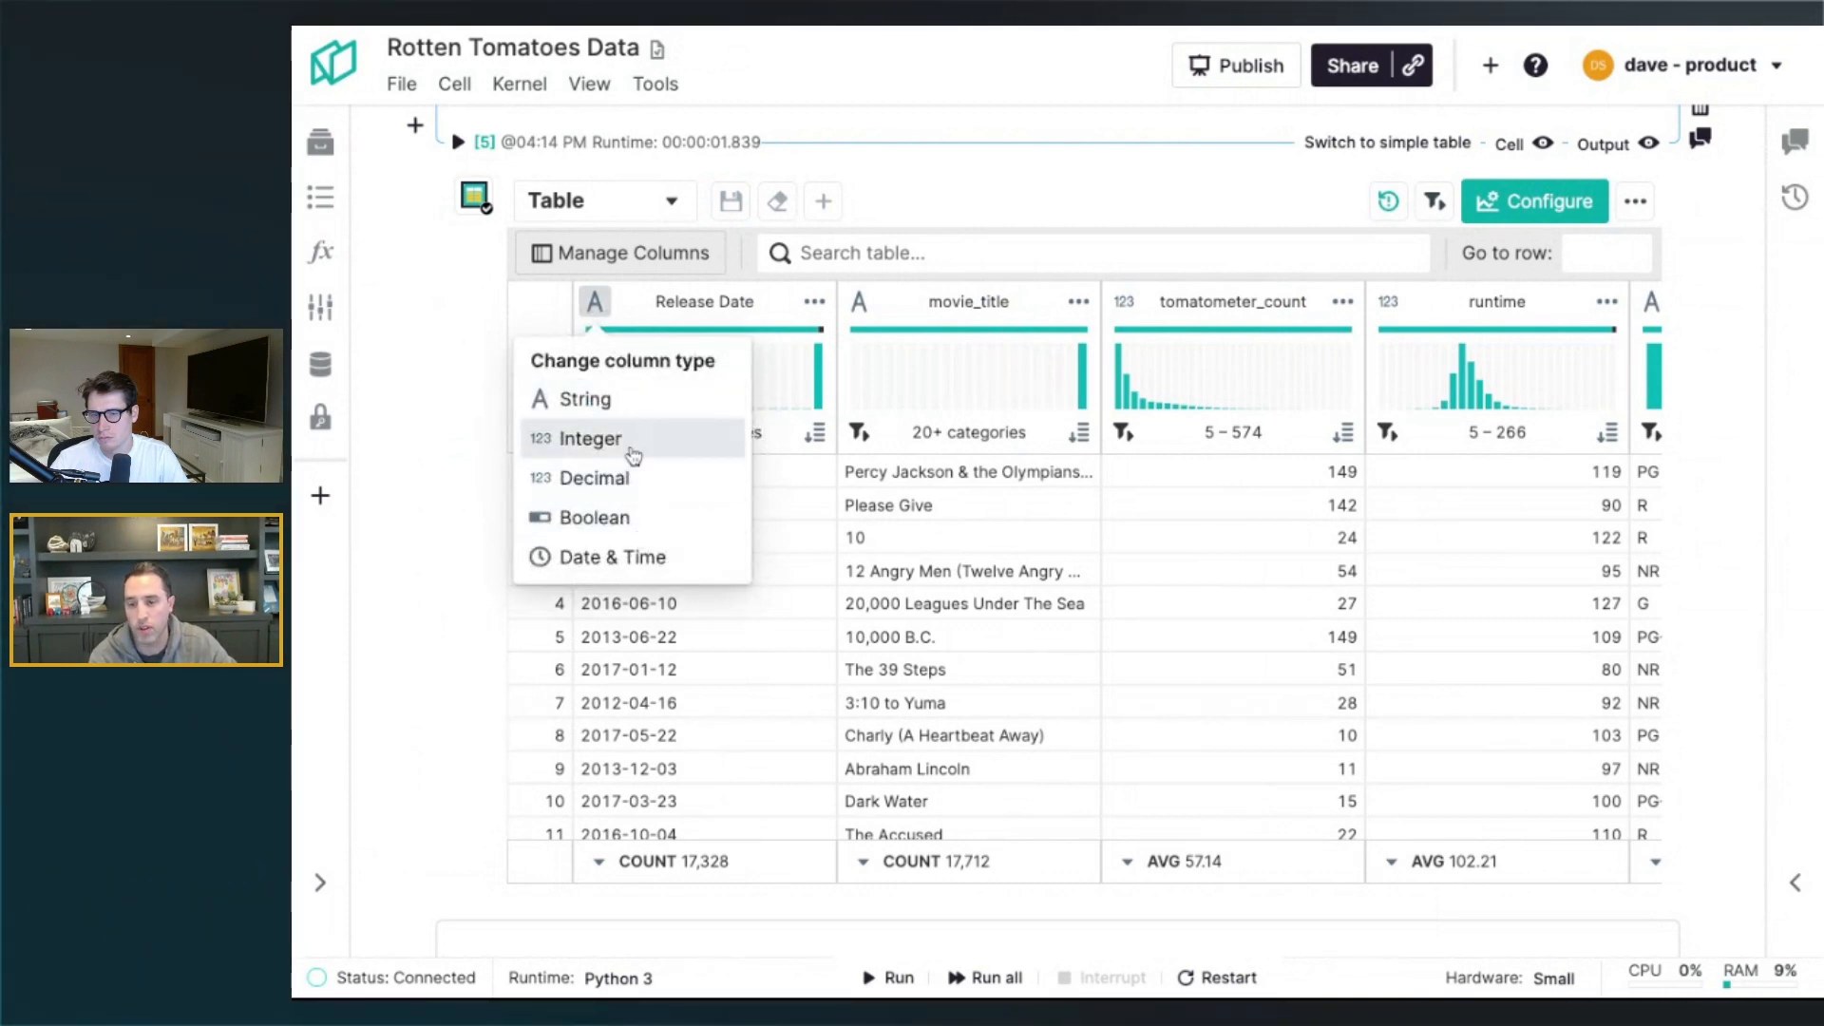
{"action": "left_click", "coordinate": [612, 557]}
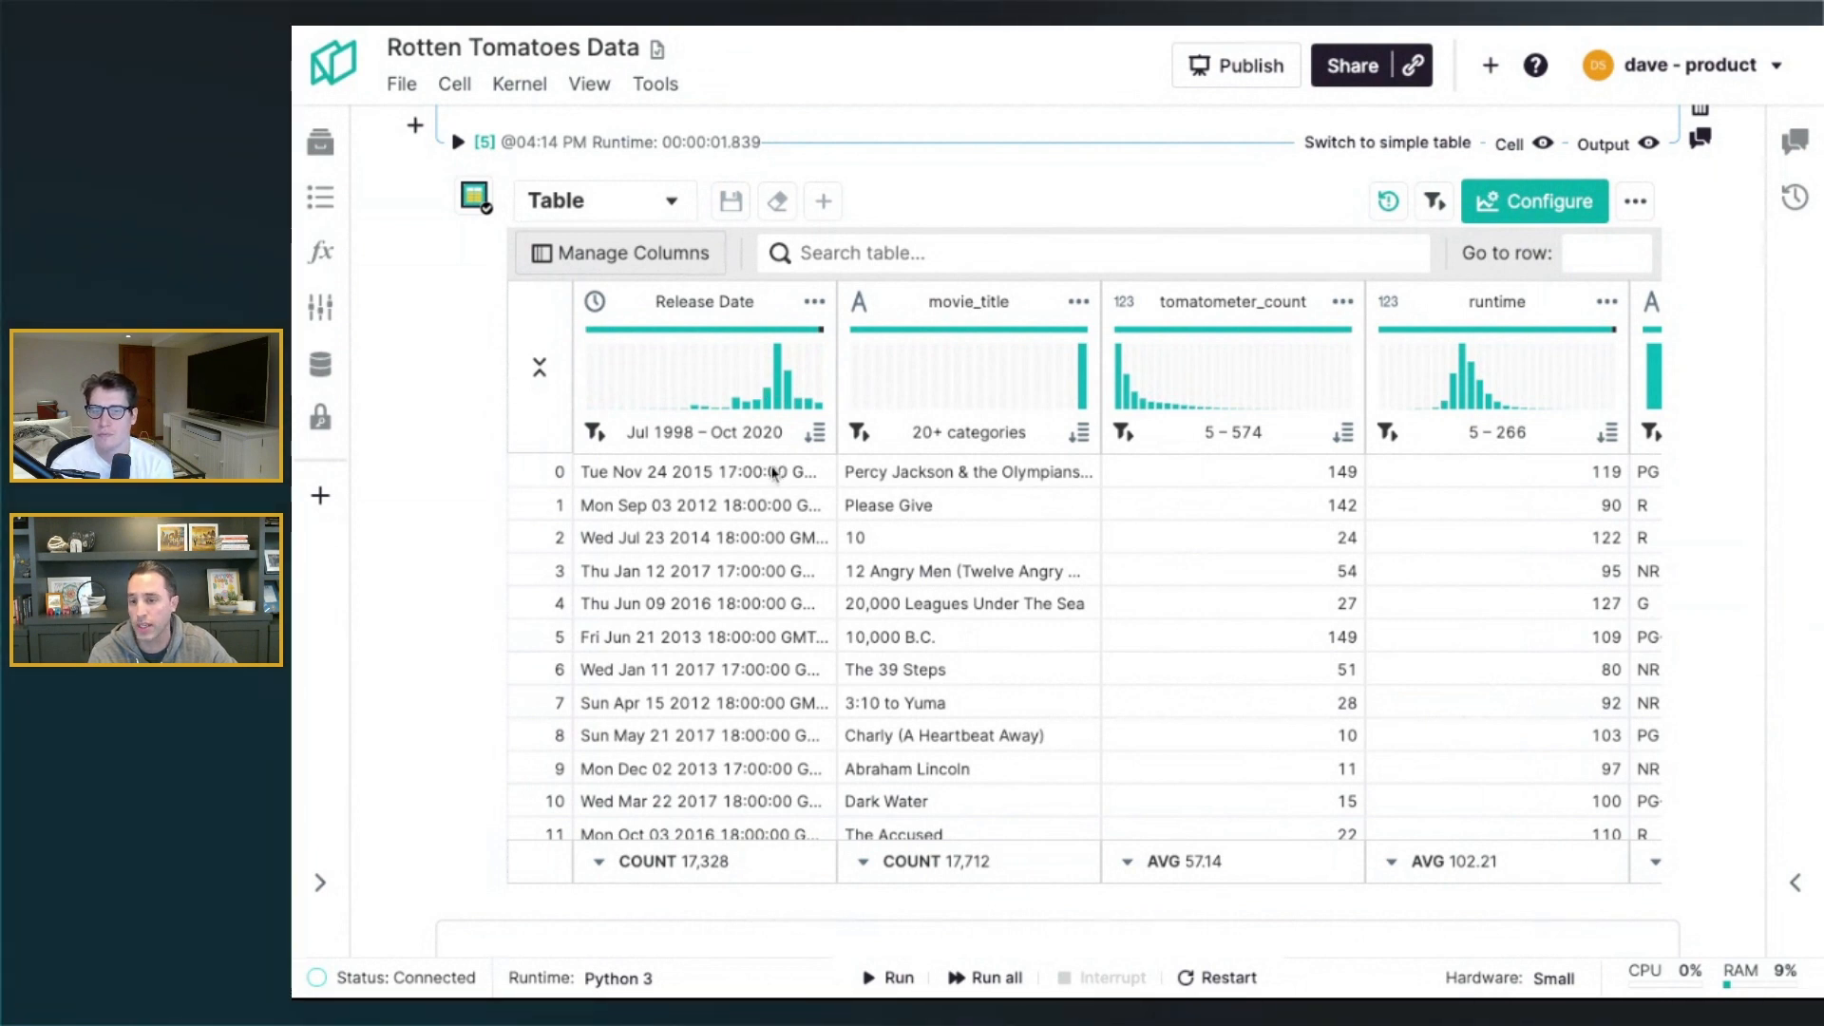
{"action": "mouse_move", "coordinate": [713, 384]}
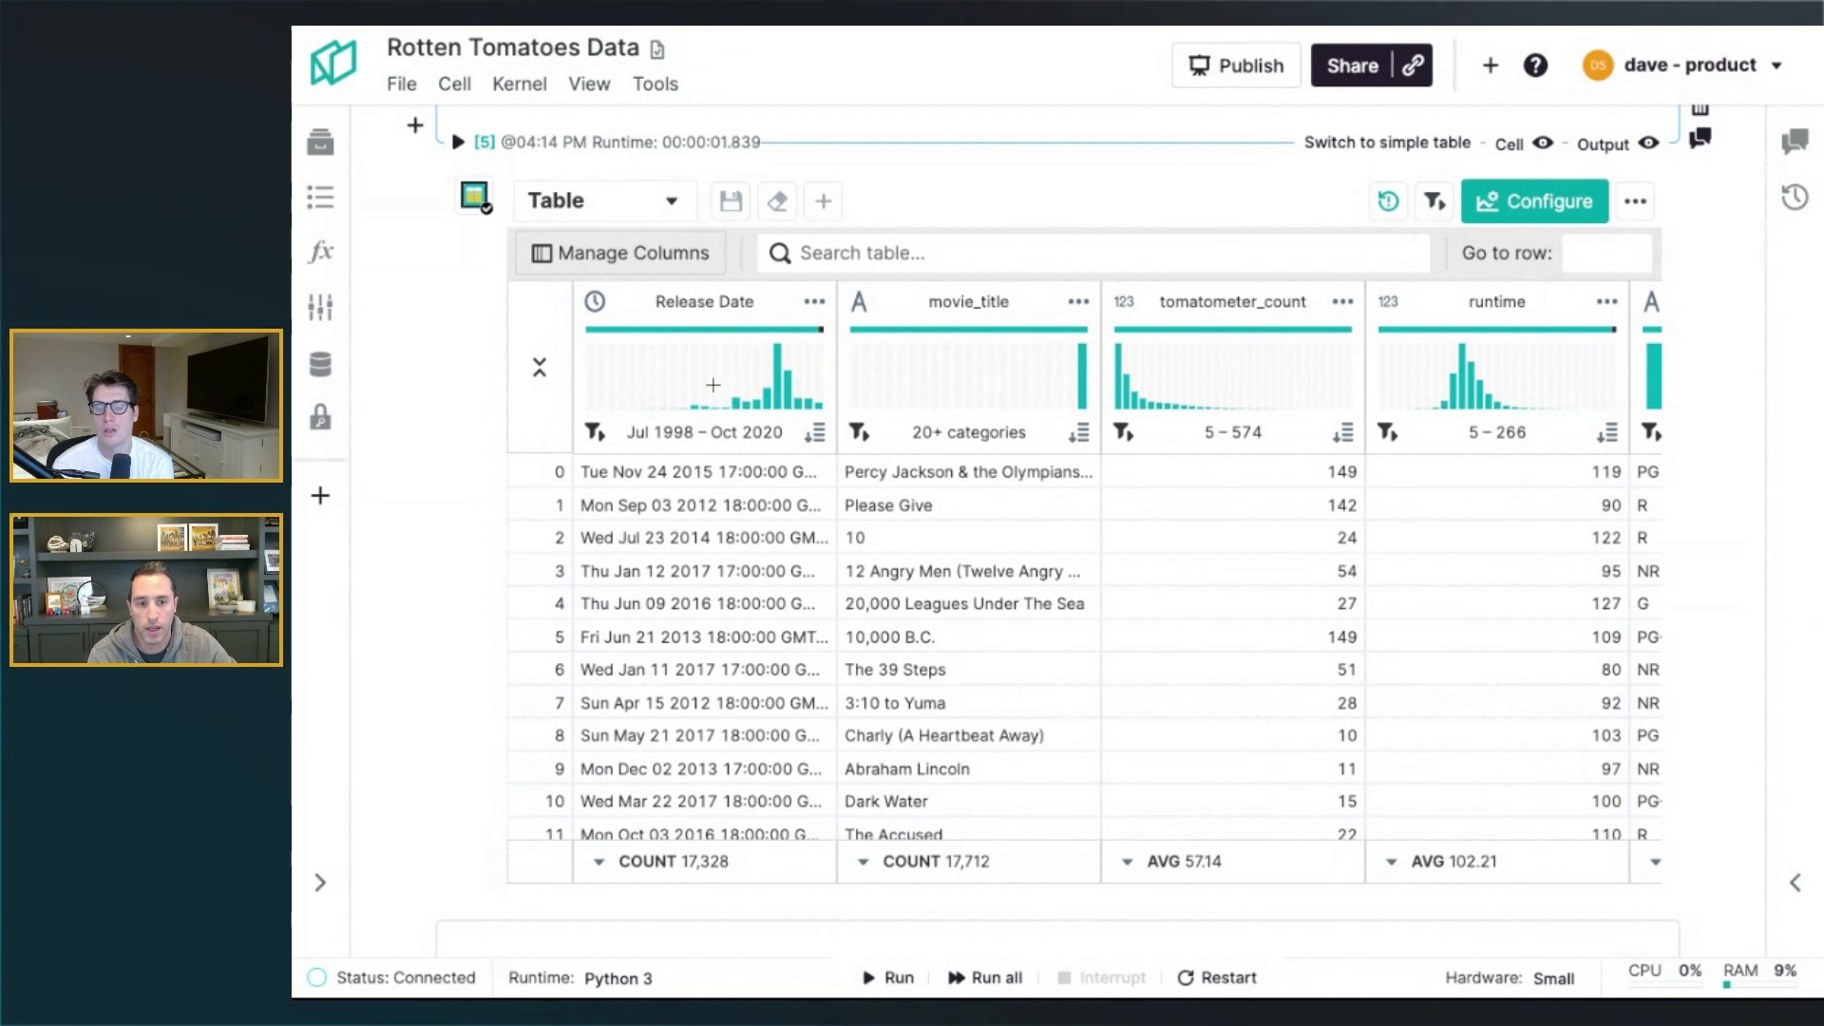
Try a release-date range filter, remove it, and review the Release Date column options
{"action": "left_click", "coordinate": [1534, 200]}
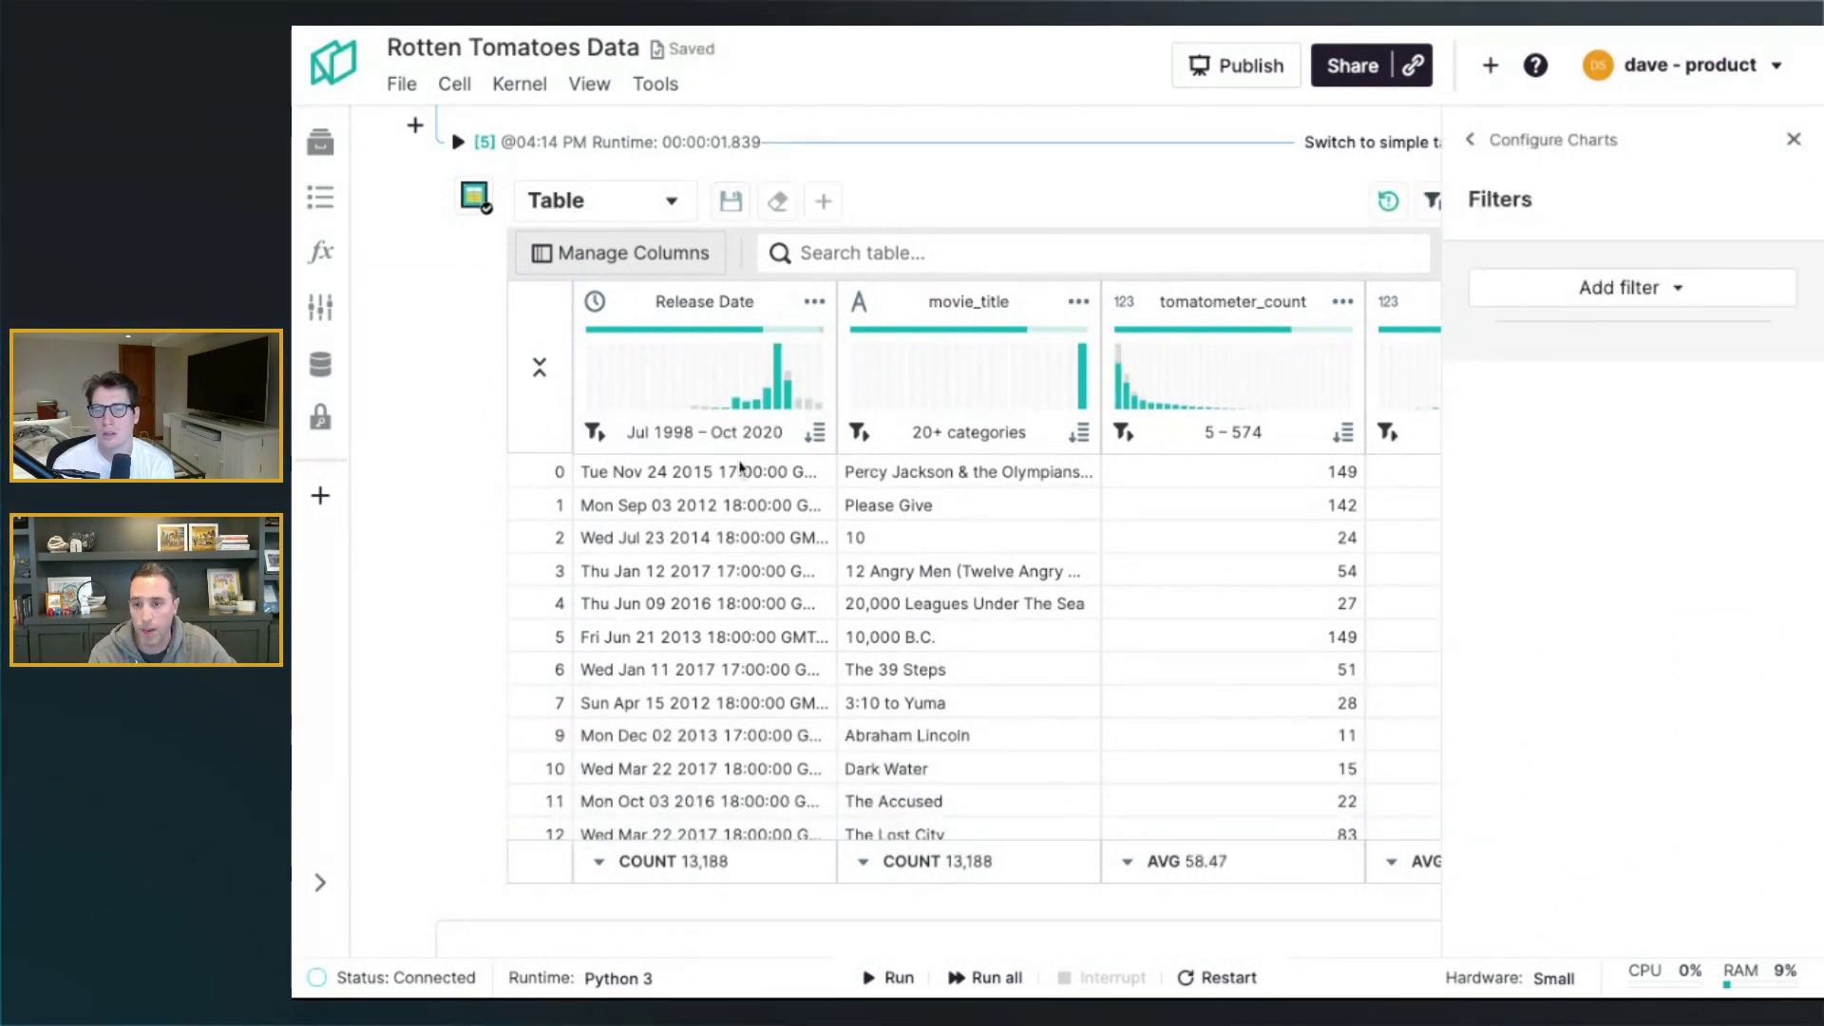
{"action": "left_click", "coordinate": [1792, 139]}
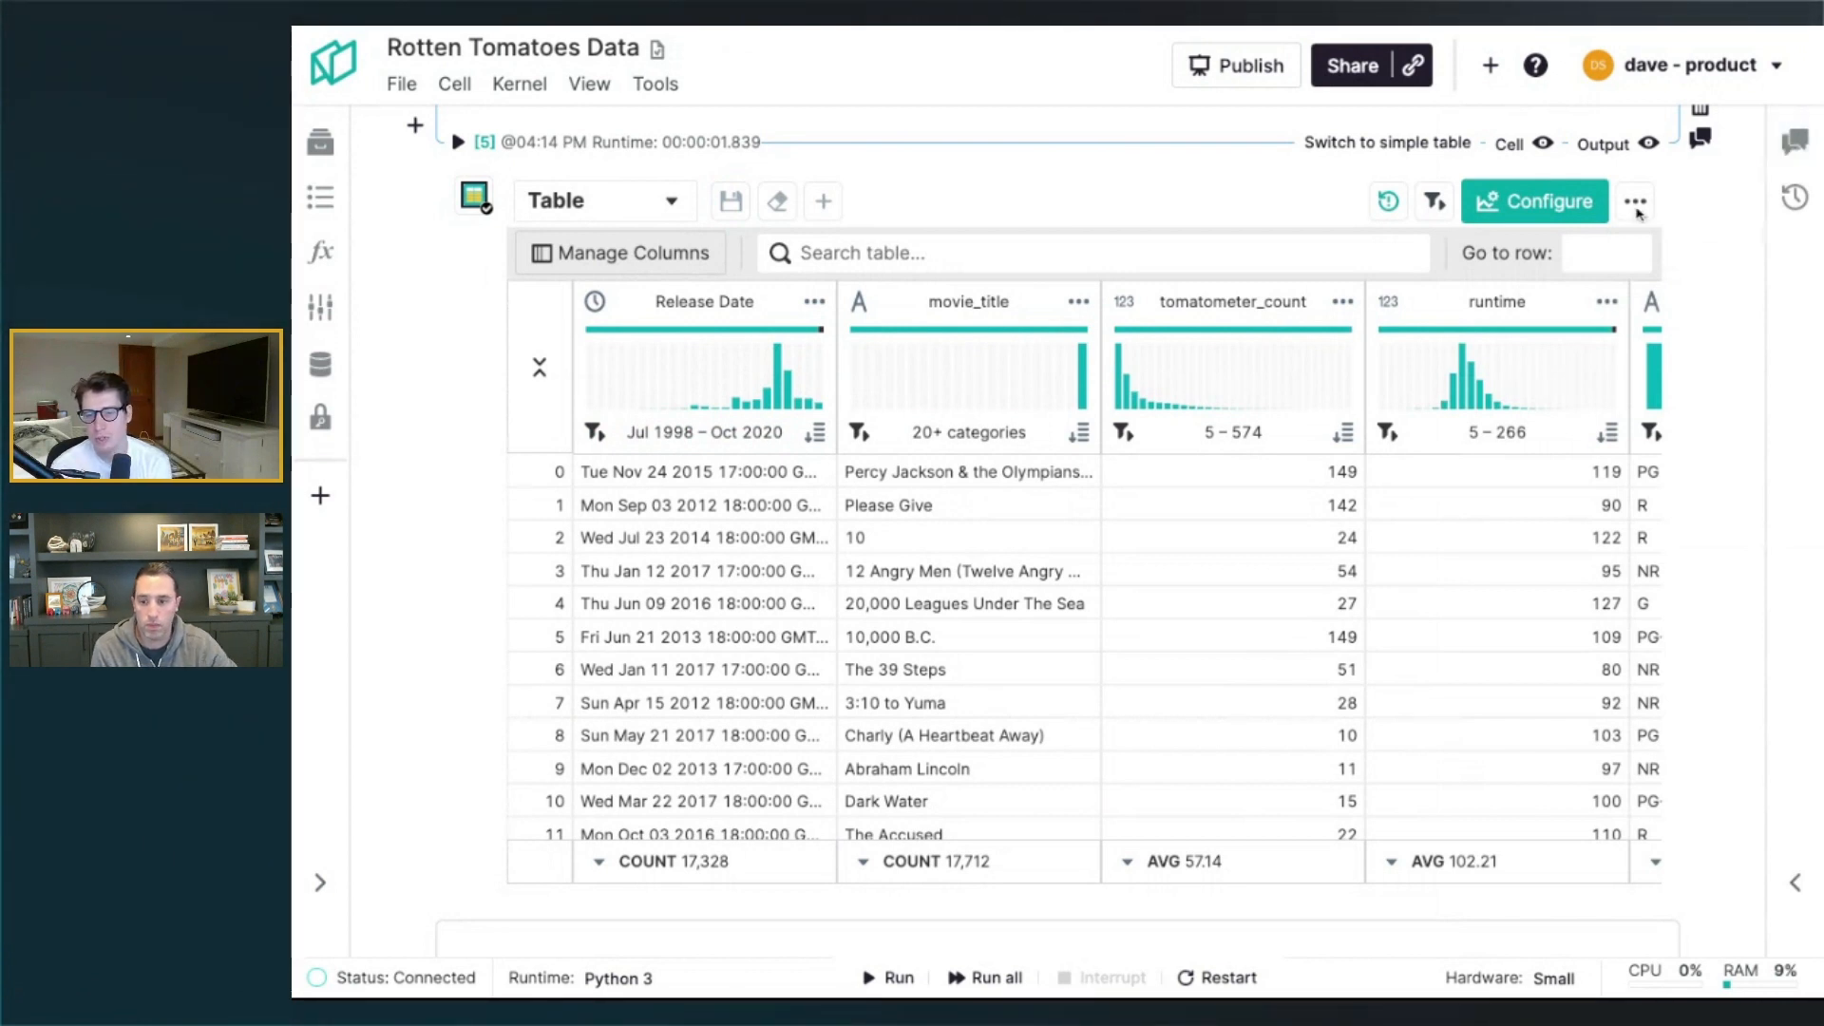
{"action": "left_click", "coordinate": [816, 302]}
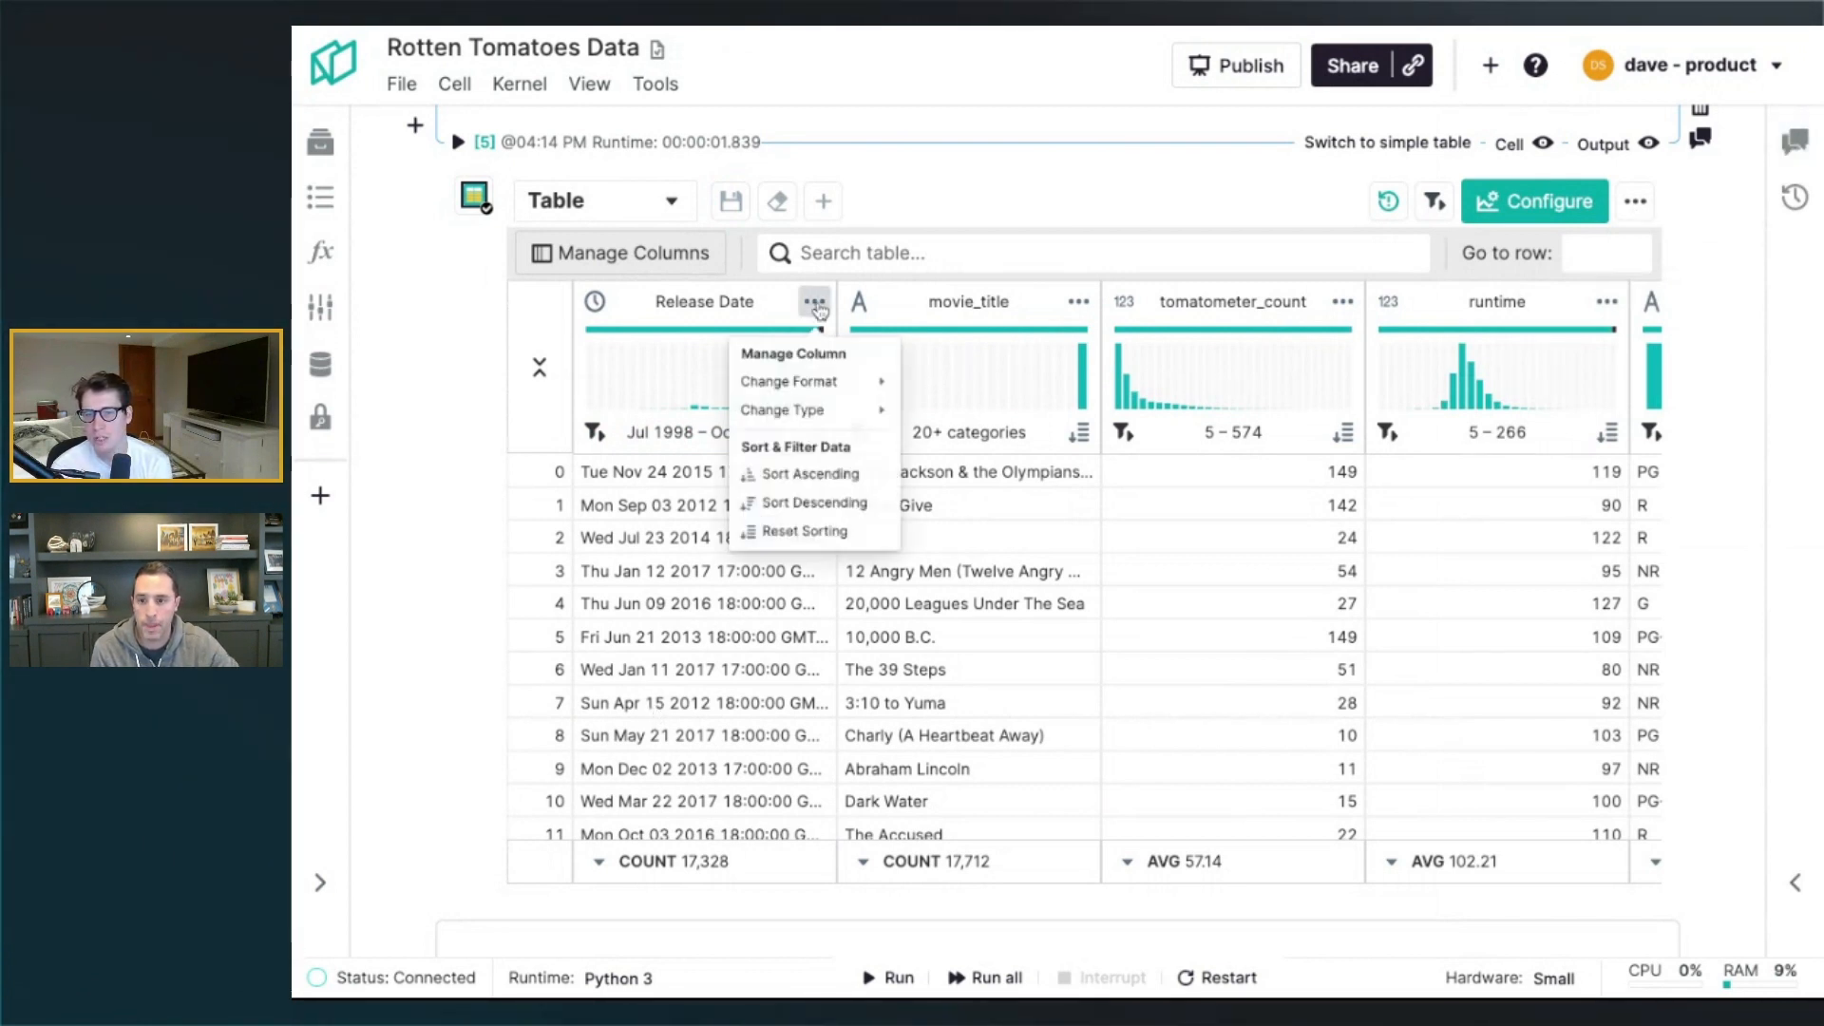